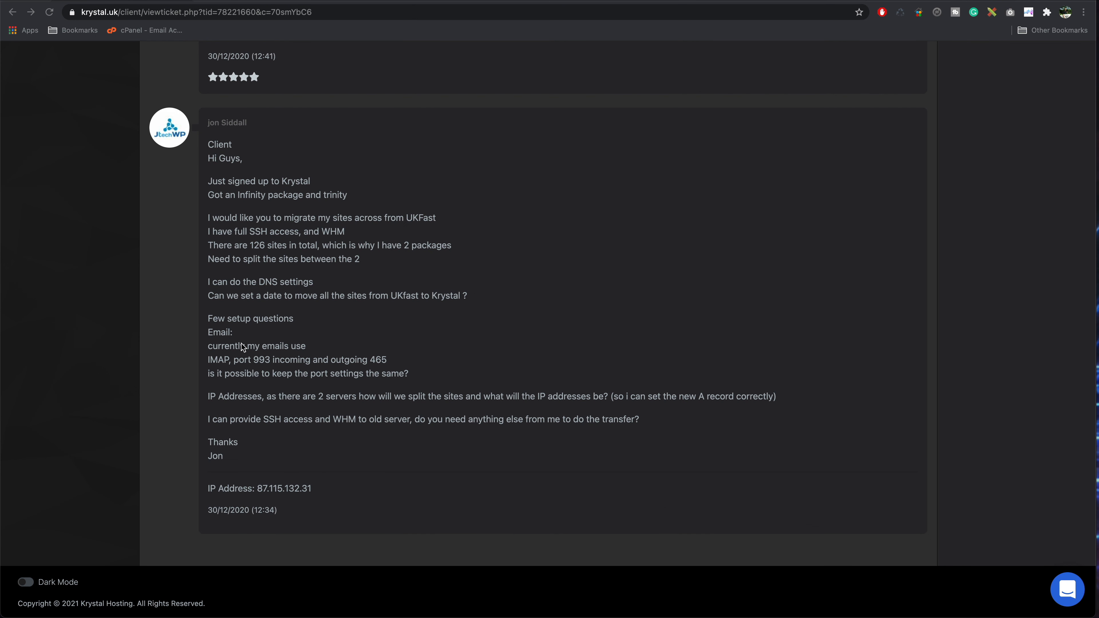
mouse_move(294, 420)
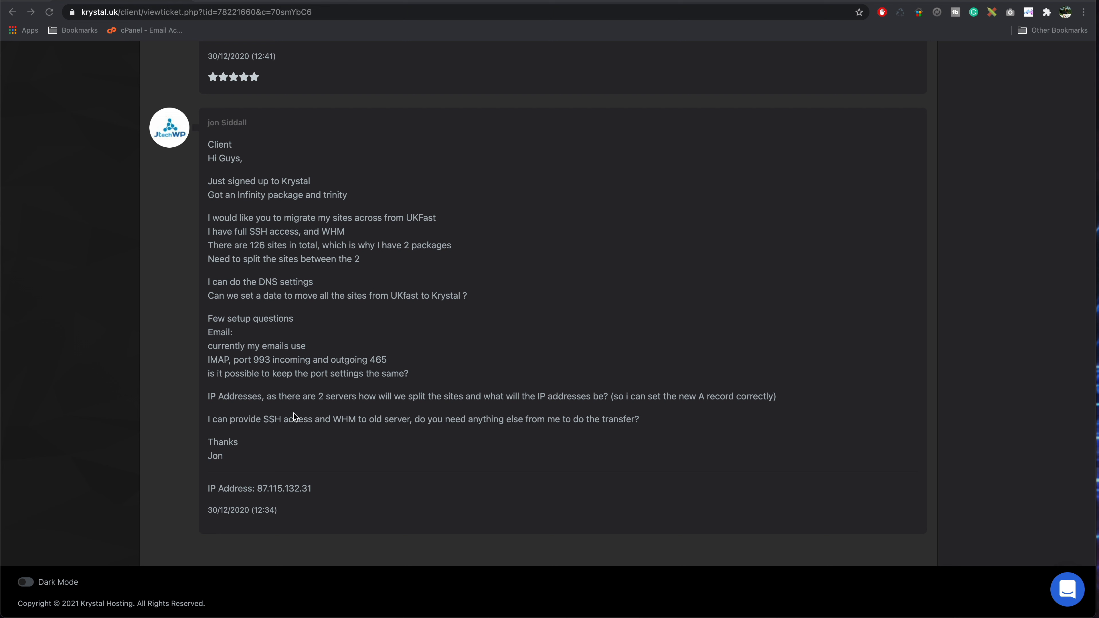
mouse_move(245, 364)
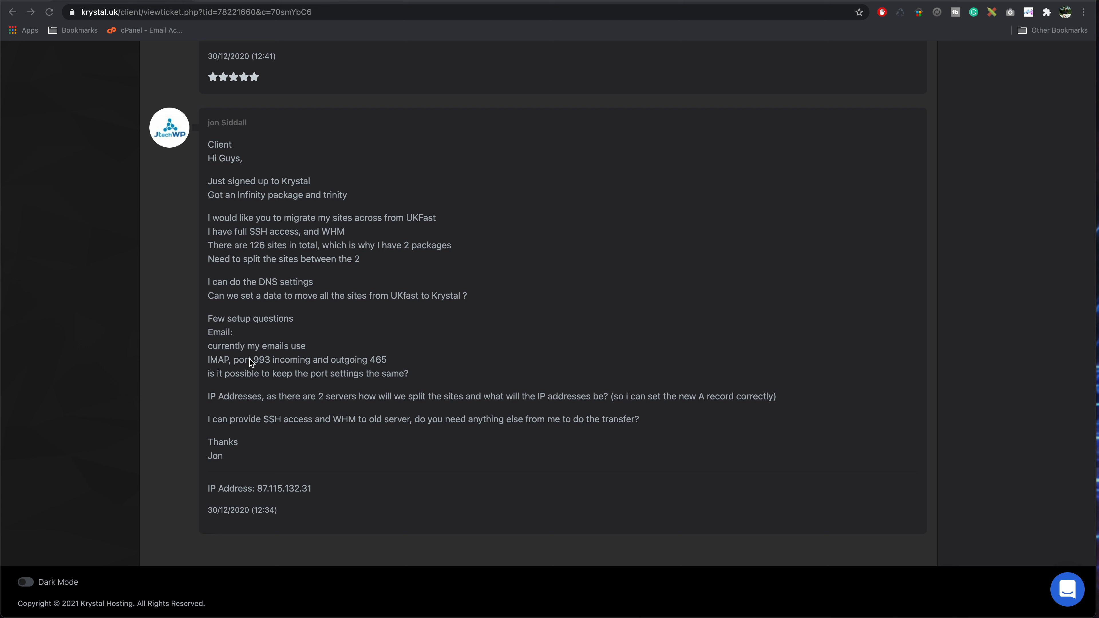
mouse_move(288, 412)
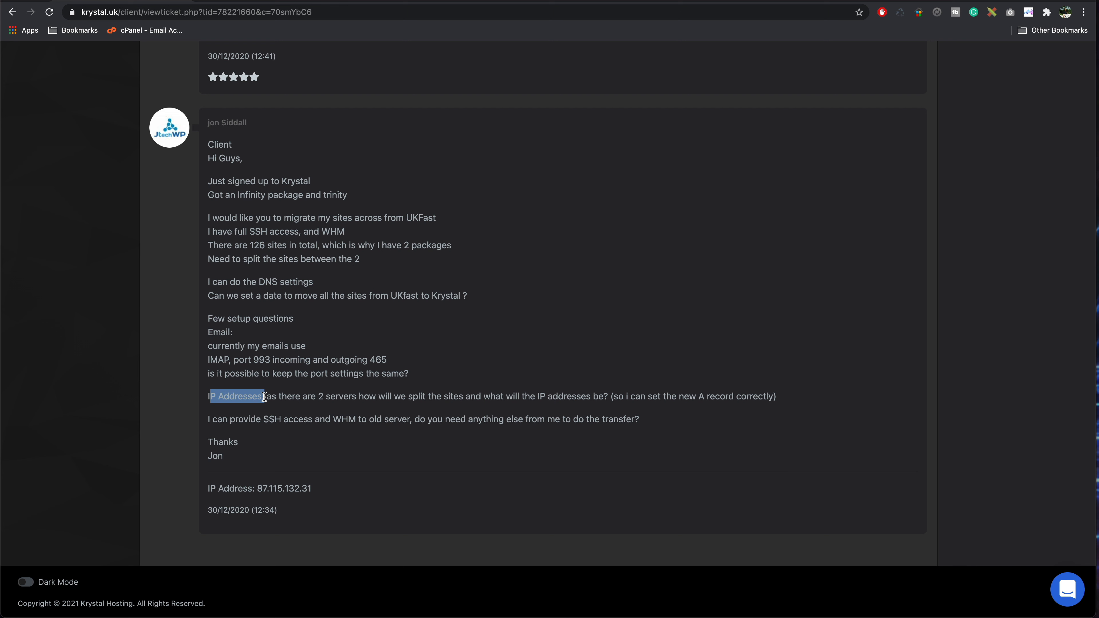
Step: Review the Website change over template, marking the WHM access question and new IP 185.199.220.31
click(213, 419)
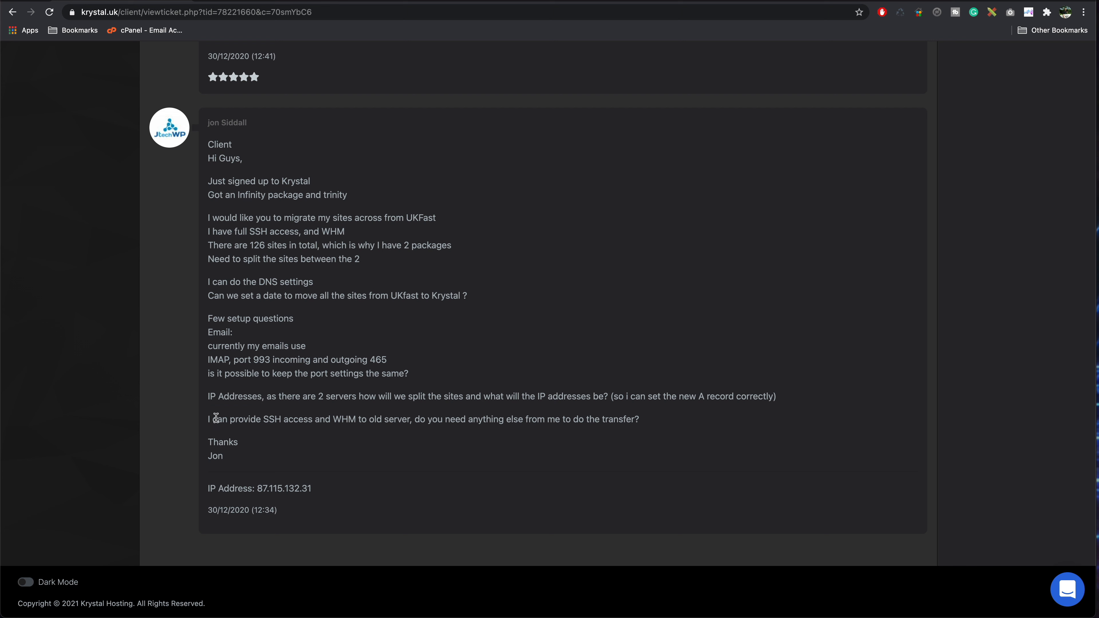
mouse_move(338, 419)
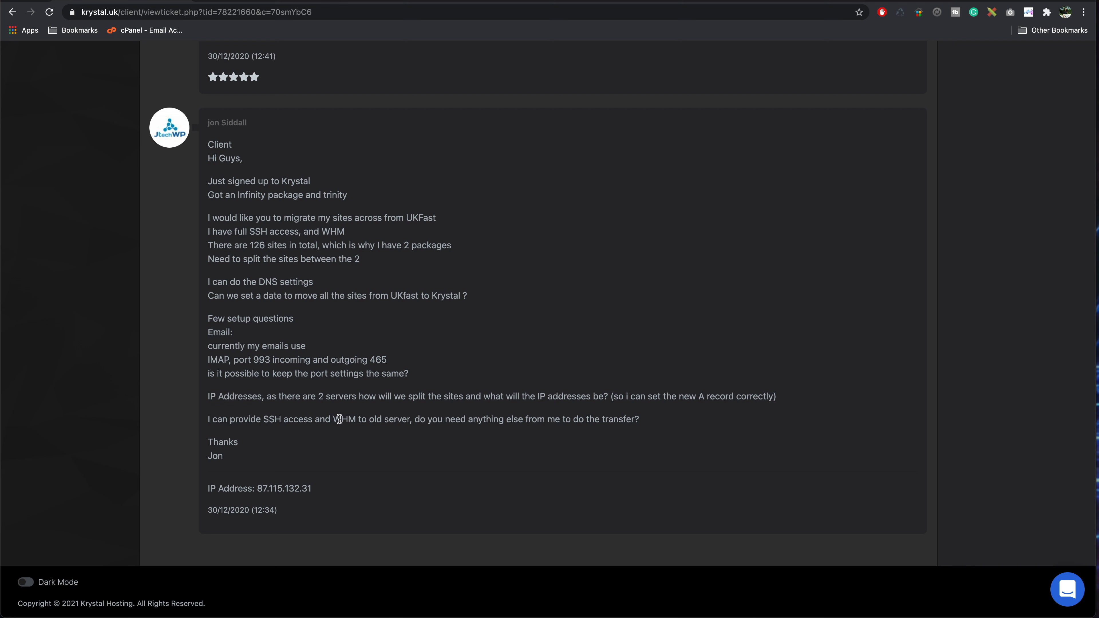
drag(340, 419, 397, 419)
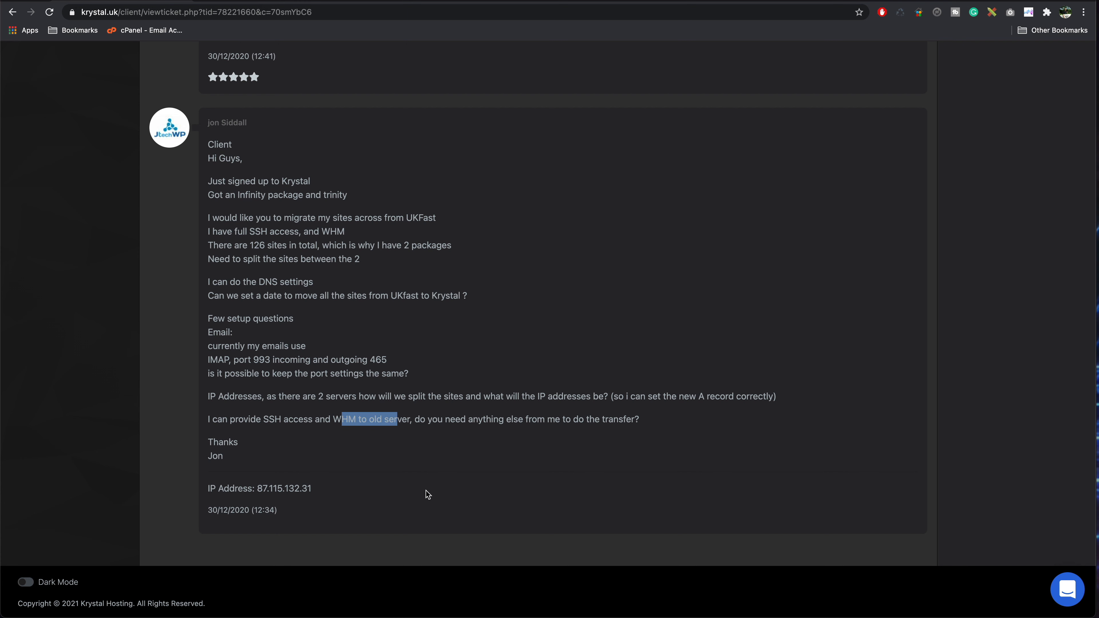
scroll(up, 3)
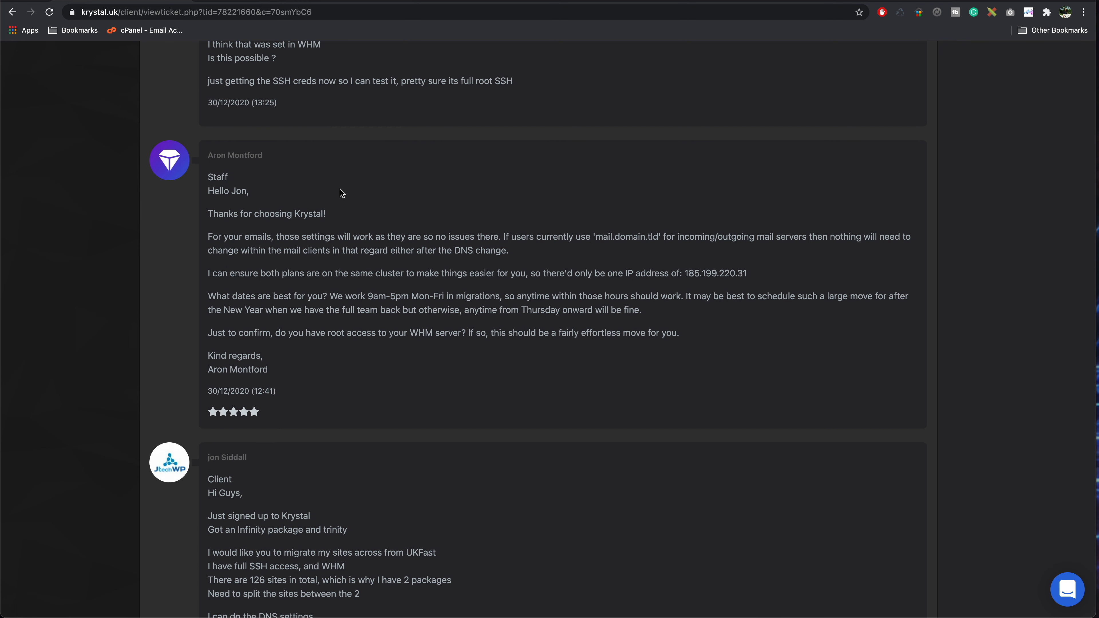
mouse_move(651, 250)
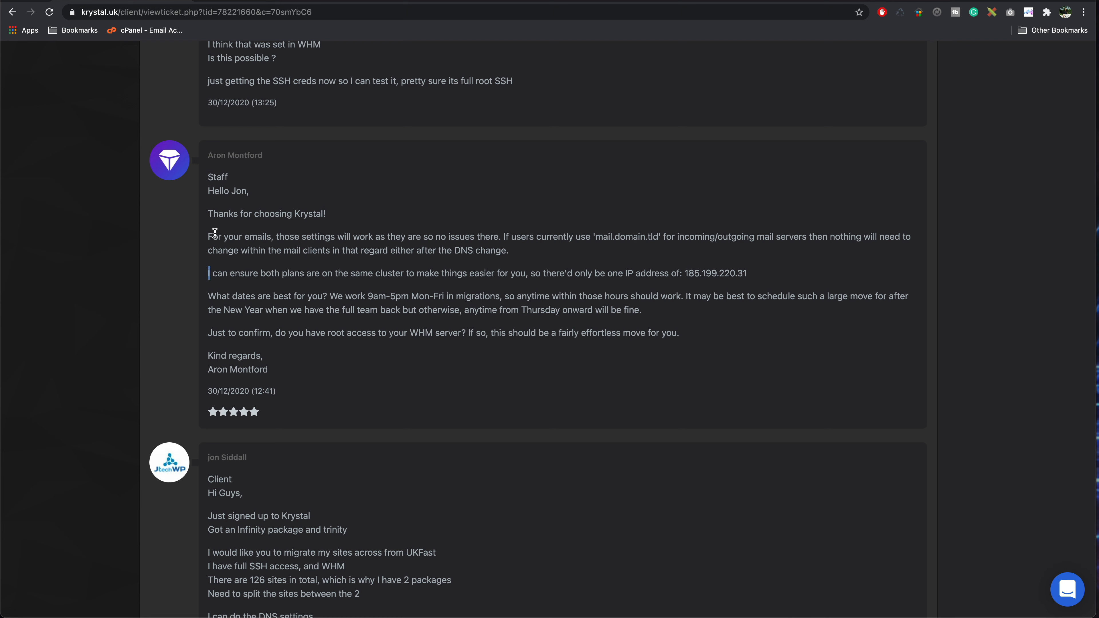
mouse_move(426, 285)
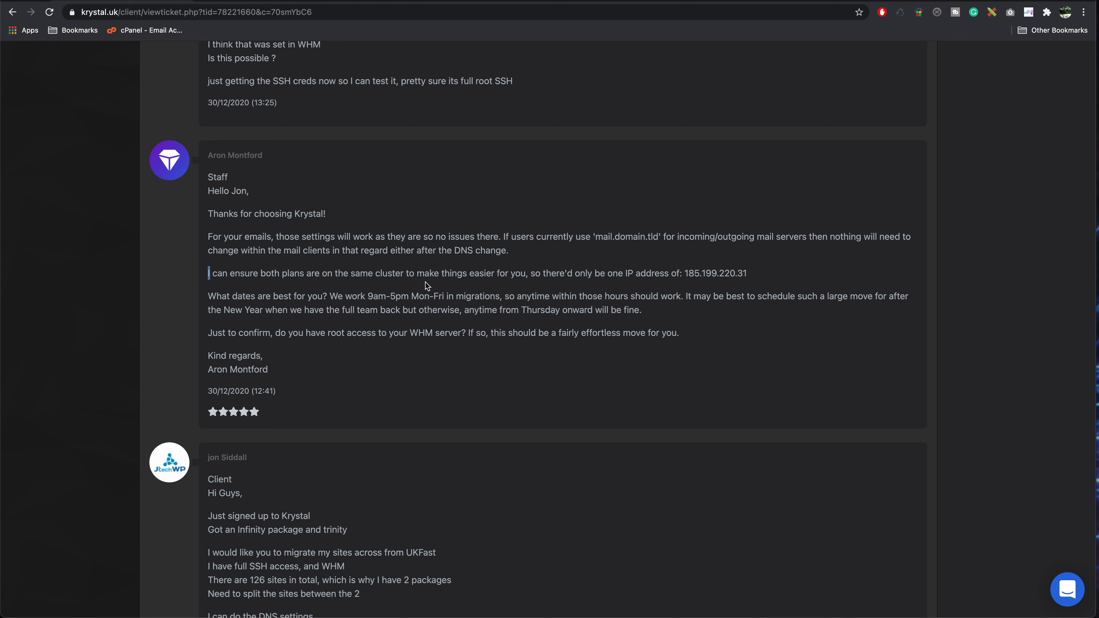
double_click(715, 273)
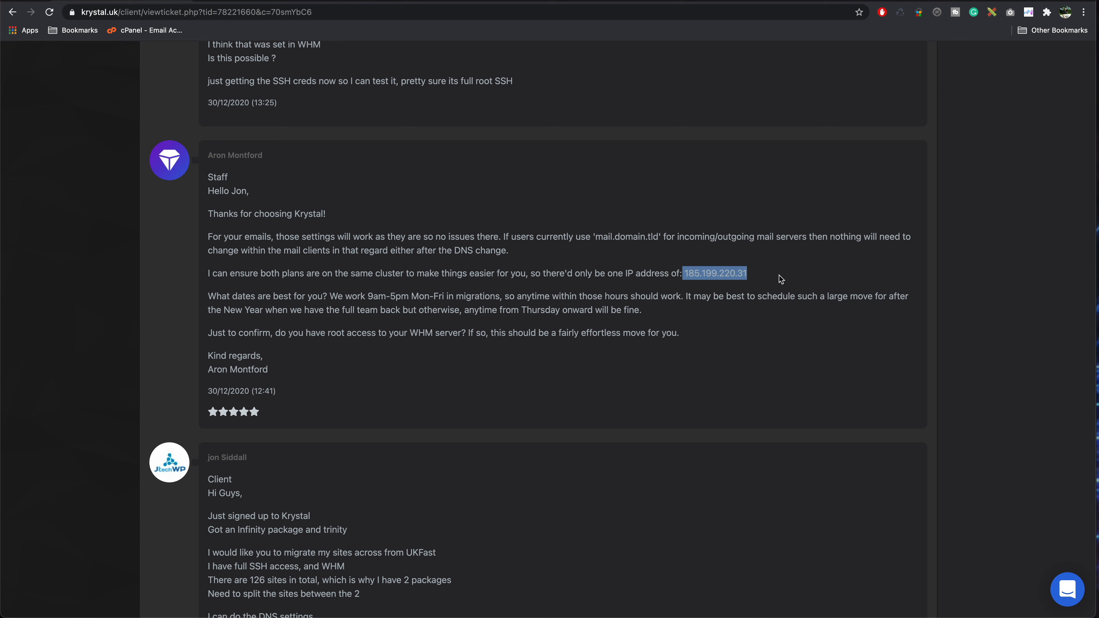
drag(209, 296, 433, 295)
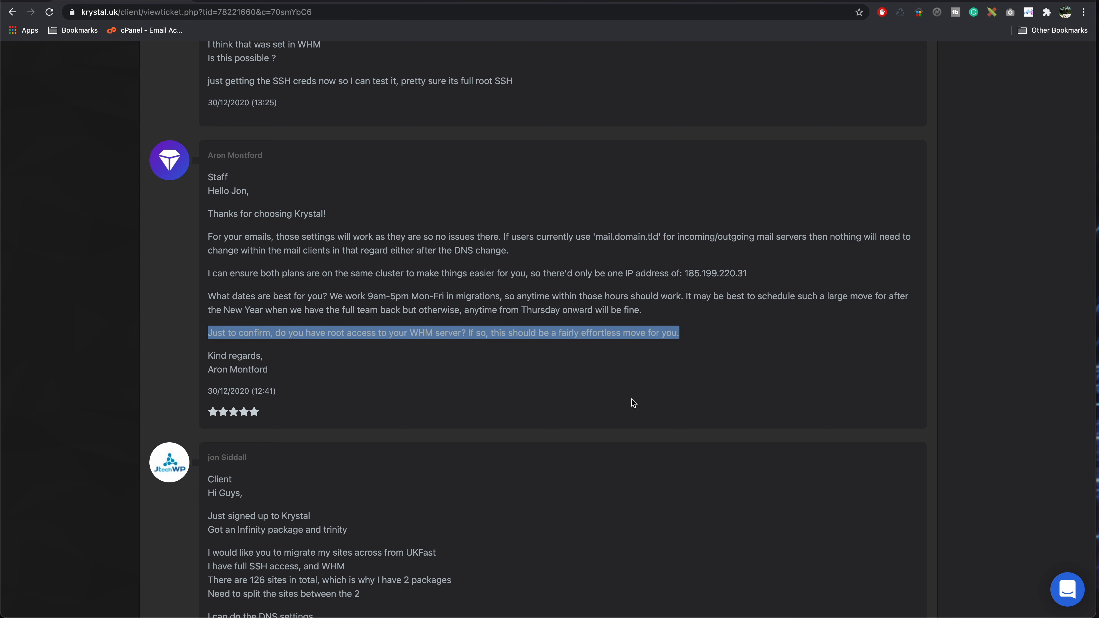
Step: Scroll further and mark the advice about updating MX and A records to the sentence end
scroll(down, 3)
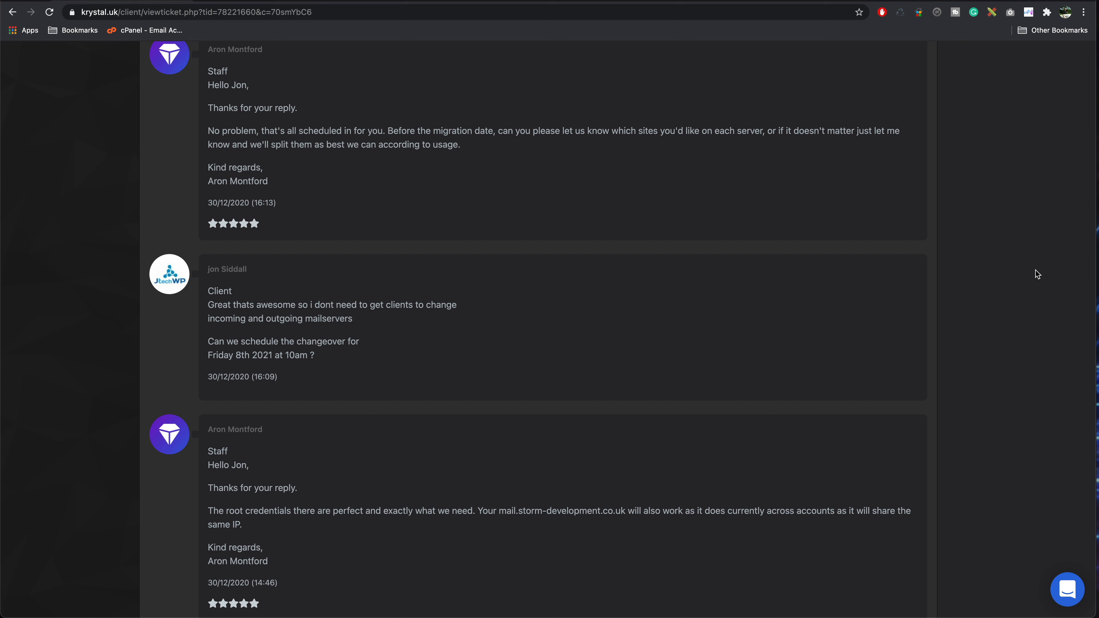
mouse_move(753, 353)
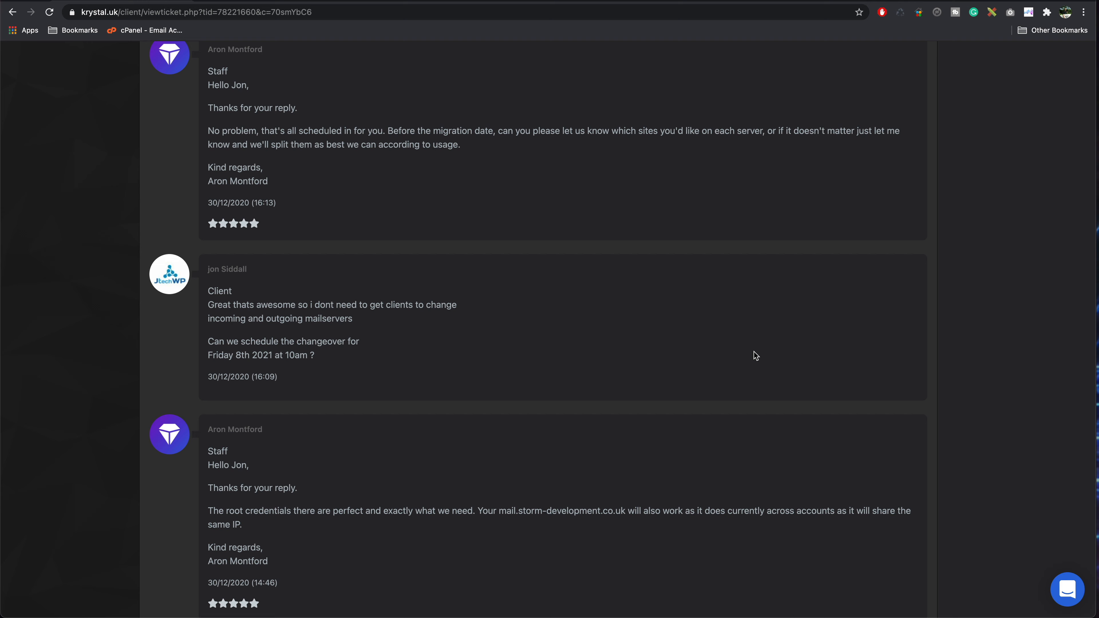
scroll(down, 3)
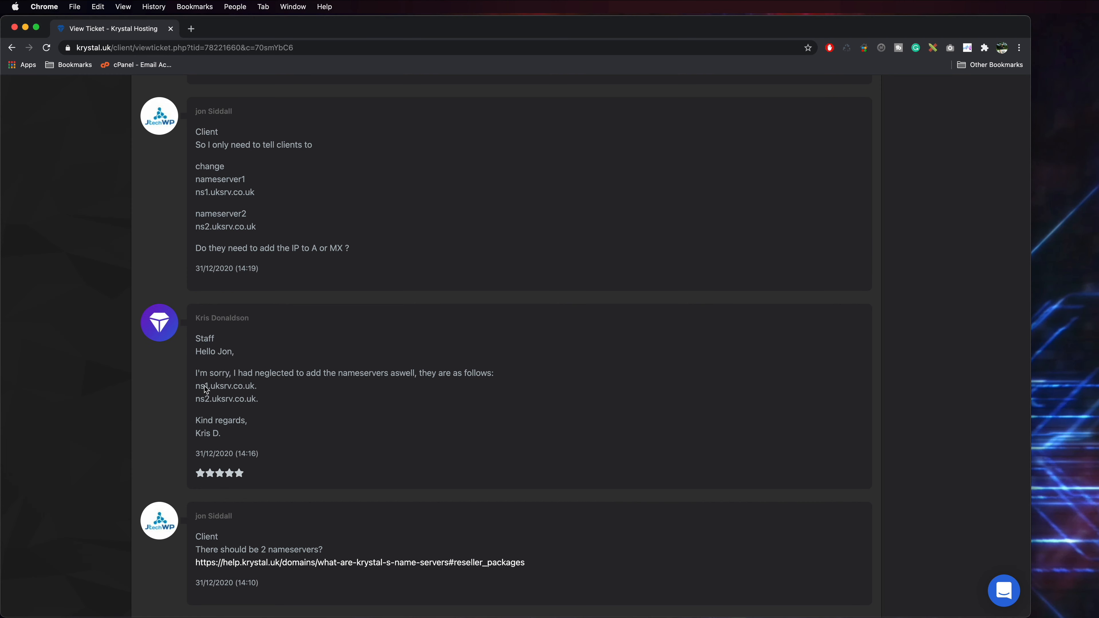
drag(194, 386, 258, 399)
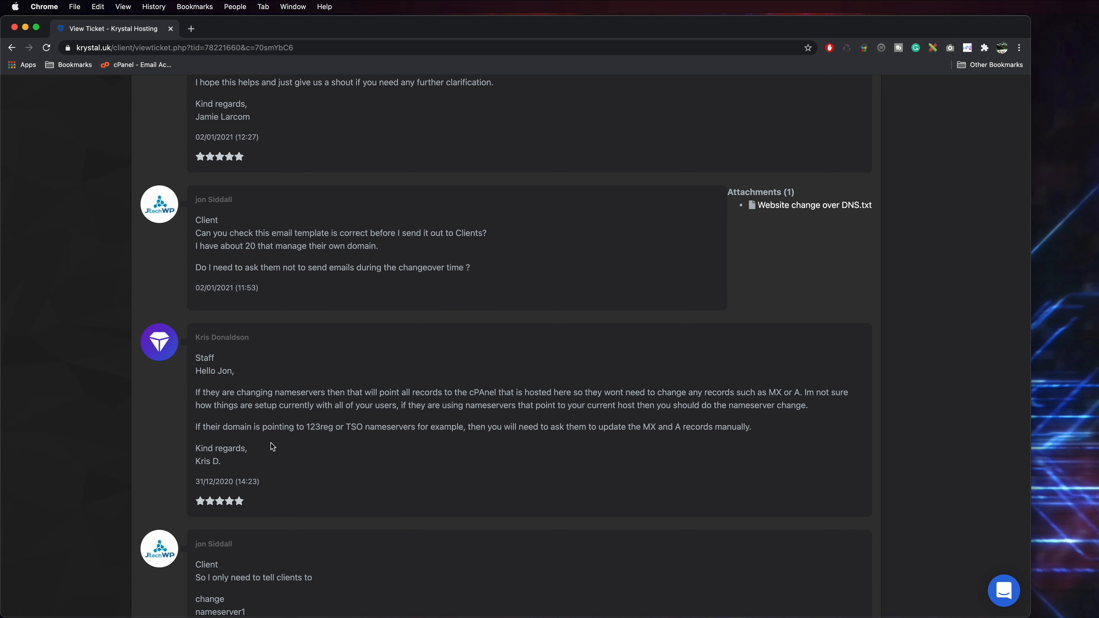
mouse_move(308, 427)
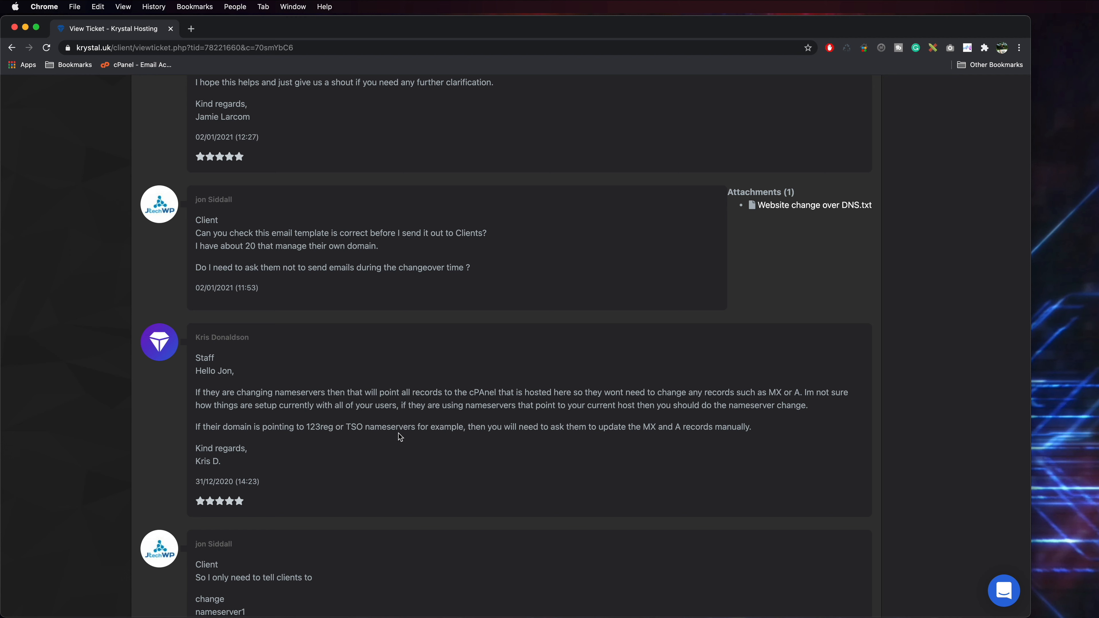
drag(474, 426, 672, 426)
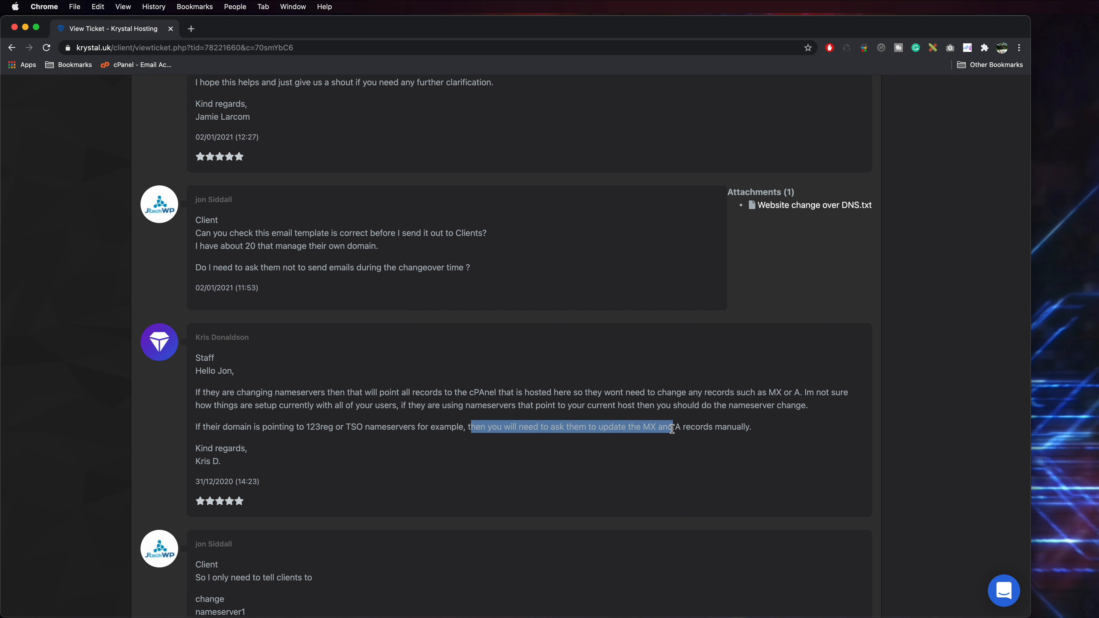
drag(672, 427, 762, 427)
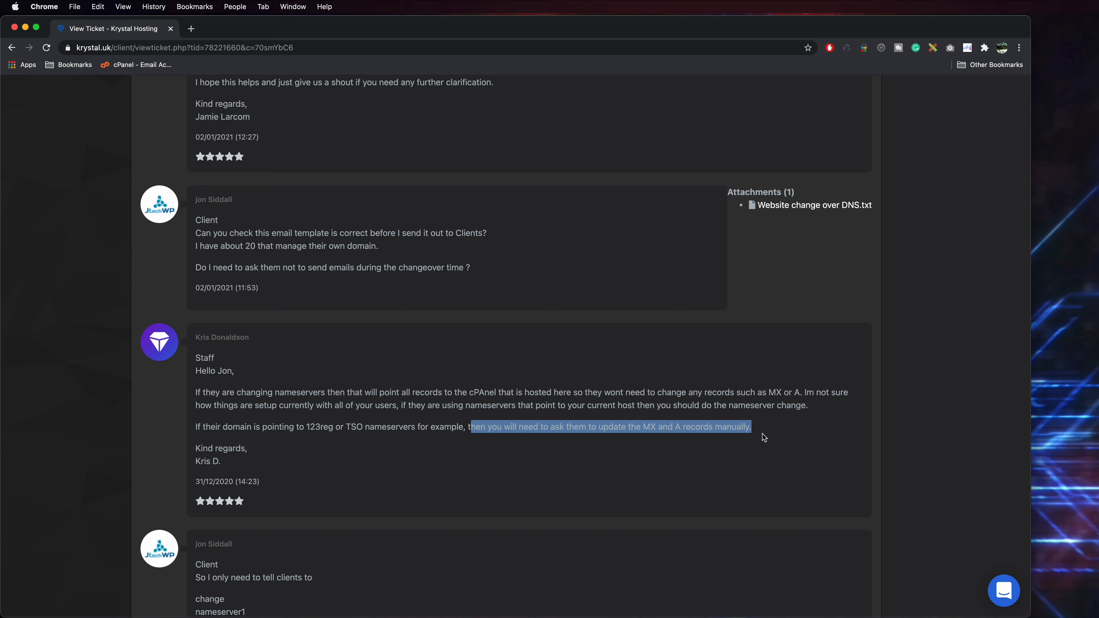
scroll(down, 3)
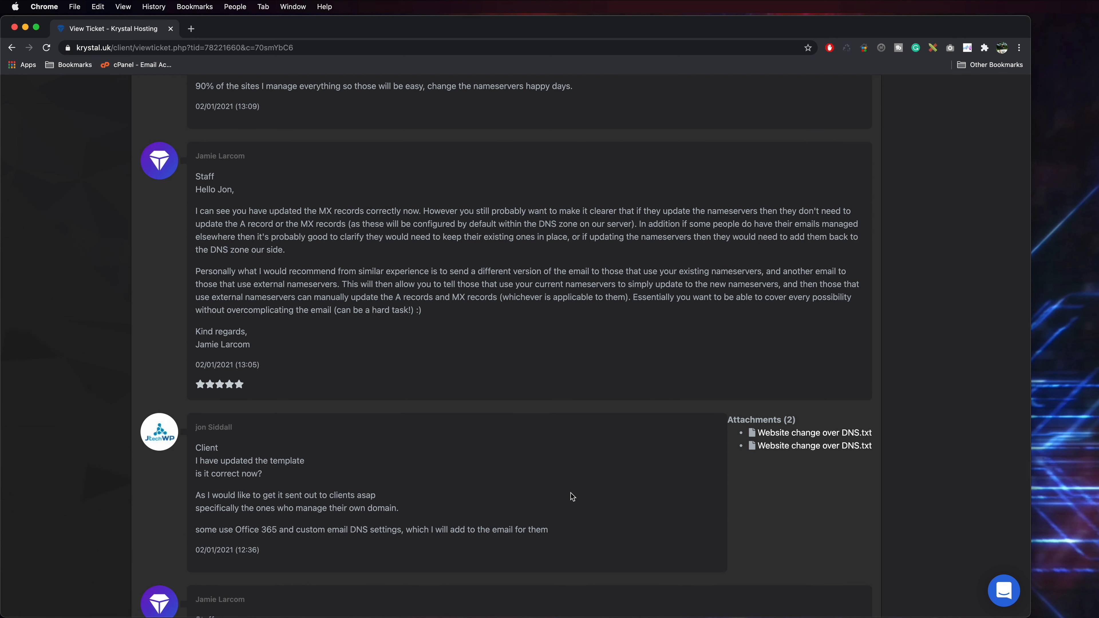
mouse_move(477, 319)
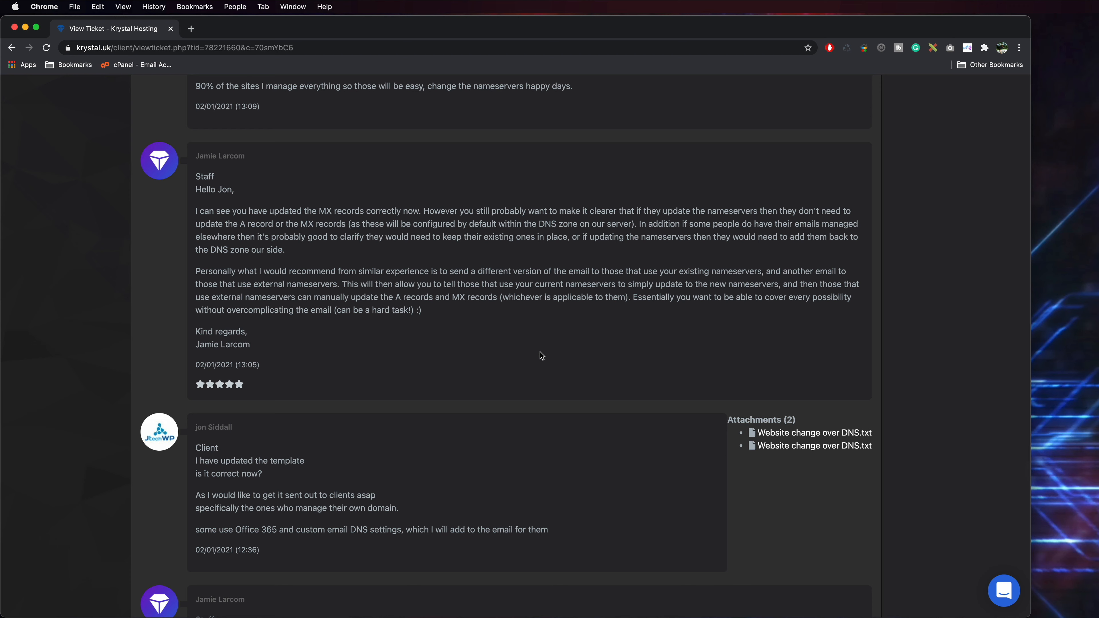
click(814, 445)
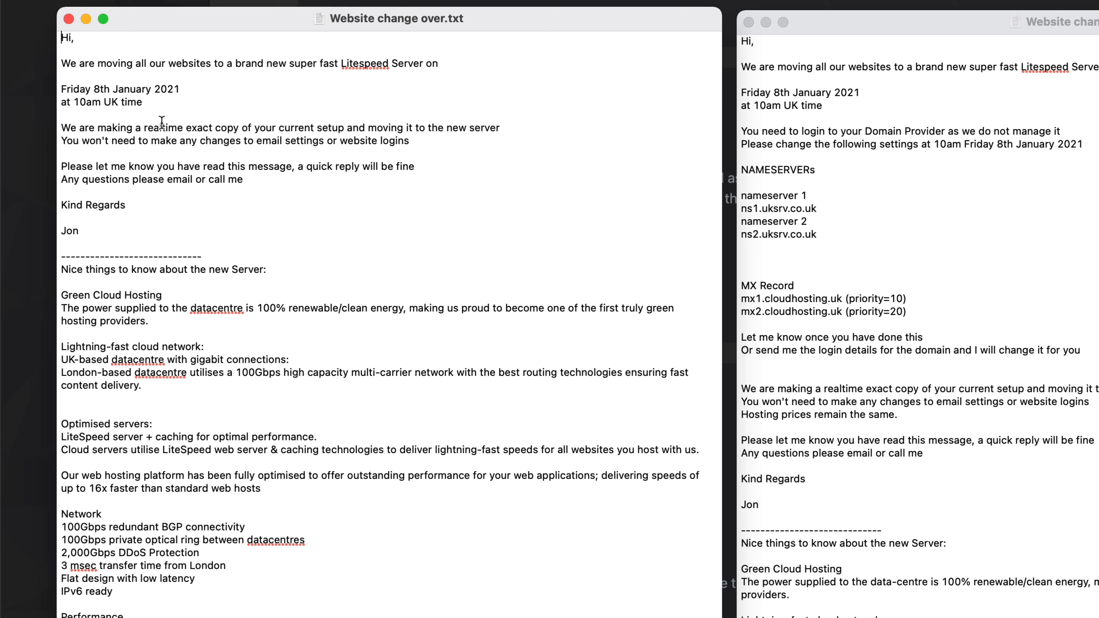
mouse_move(251, 185)
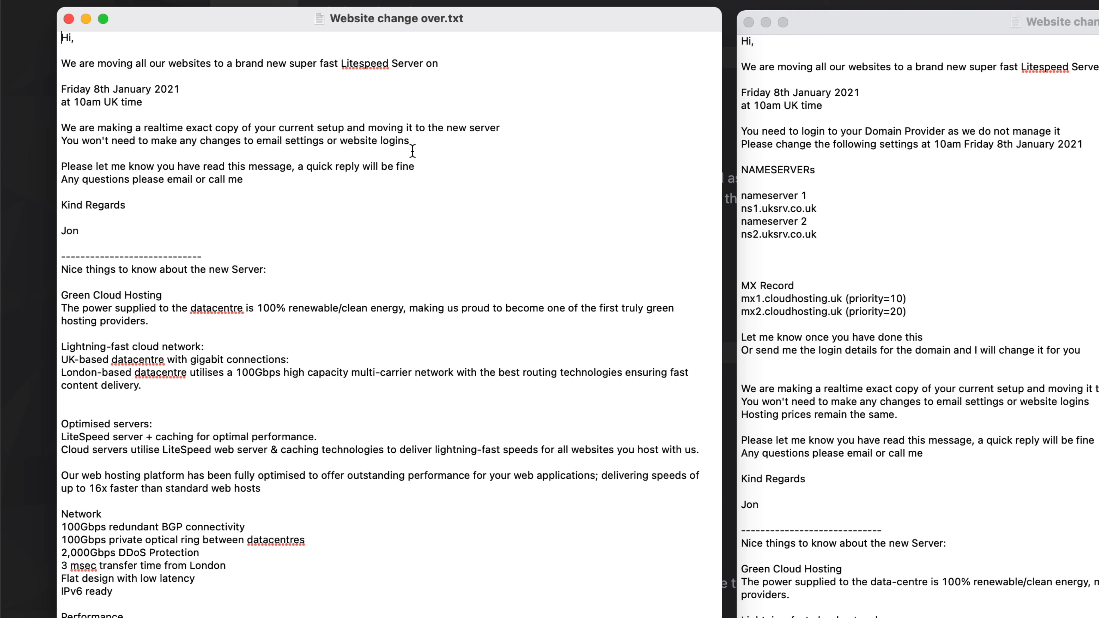
mouse_move(308, 172)
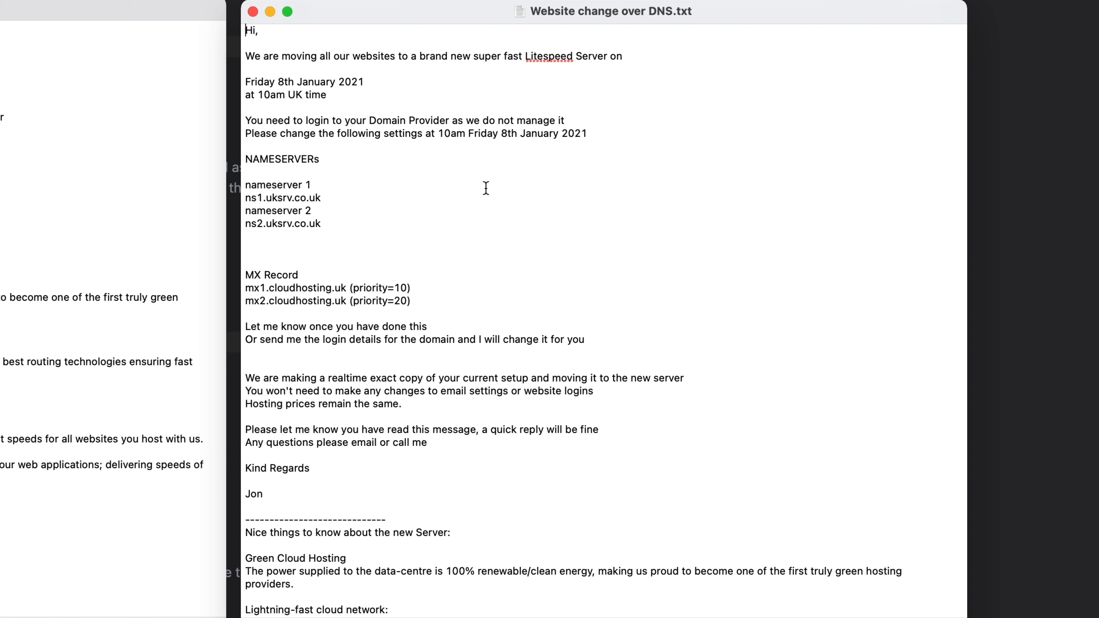
mouse_move(374, 128)
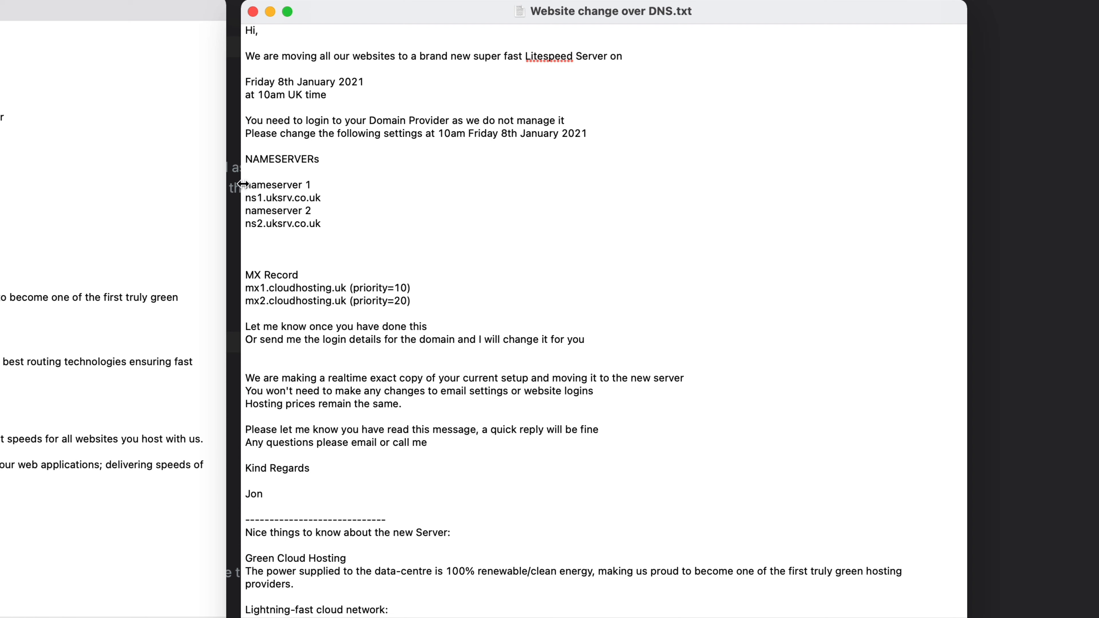
Step: Resize the DNS template window and mark the lines asking clients to confirm or send logins
drag(247, 184, 349, 224)
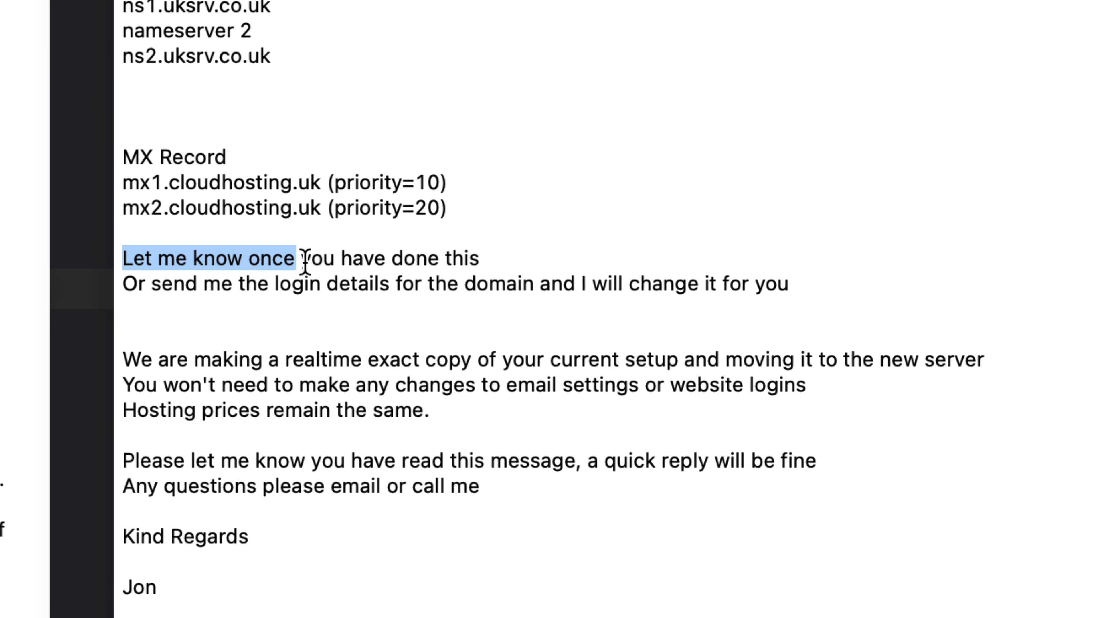
drag(302, 258, 789, 284)
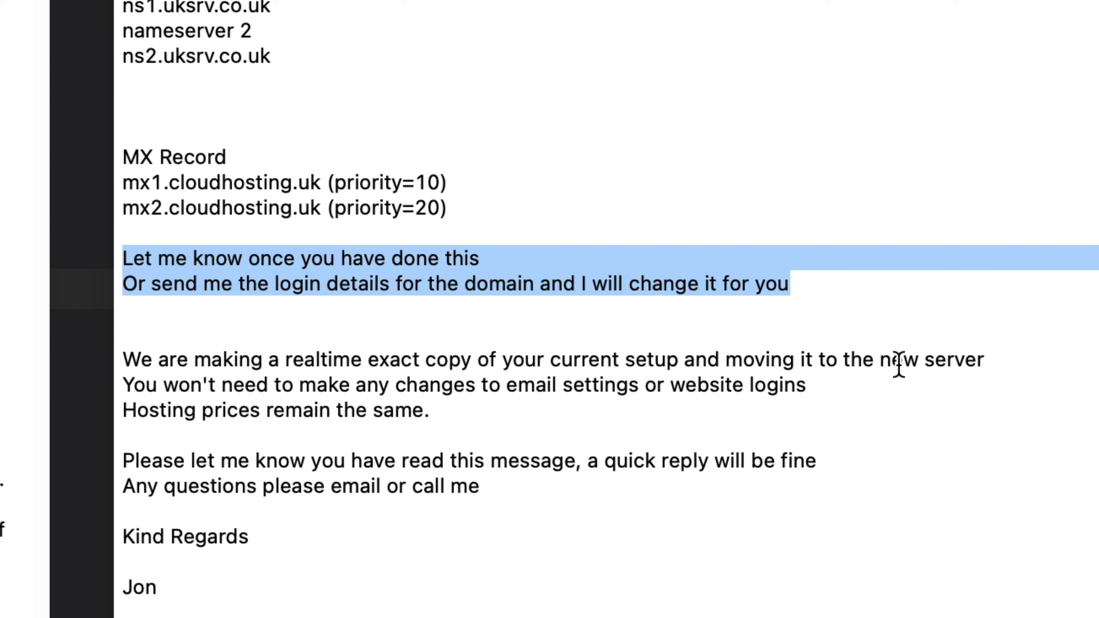
mouse_move(935, 429)
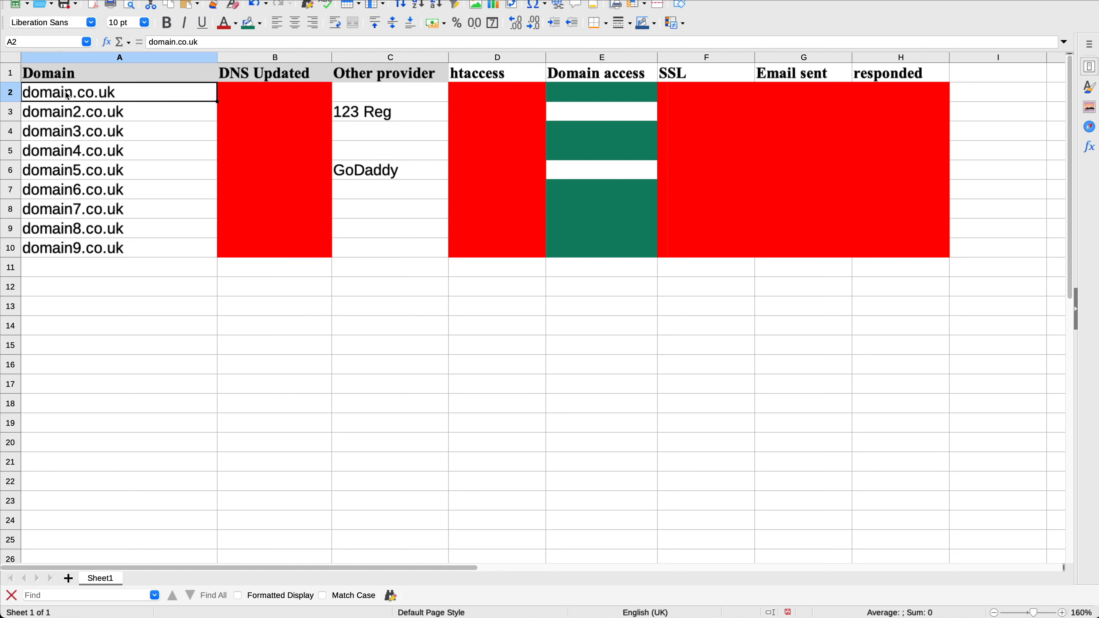
mouse_move(76, 267)
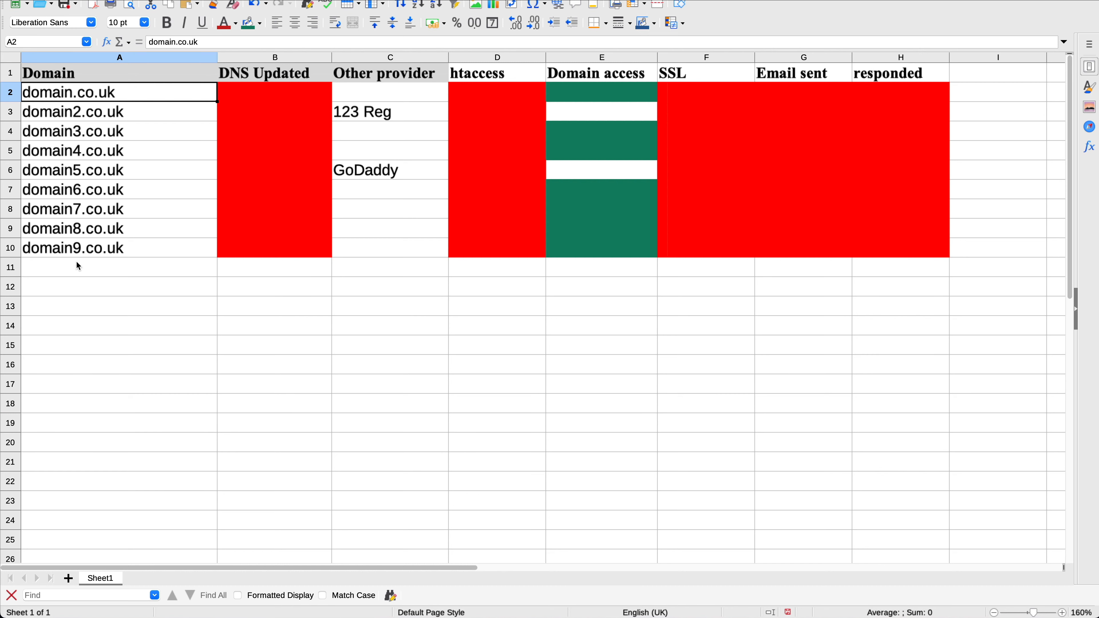
mouse_move(279, 76)
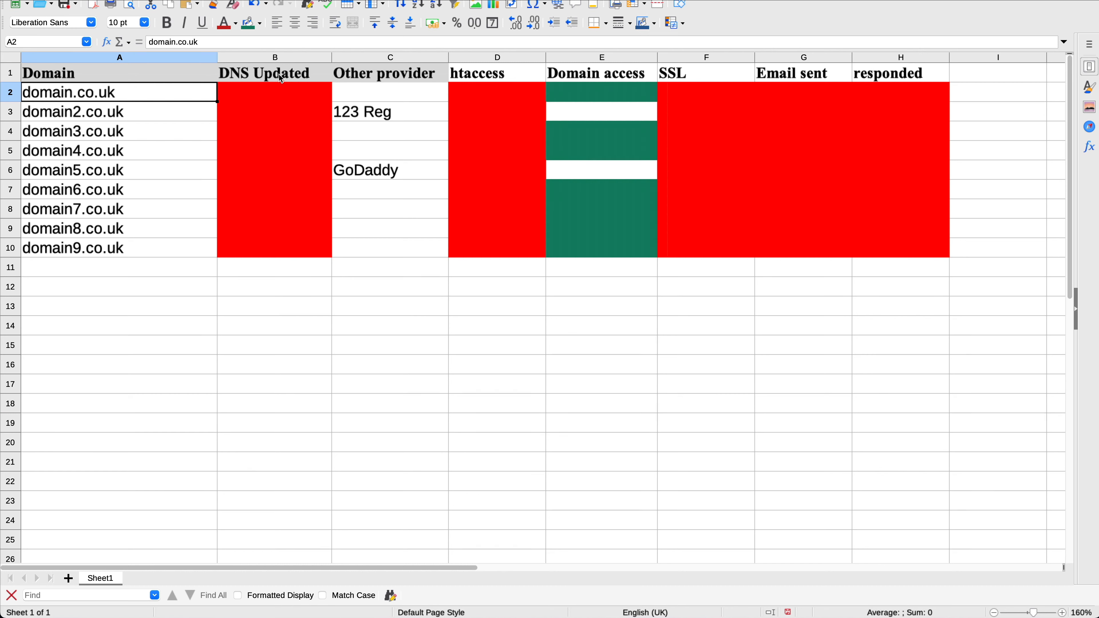
mouse_move(263, 96)
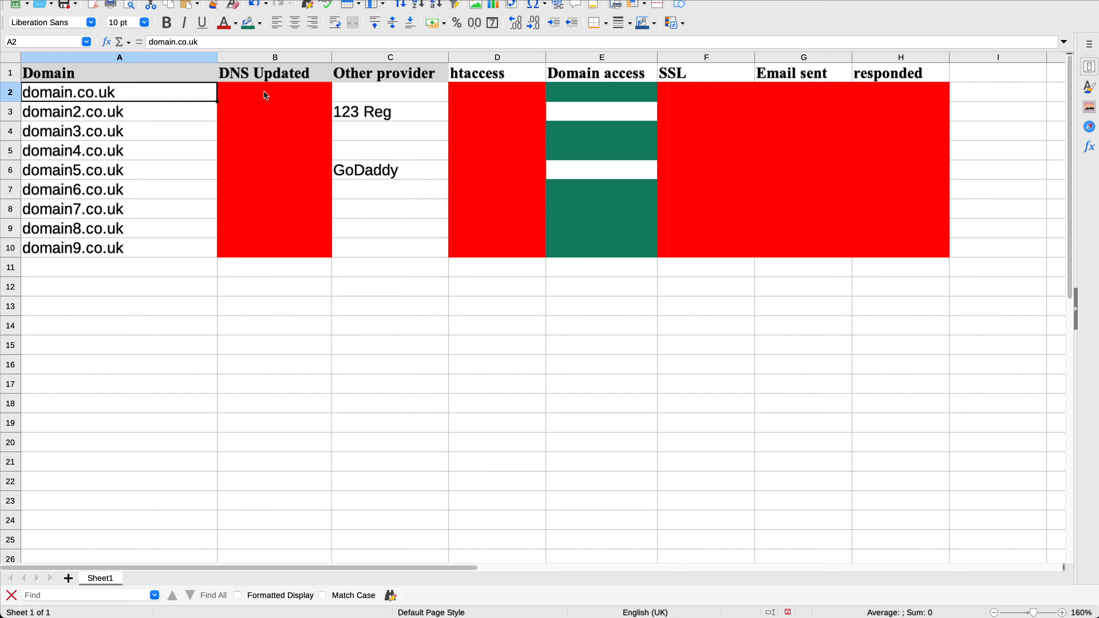
mouse_move(380, 90)
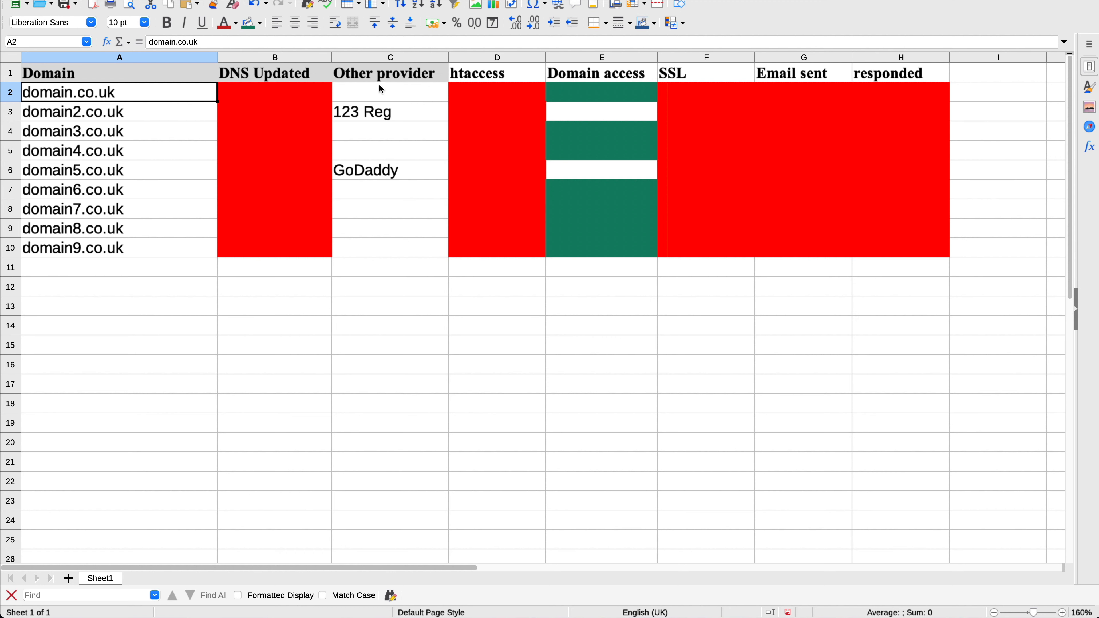
Step: Fill domain2.co.uk's Domain access cell red and move on to domain5.co.uk's cell
click(389, 111)
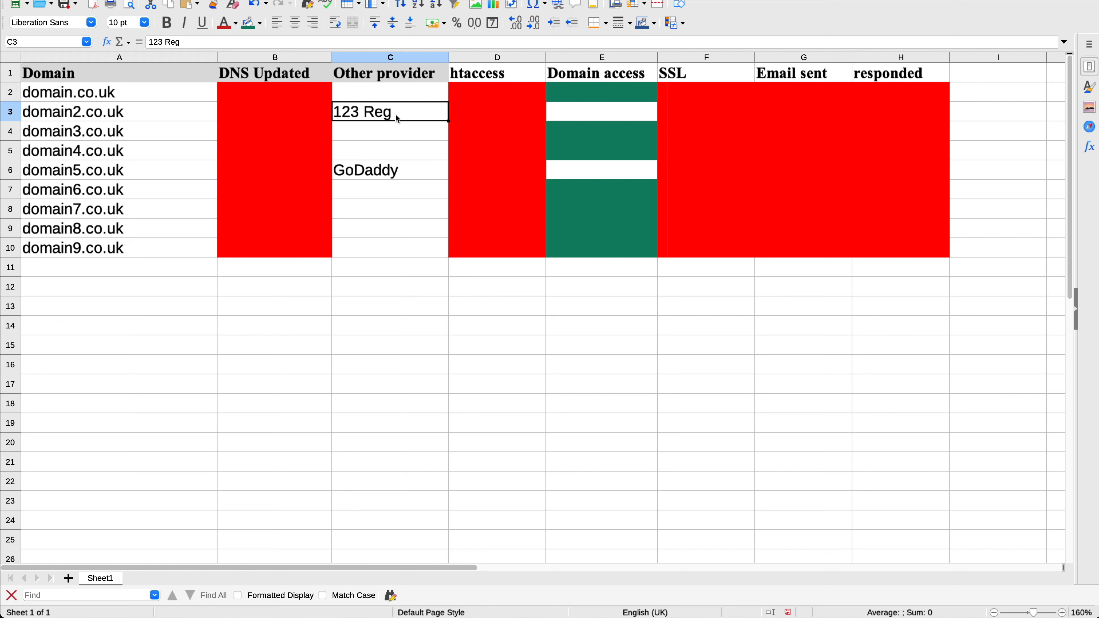
mouse_move(402, 120)
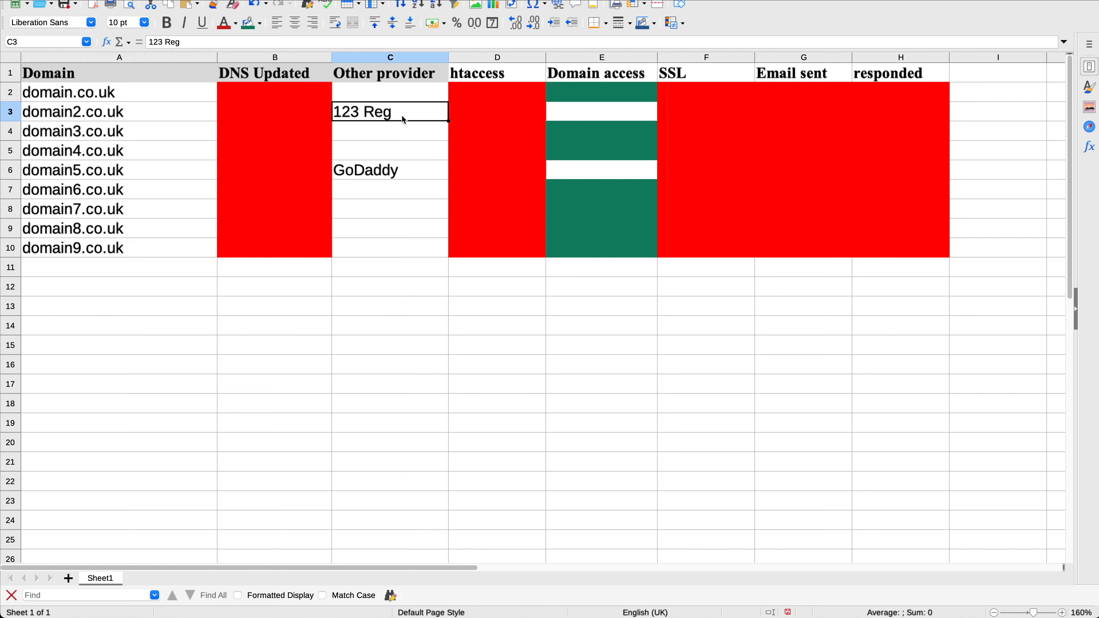
mouse_move(400, 117)
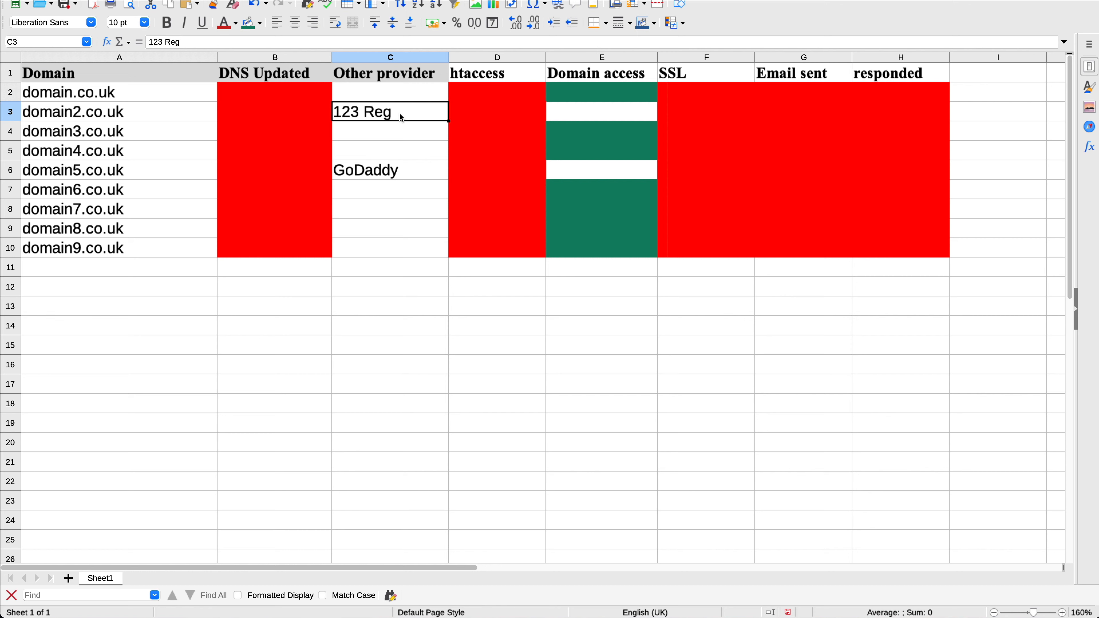
mouse_move(559, 120)
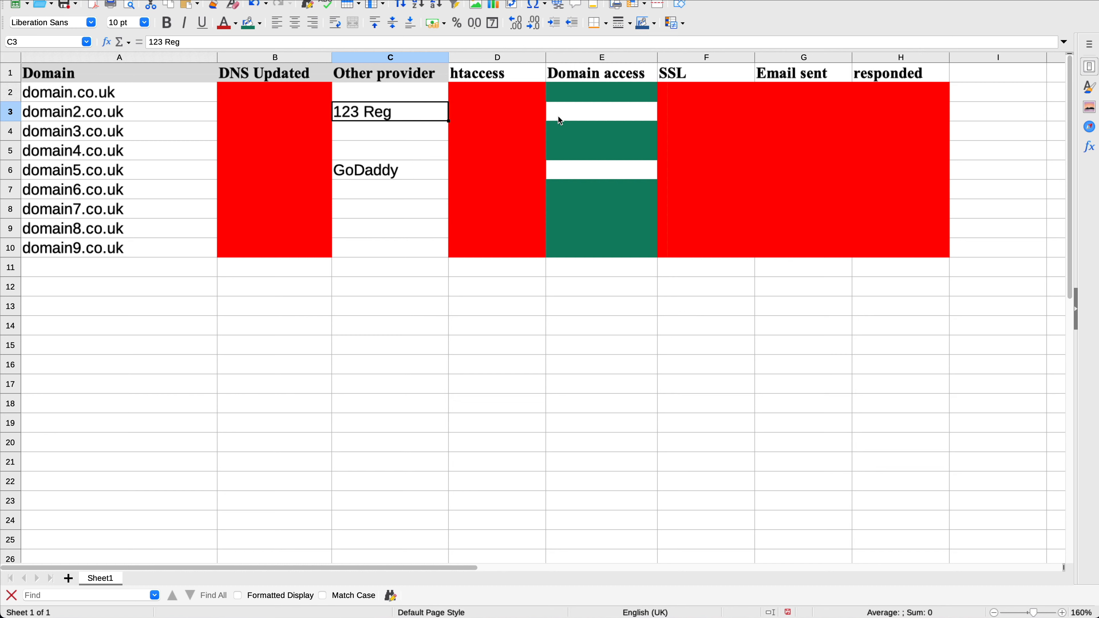
click(602, 111)
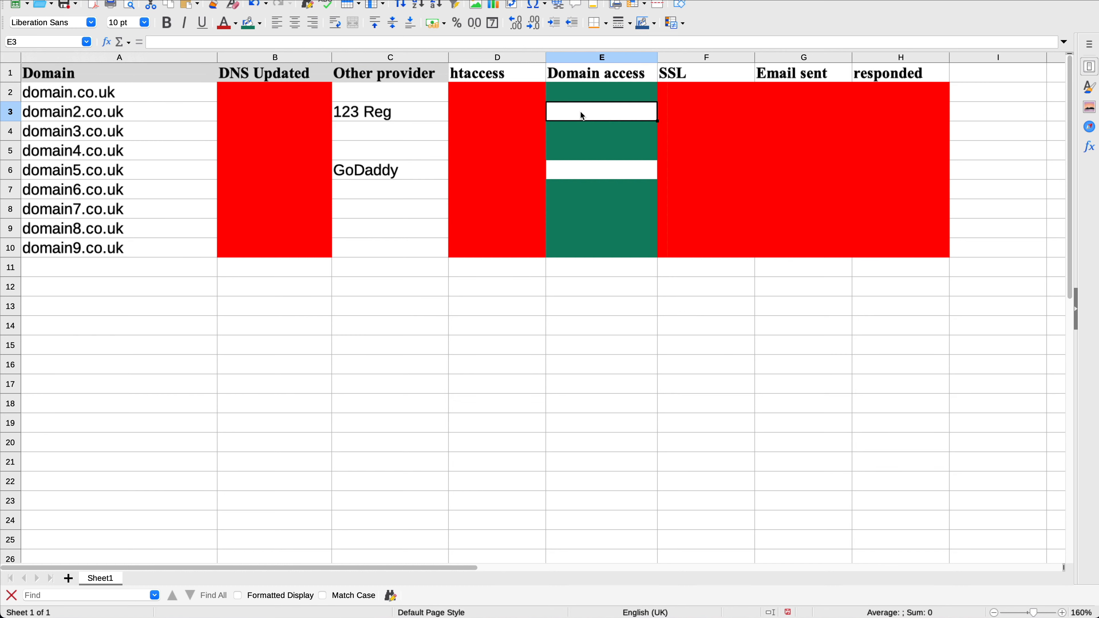
mouse_move(224, 23)
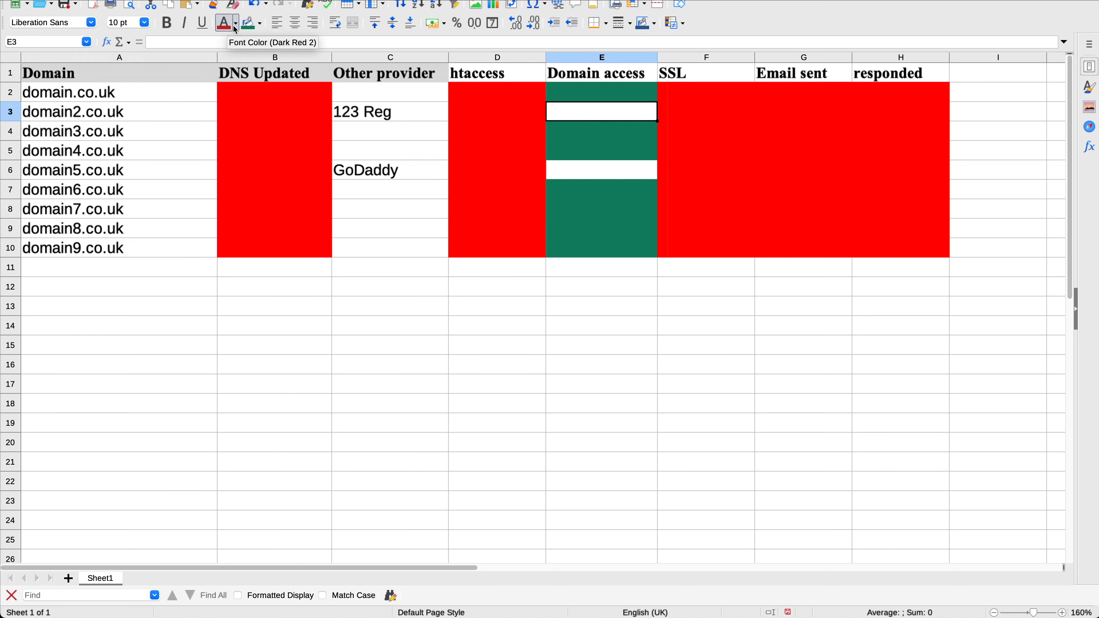
click(260, 23)
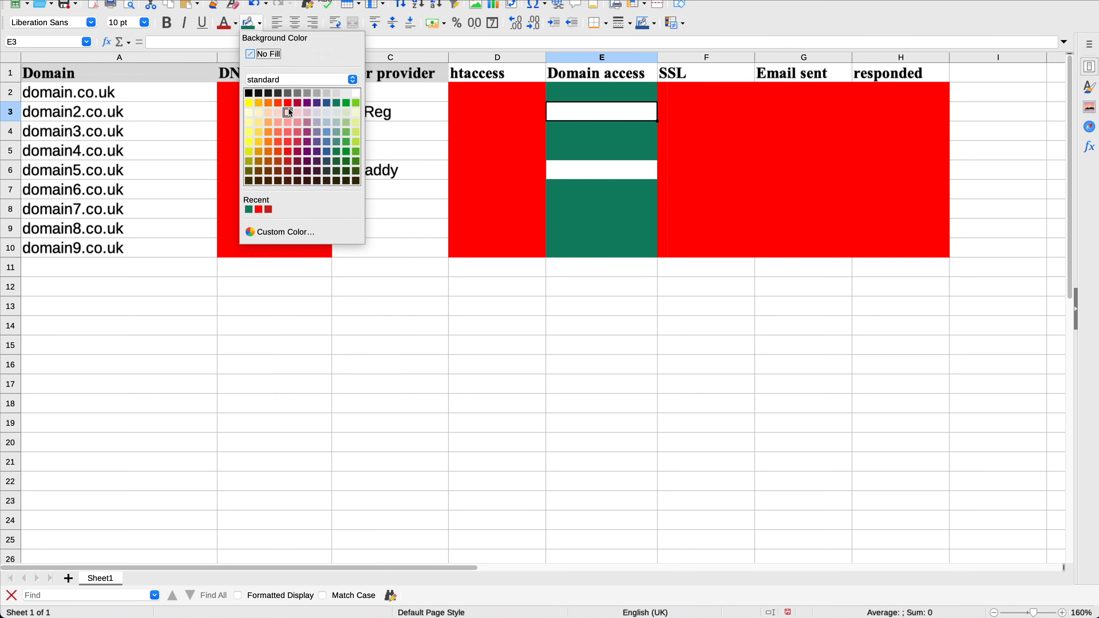
click(287, 111)
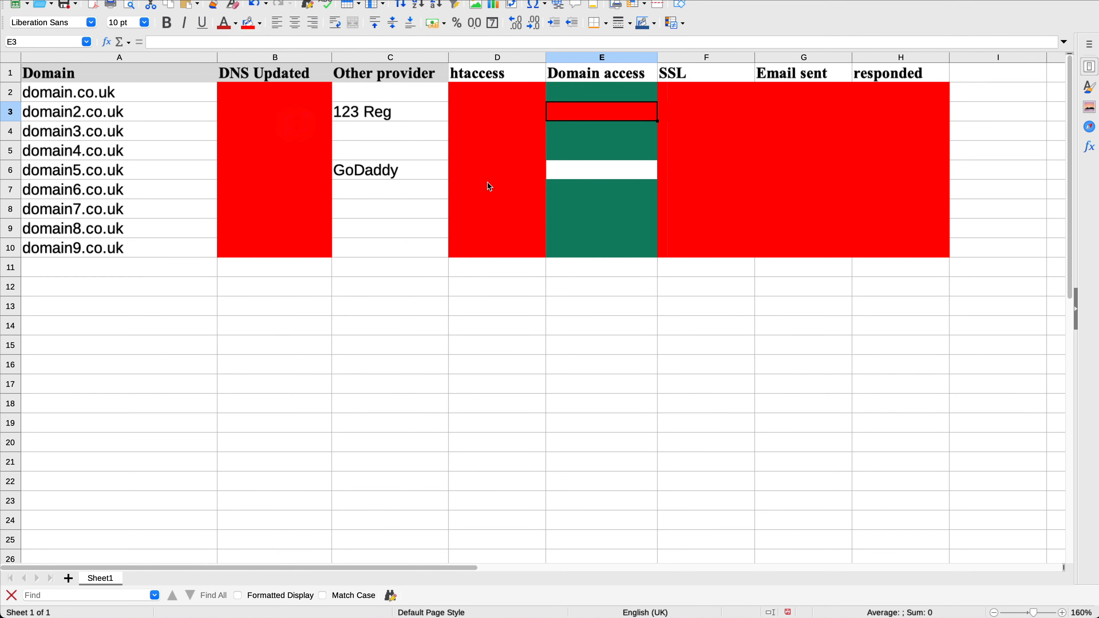
click(600, 174)
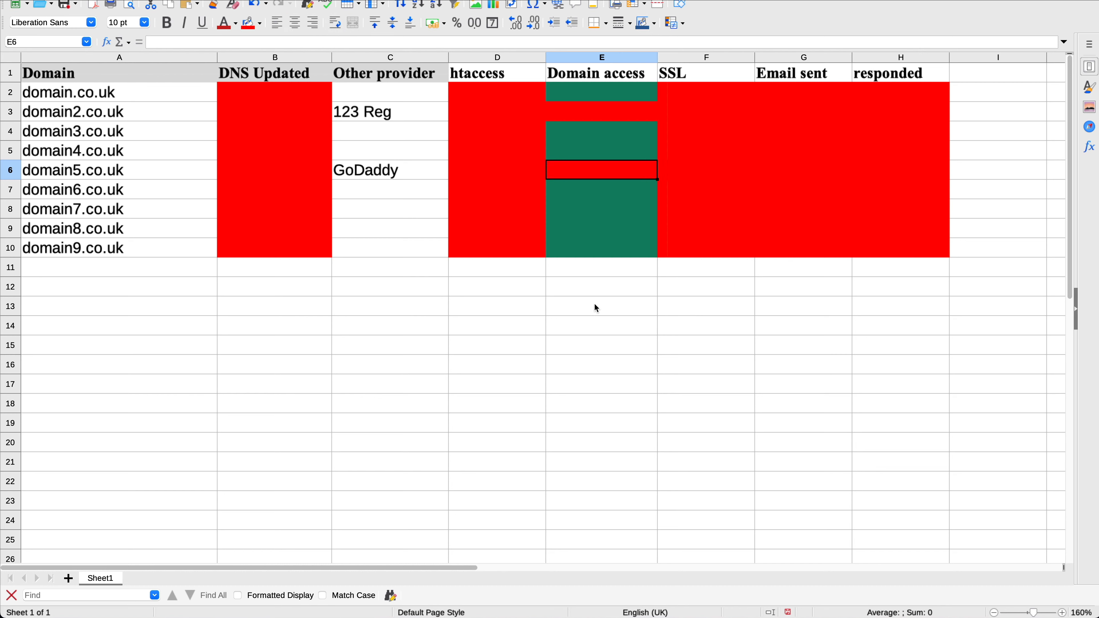
mouse_move(596, 100)
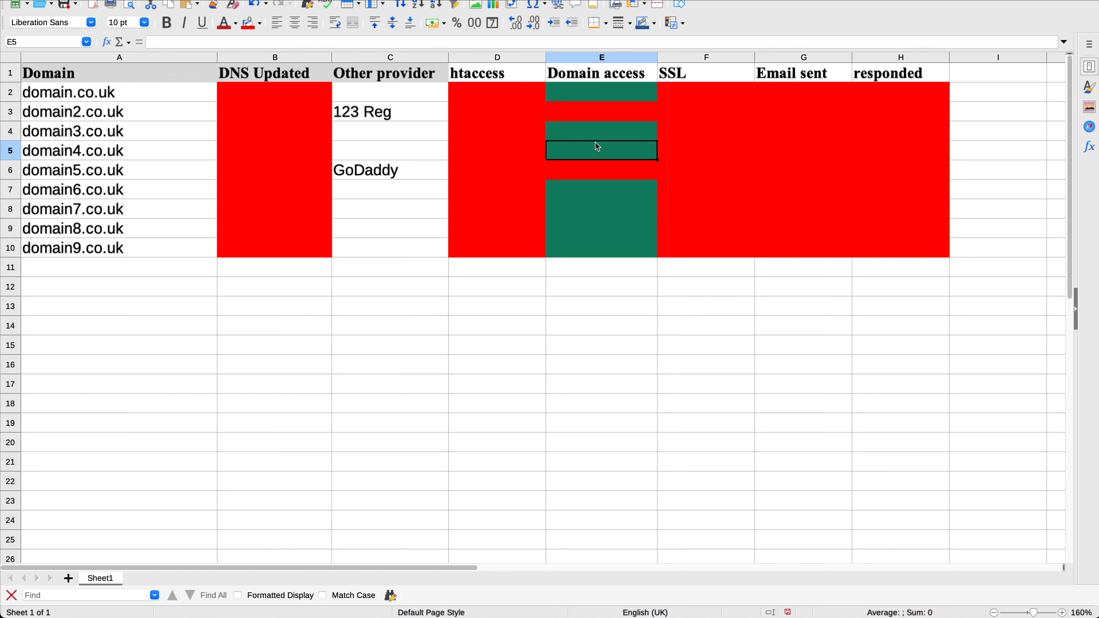
click(598, 188)
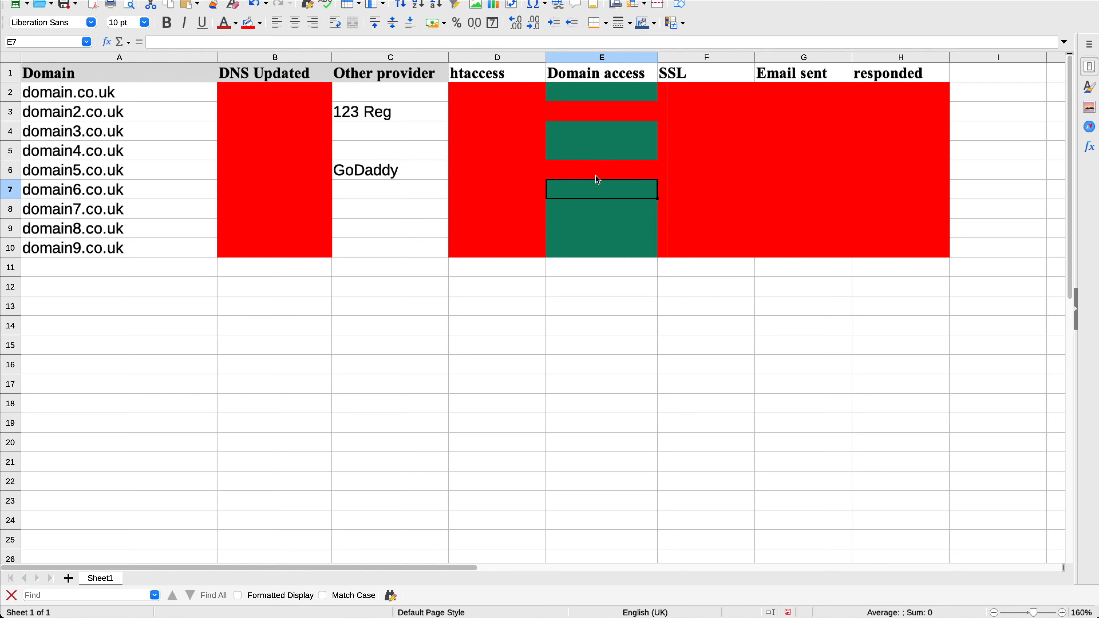
mouse_move(578, 180)
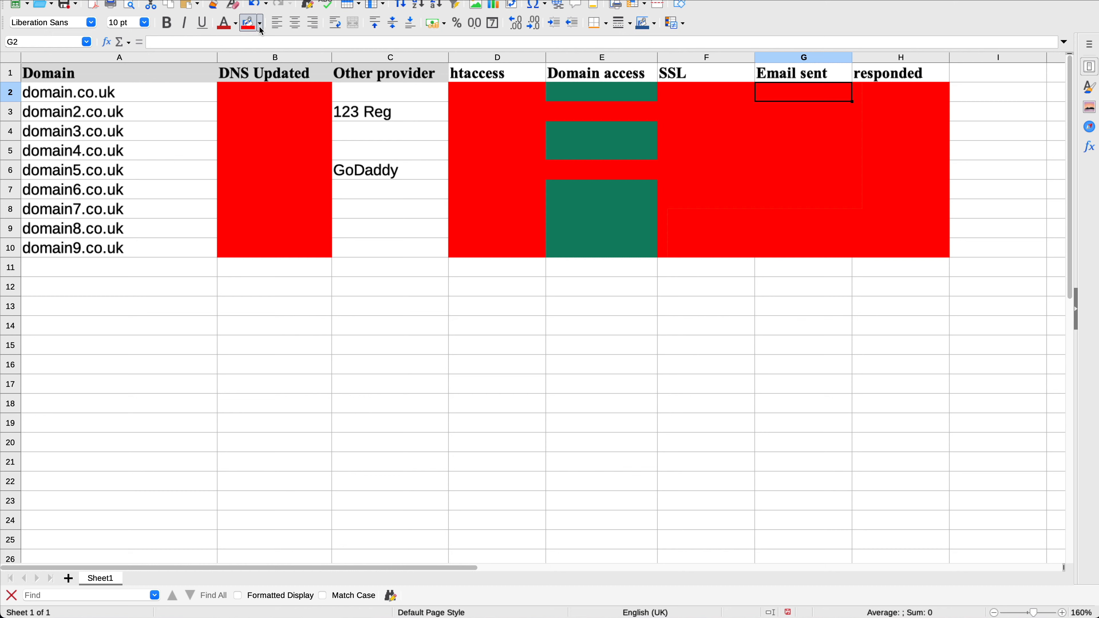
Step: Mark domain.co.uk's Email sent cell green with the date 3/1/21
click(246, 23)
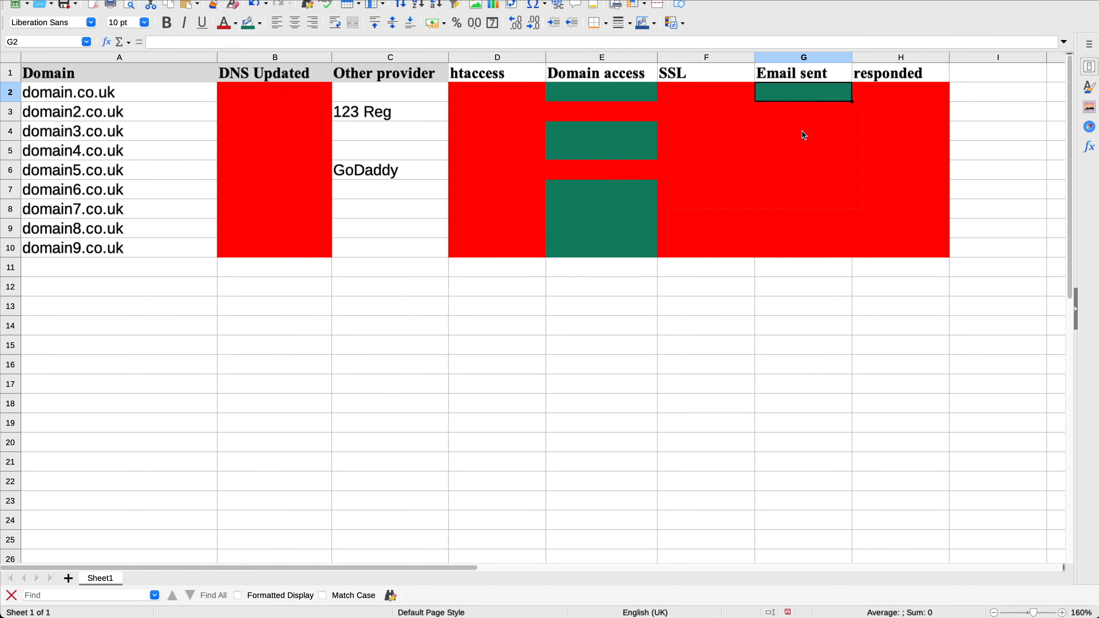
double_click(780, 95)
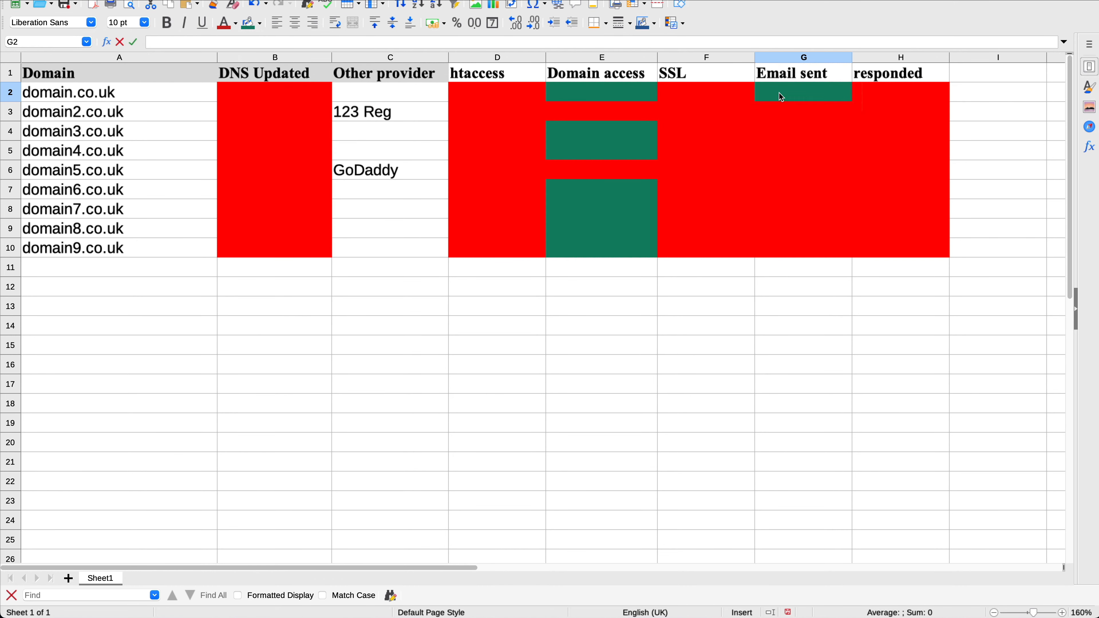
text(3/)
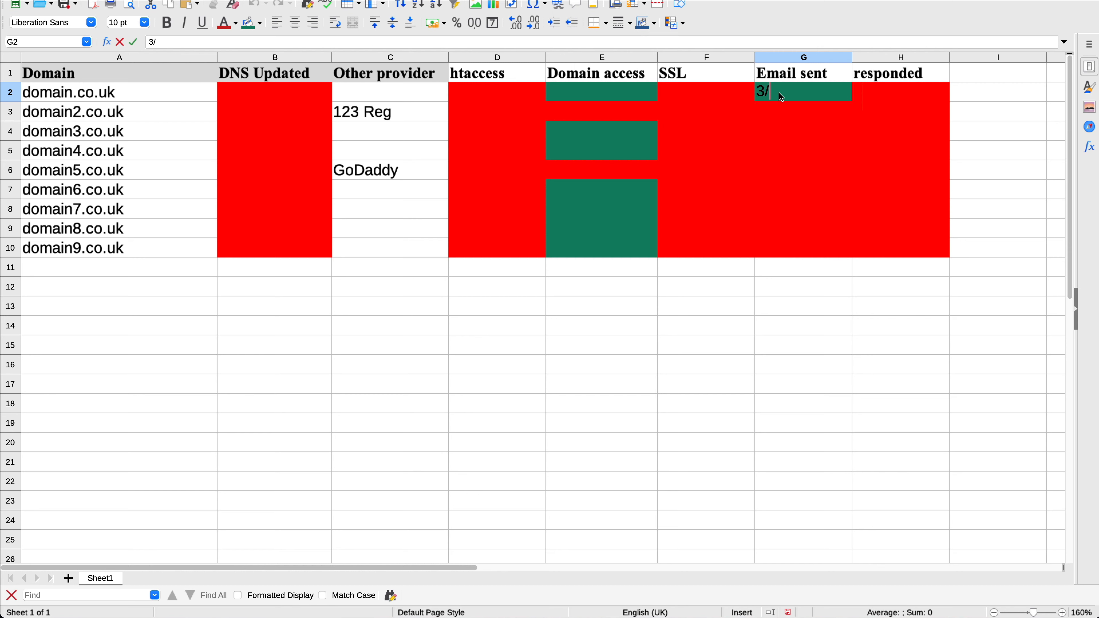
text(1/21)
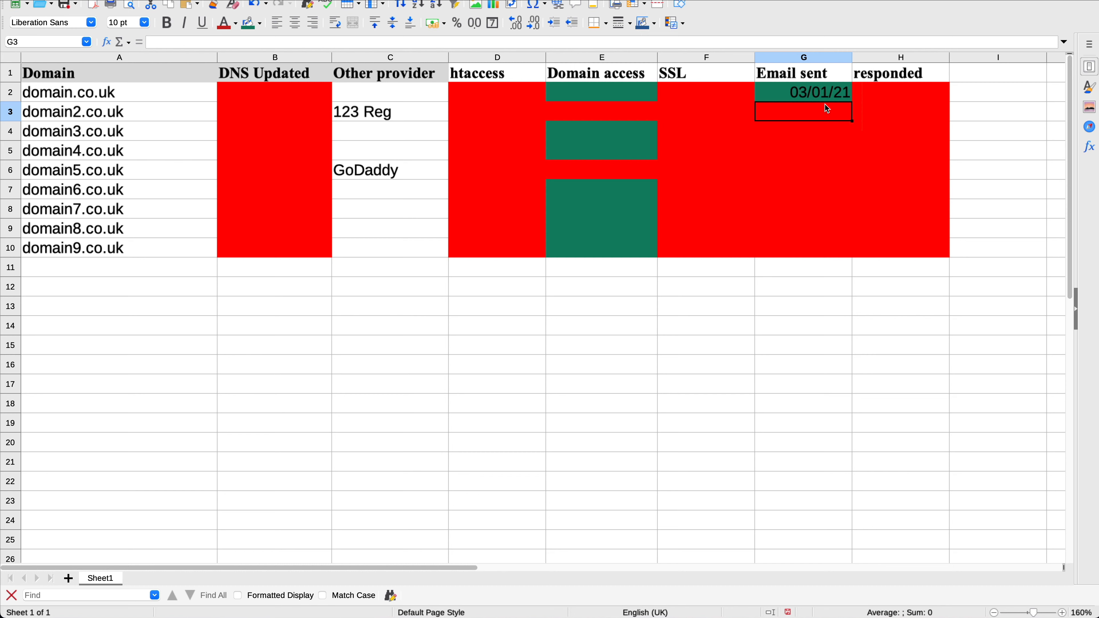
mouse_move(893, 99)
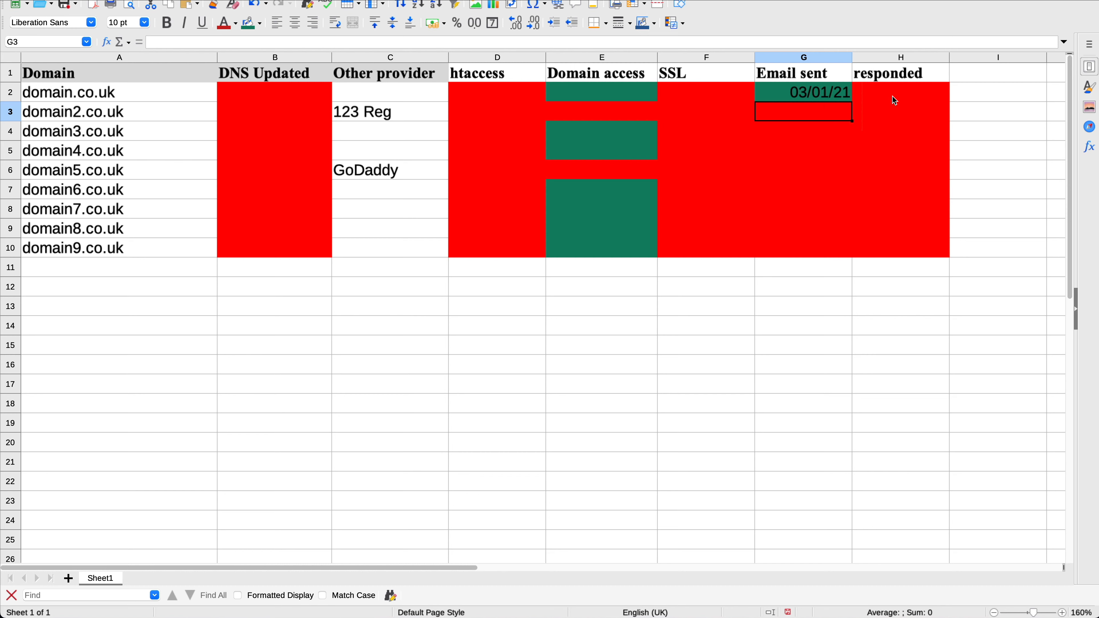
Step: Mark domain.co.uk's responded cell green with the date 04/1/20
click(893, 93)
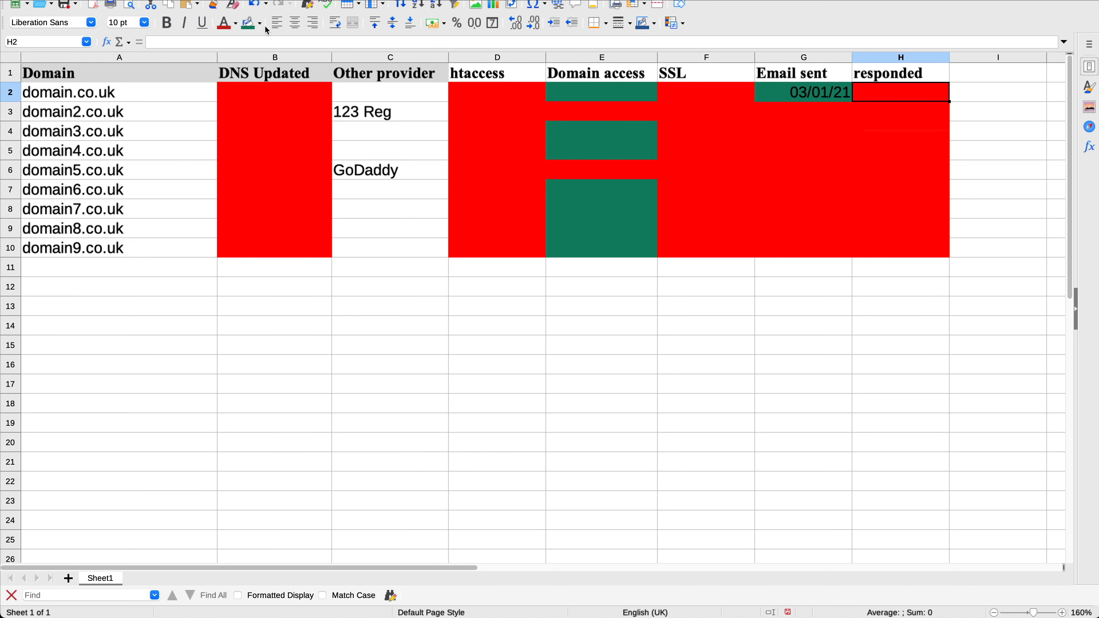
click(249, 23)
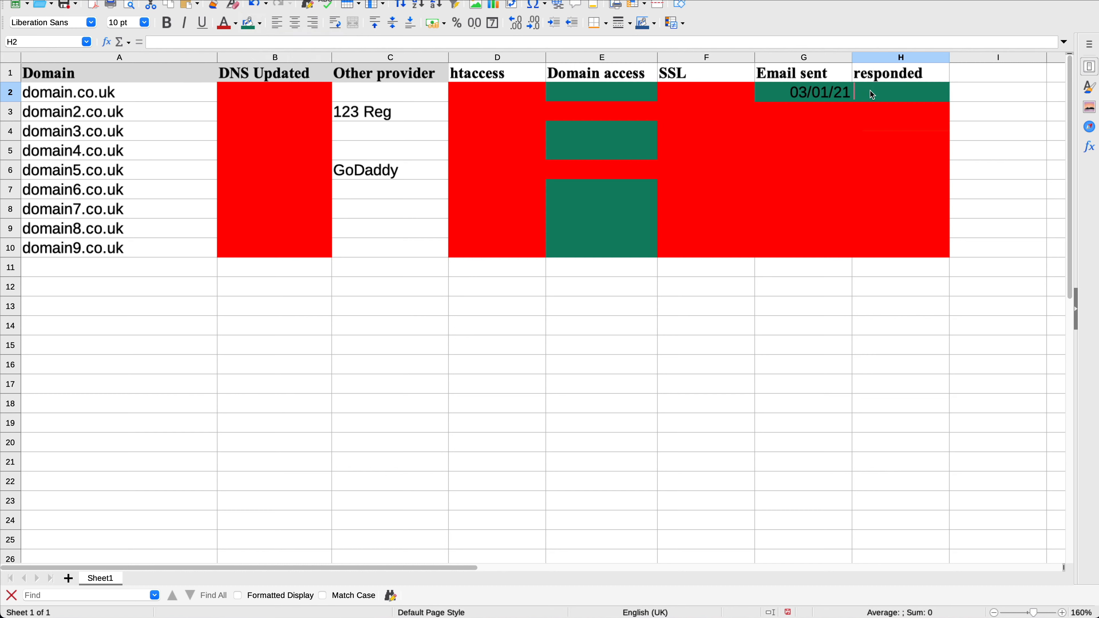
text(04/)
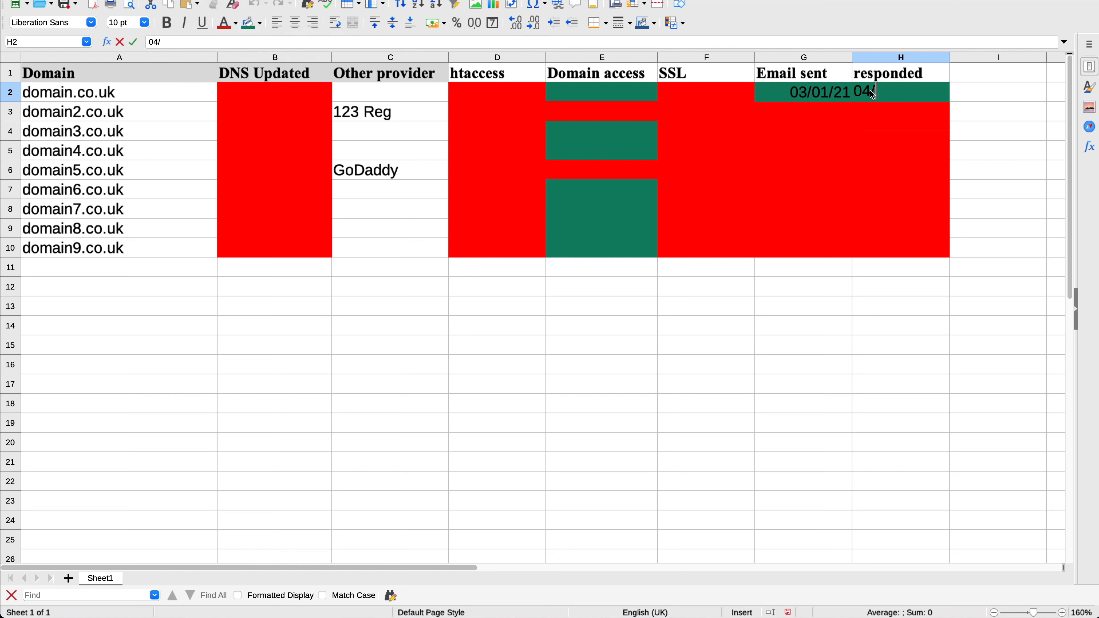
text(1/20)
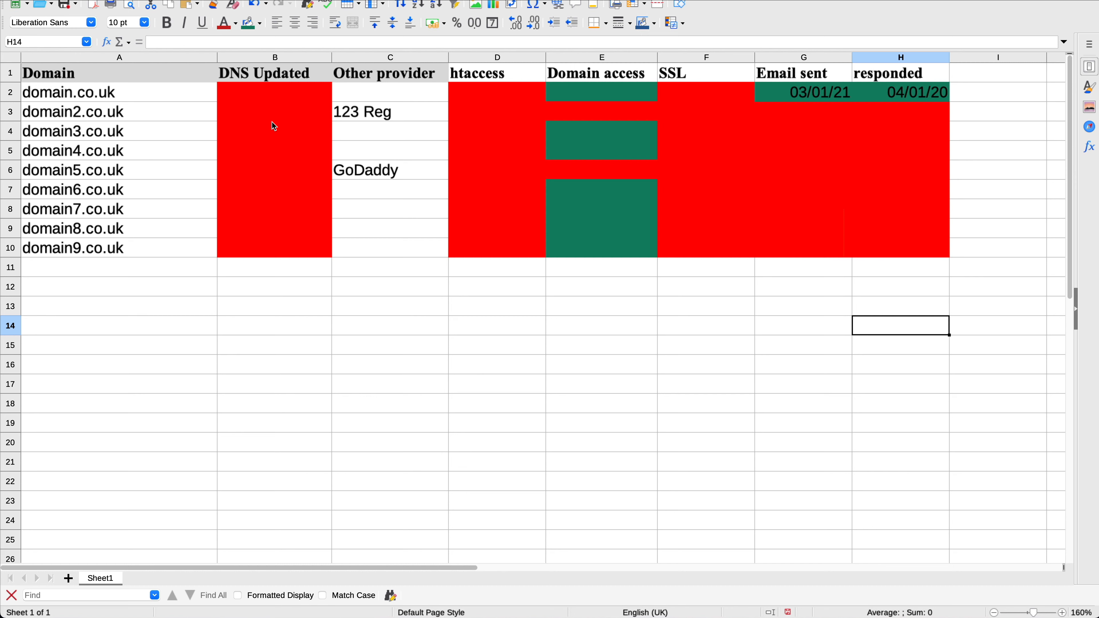
Step: Copy the sent date to domain2.co.uk and enter 05/01/21 as its response date
click(73, 112)
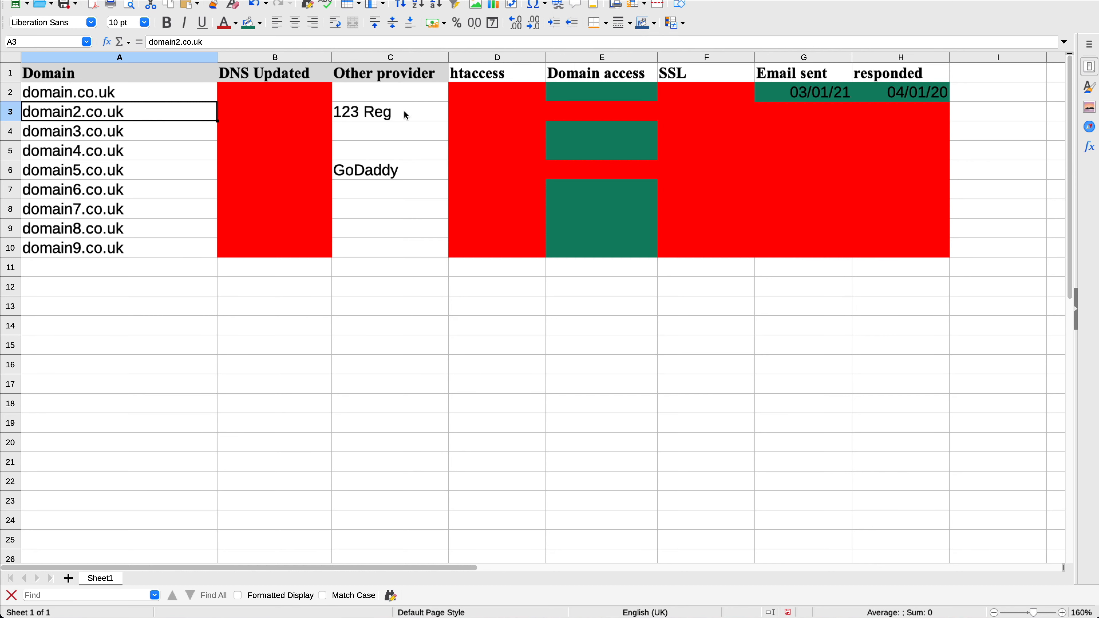
click(389, 112)
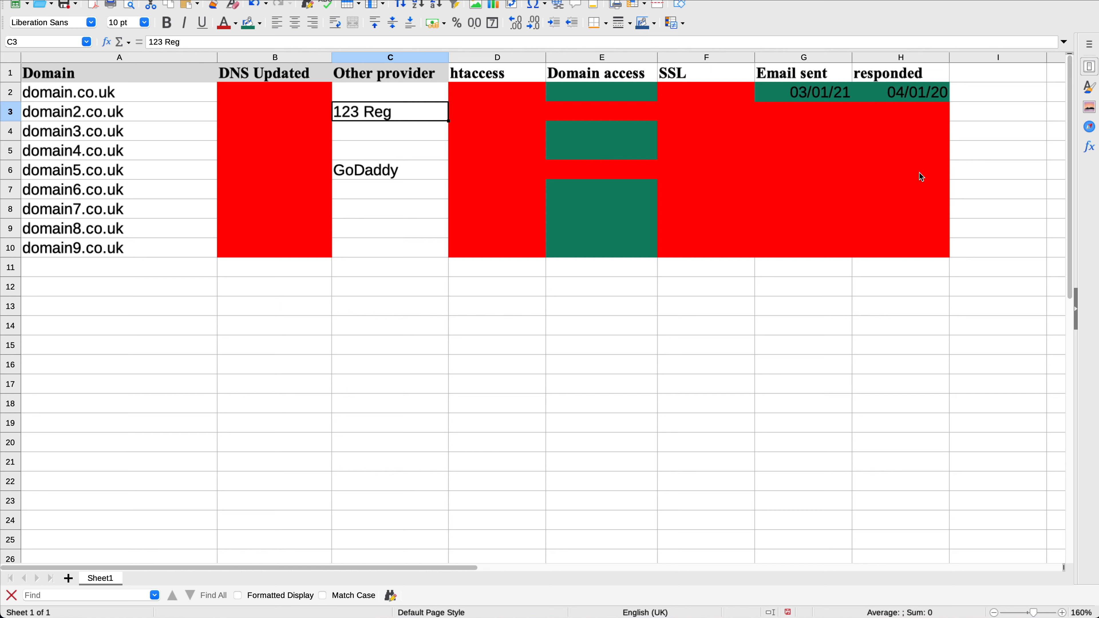
click(812, 95)
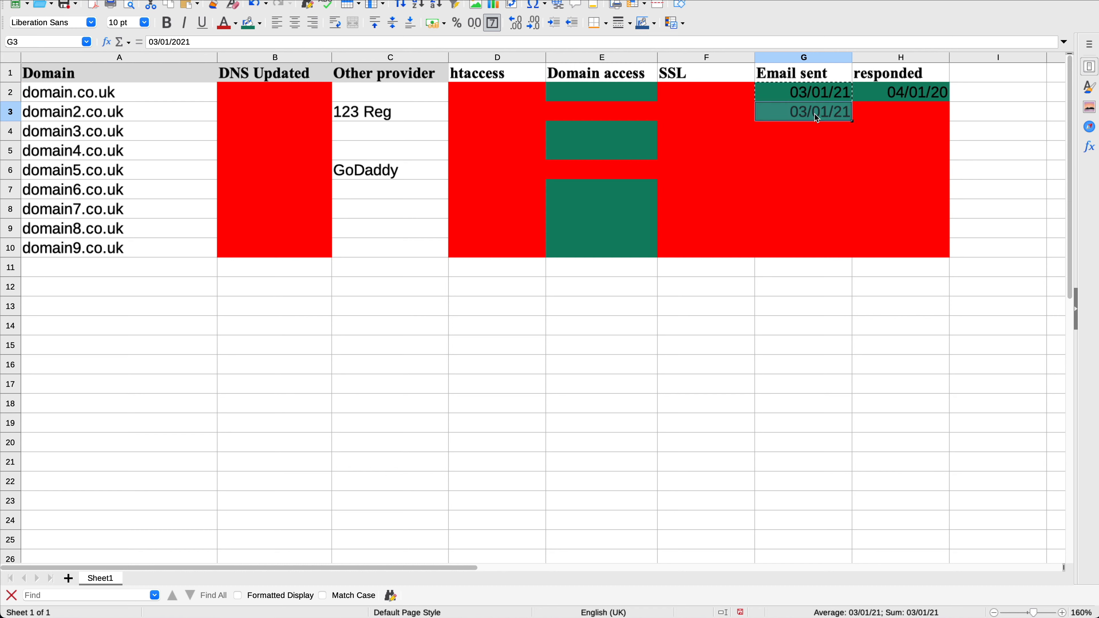
click(900, 112)
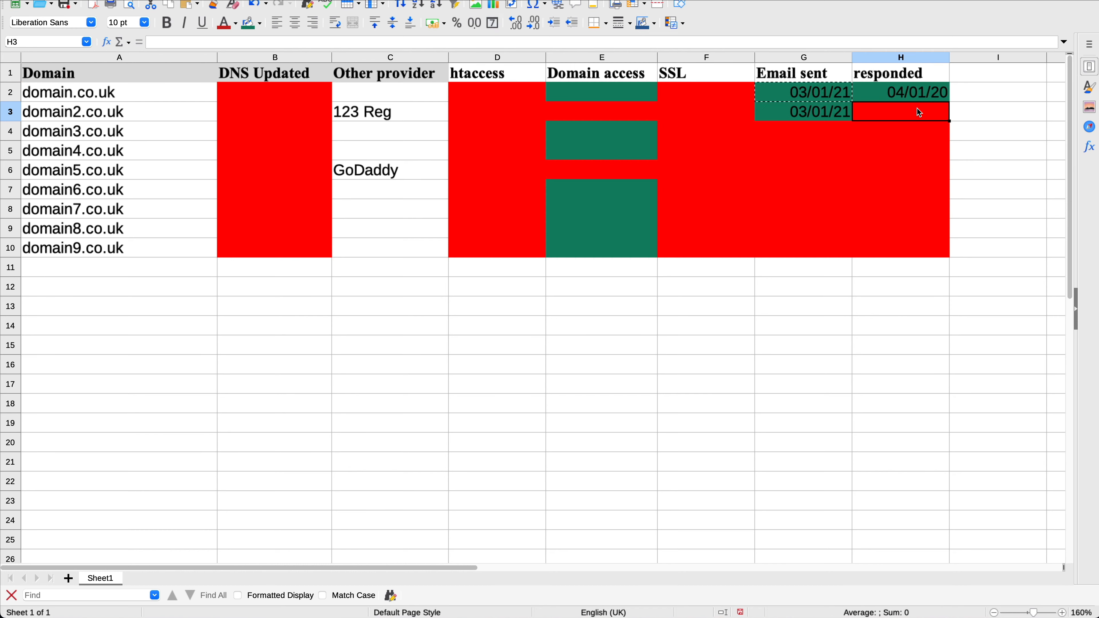
text(05/01/21)
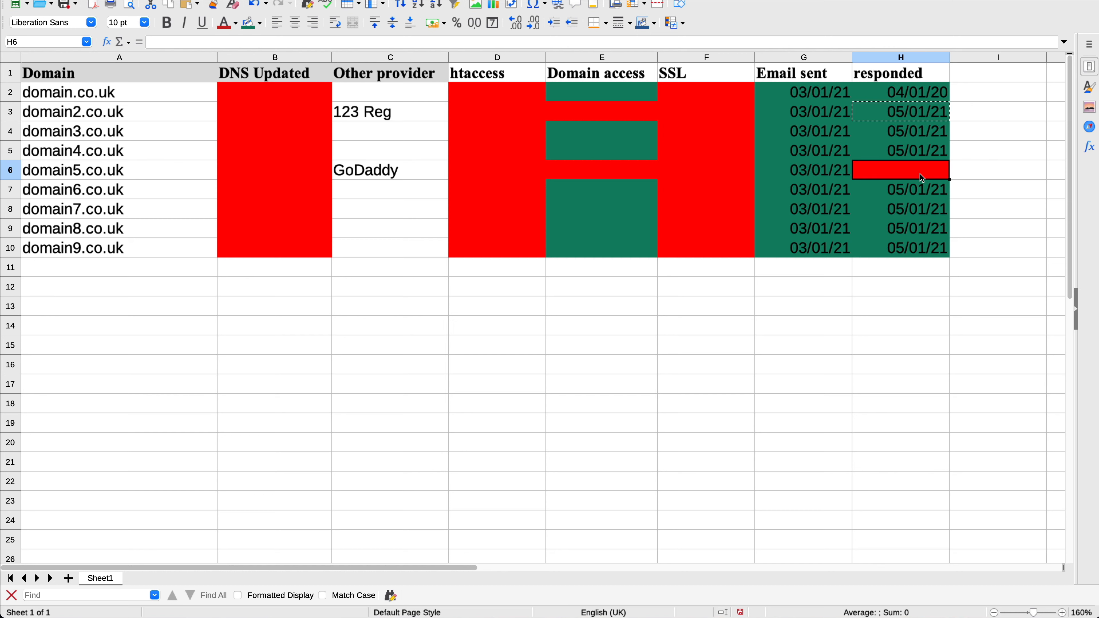
Step: Enter 'phone' in domain5.co.uk's responded cell and move to the next column heading
double_click(900, 169)
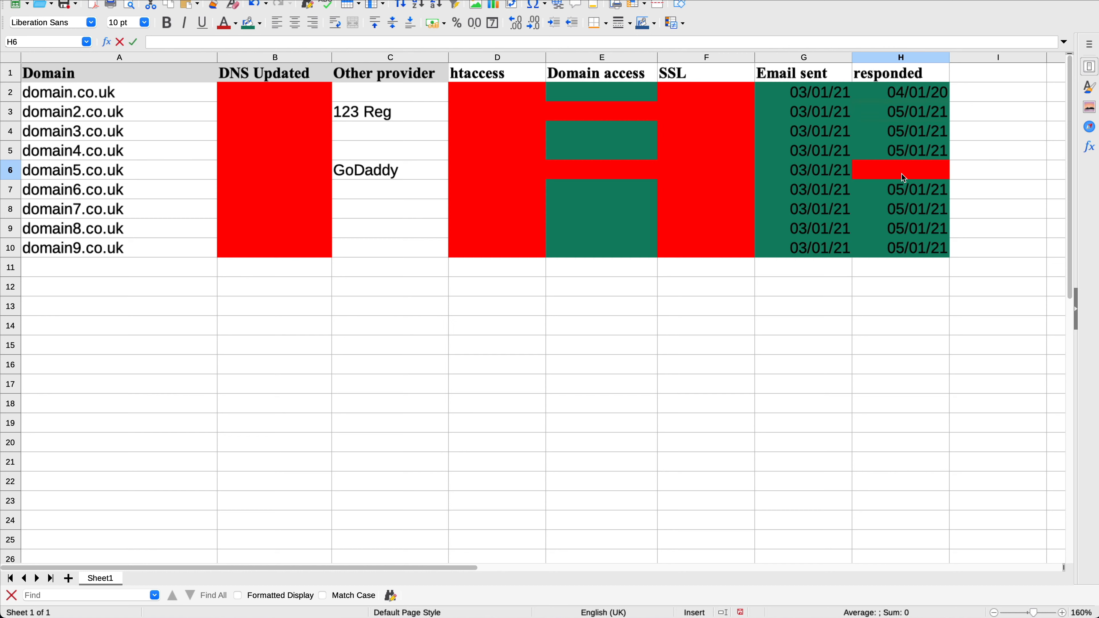
text(p)
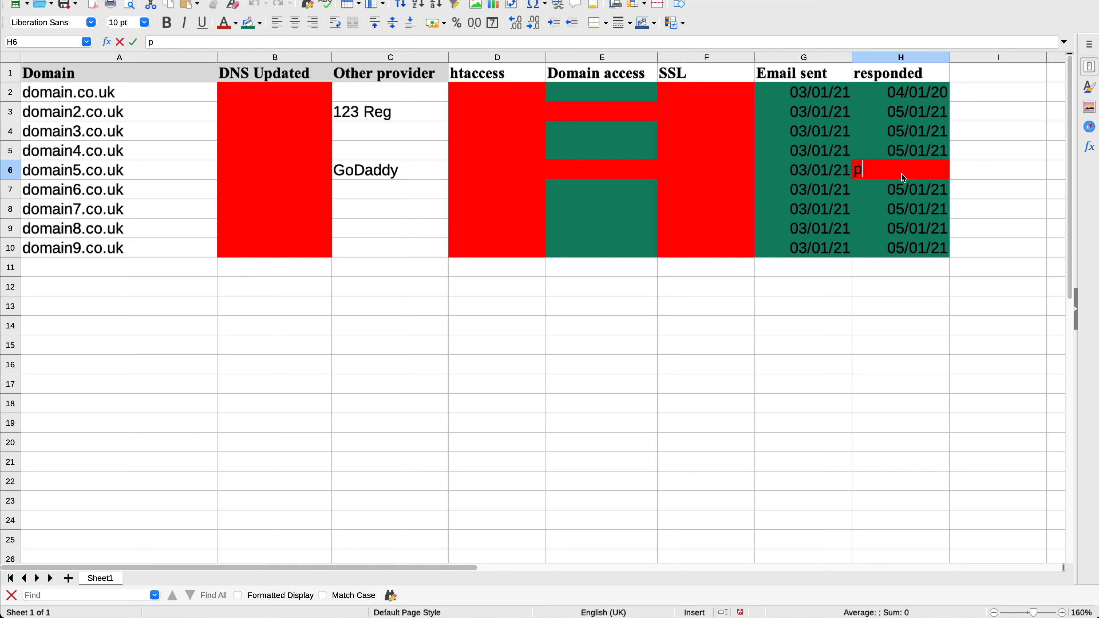
text(hone)
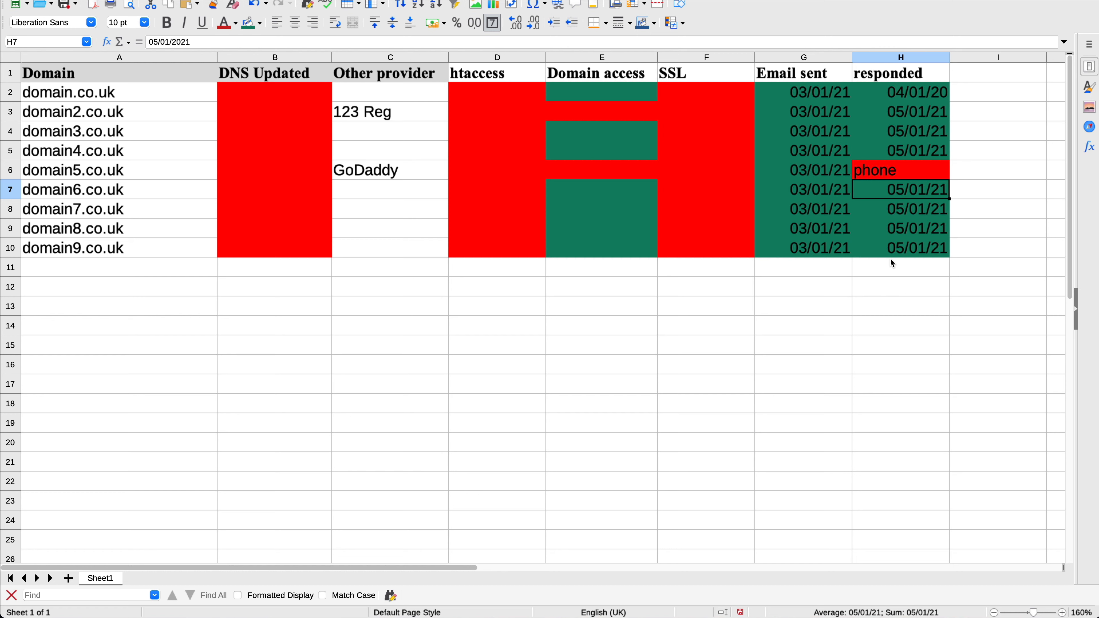
mouse_move(912, 190)
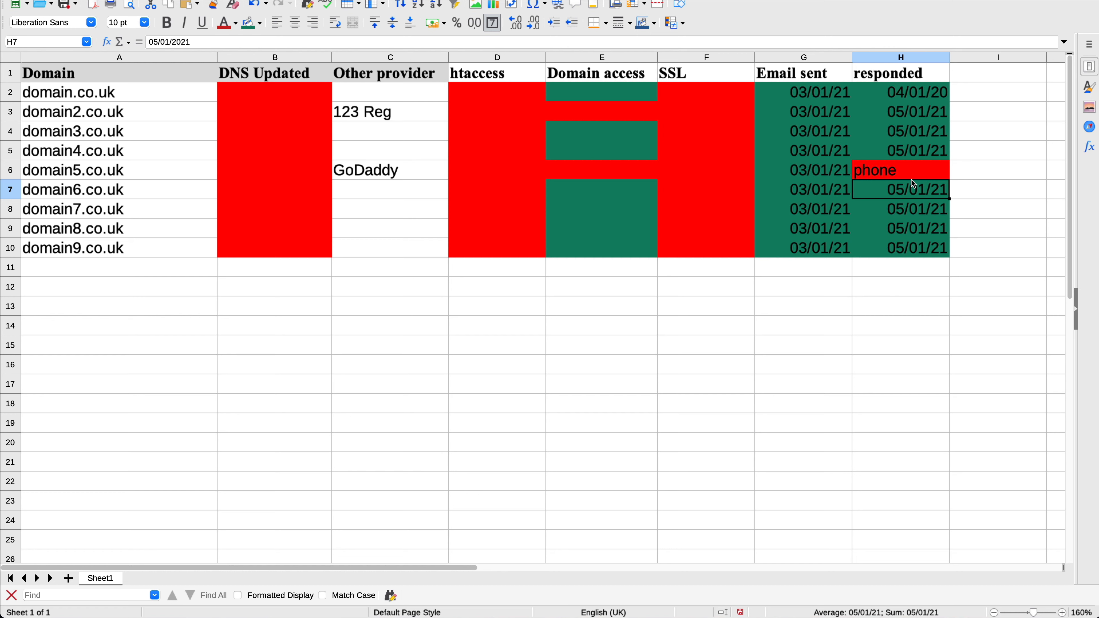
click(900, 170)
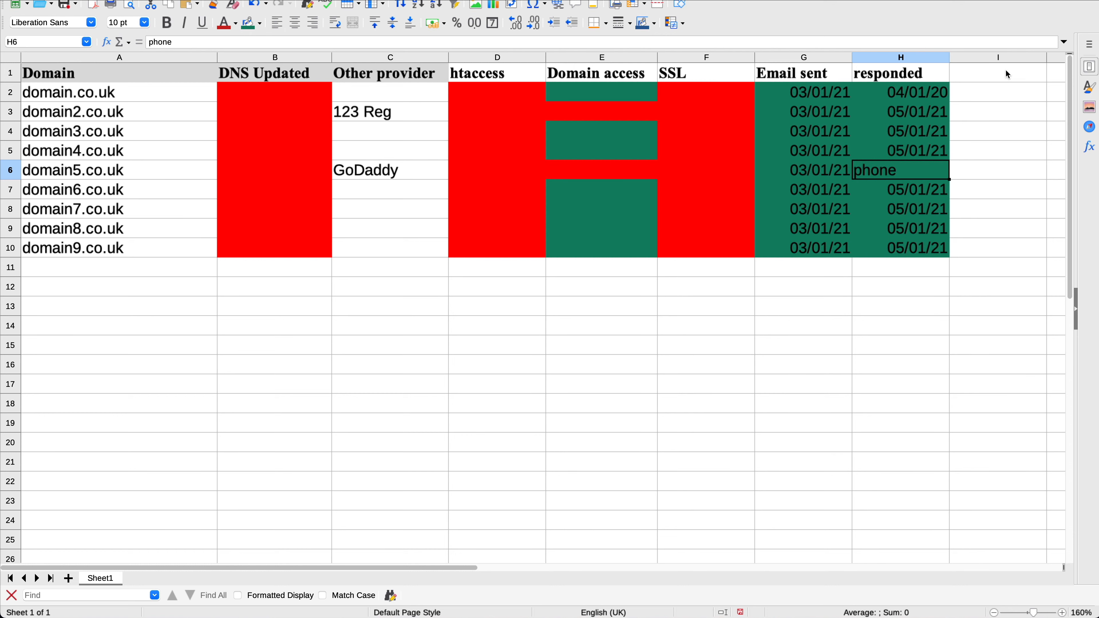
click(1001, 73)
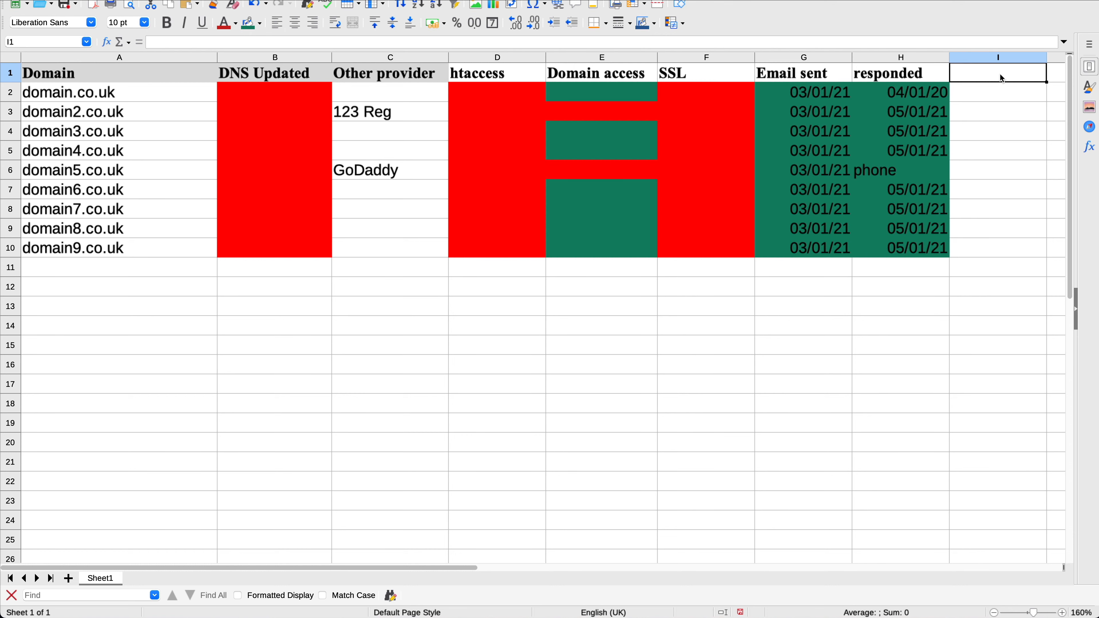
Step: Add an Emails column and enter 'office 365' for domain2.co.uk with a fill colour
text(Emails)
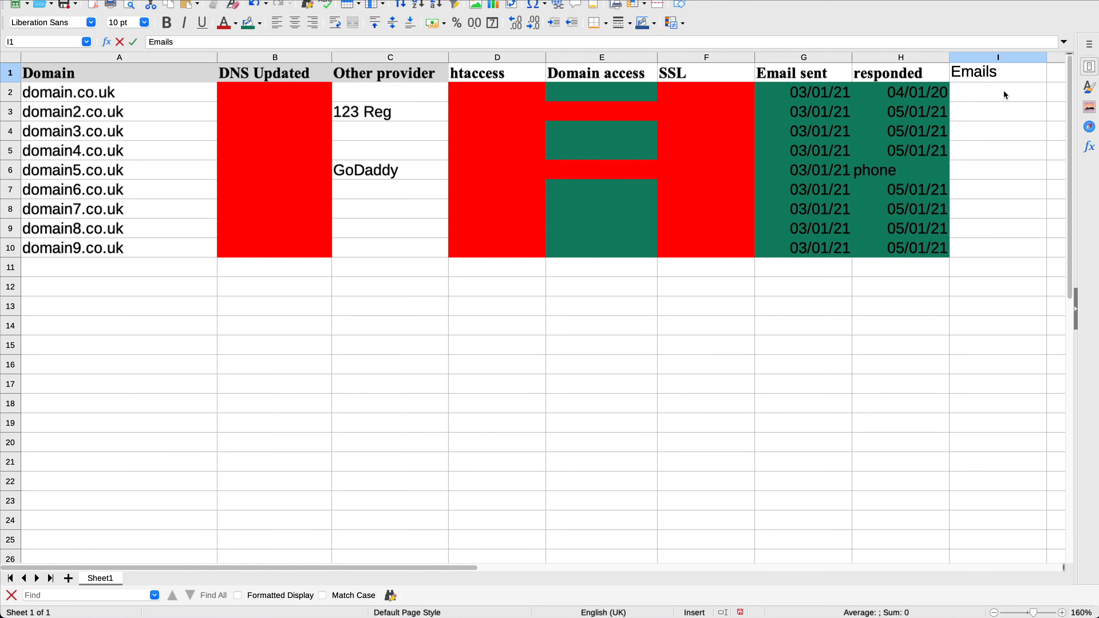
click(999, 111)
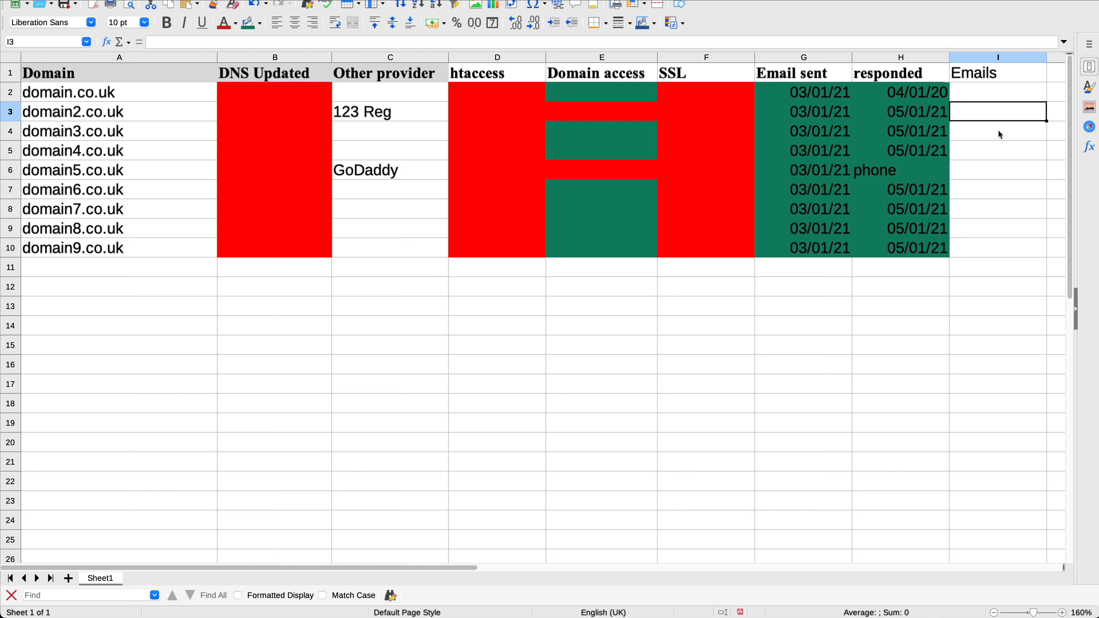
mouse_move(992, 122)
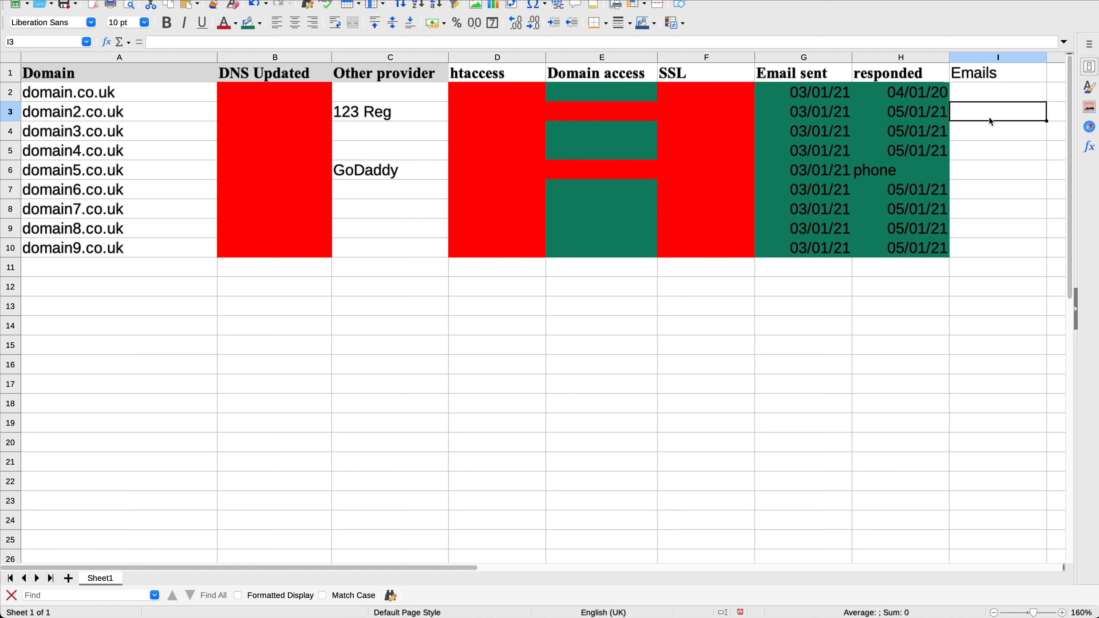
mouse_move(994, 113)
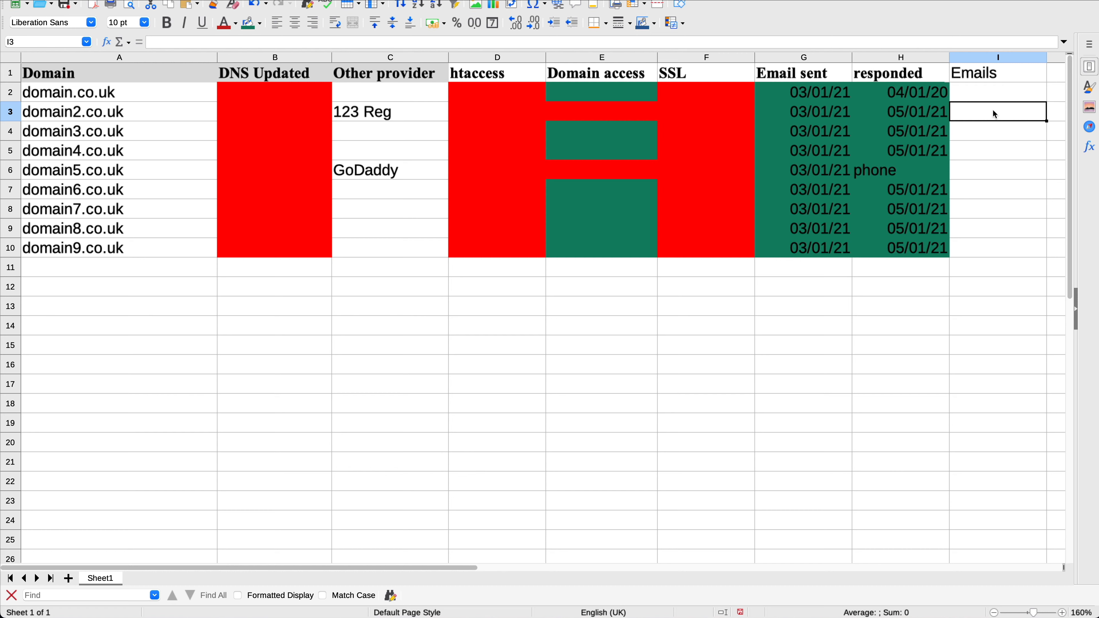
mouse_move(984, 117)
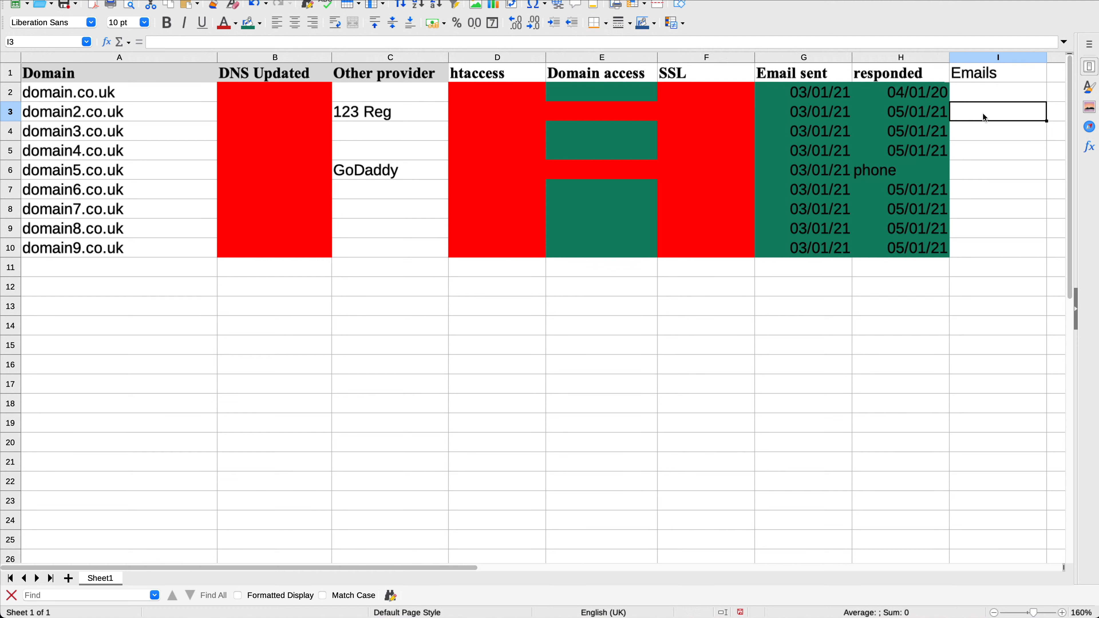
text(office 365)
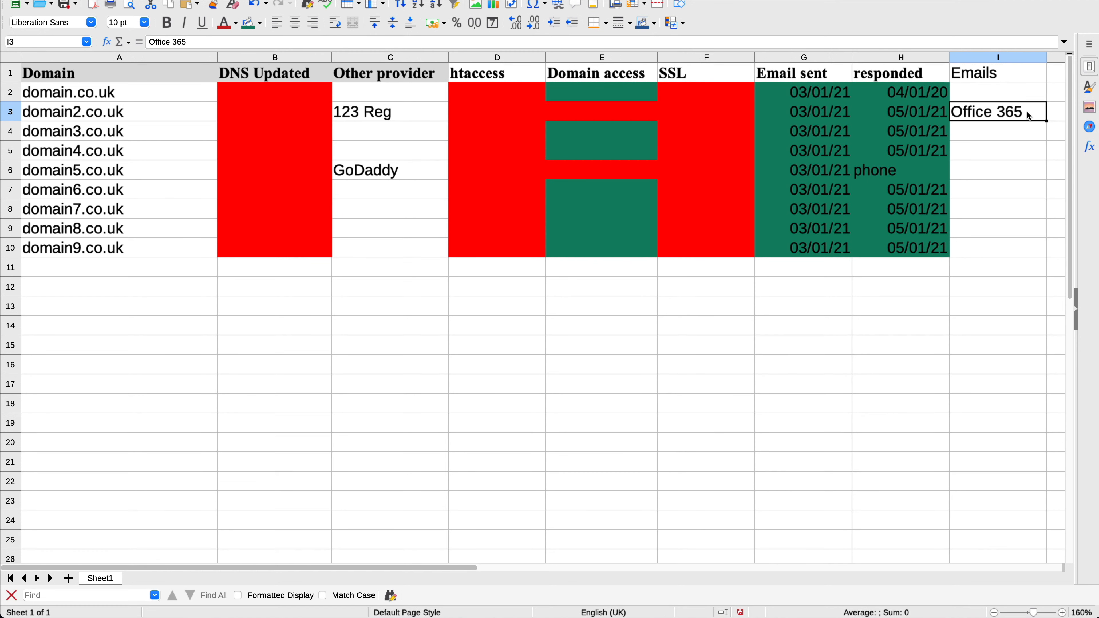
mouse_move(248, 23)
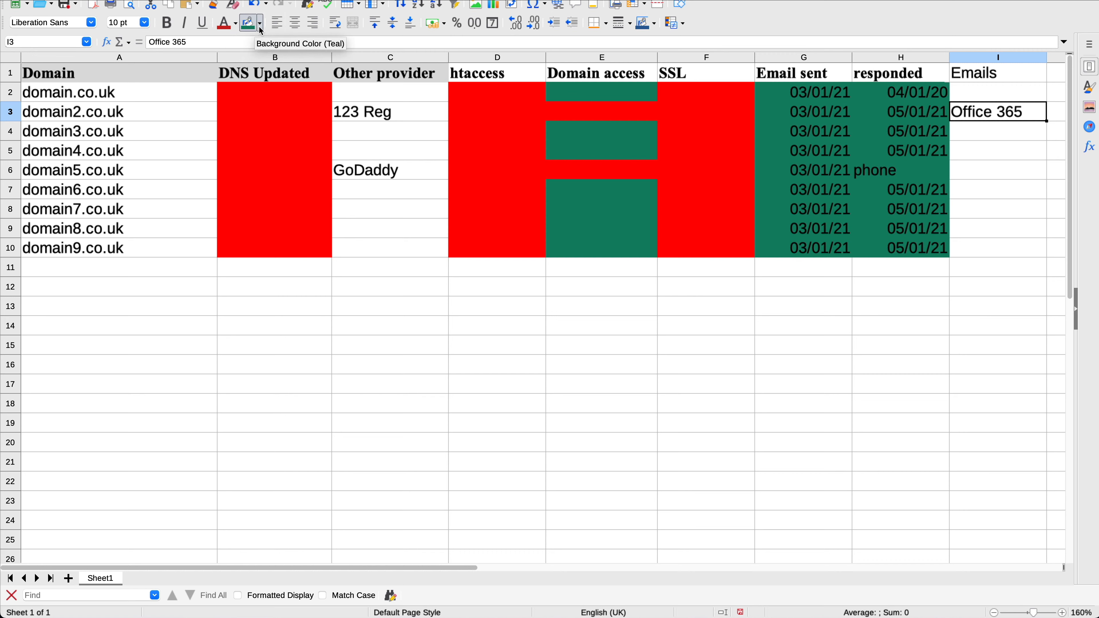
click(246, 23)
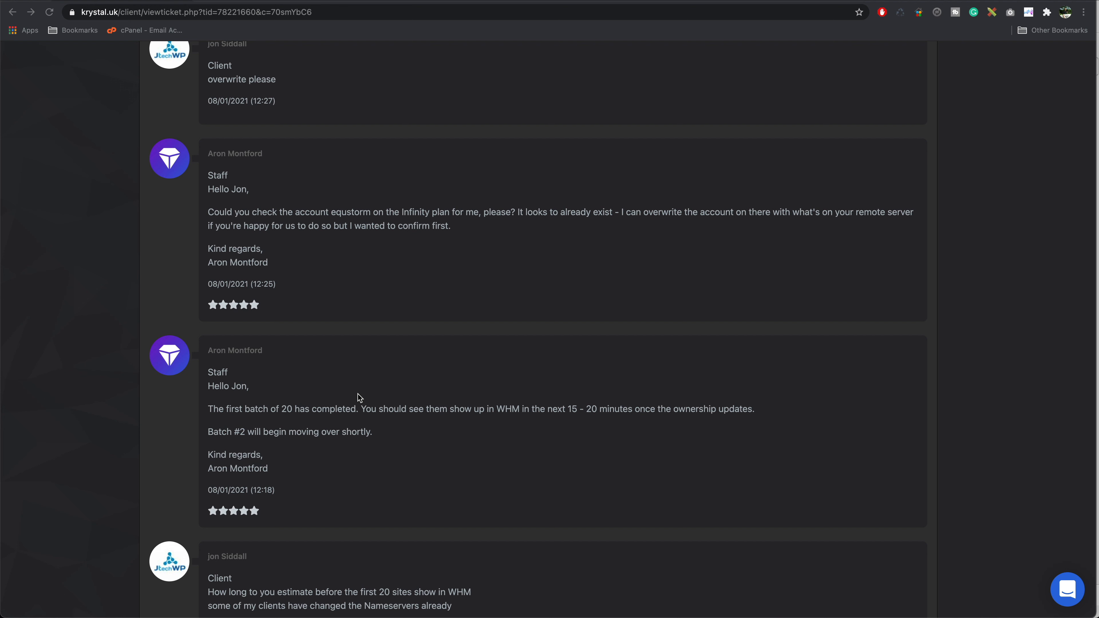
mouse_move(209, 408)
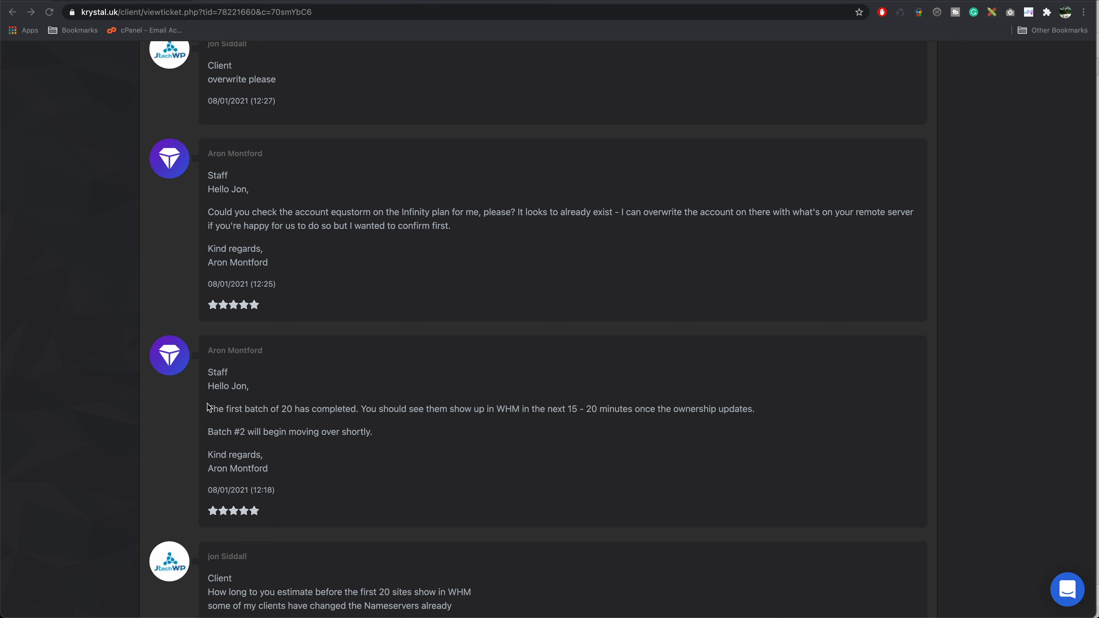
mouse_move(365, 413)
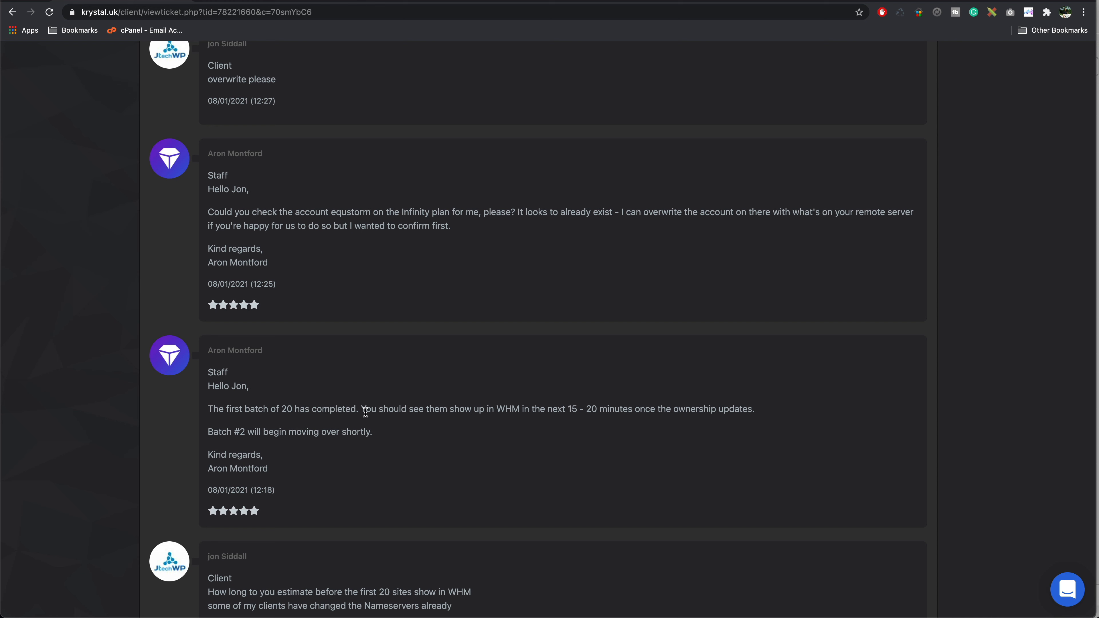
mouse_move(557, 415)
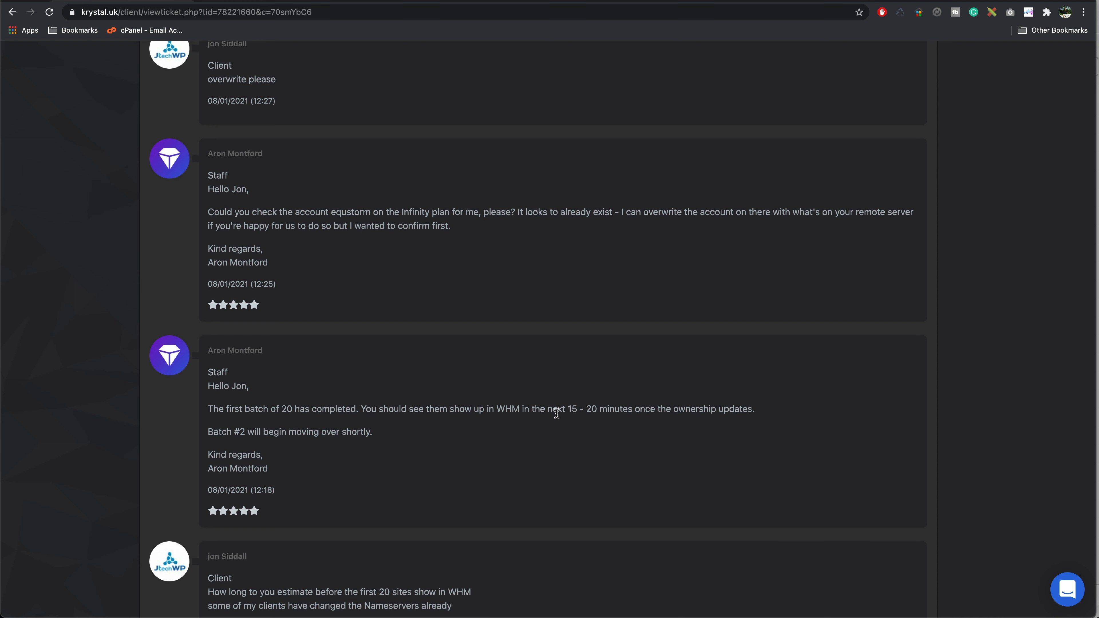
mouse_move(577, 423)
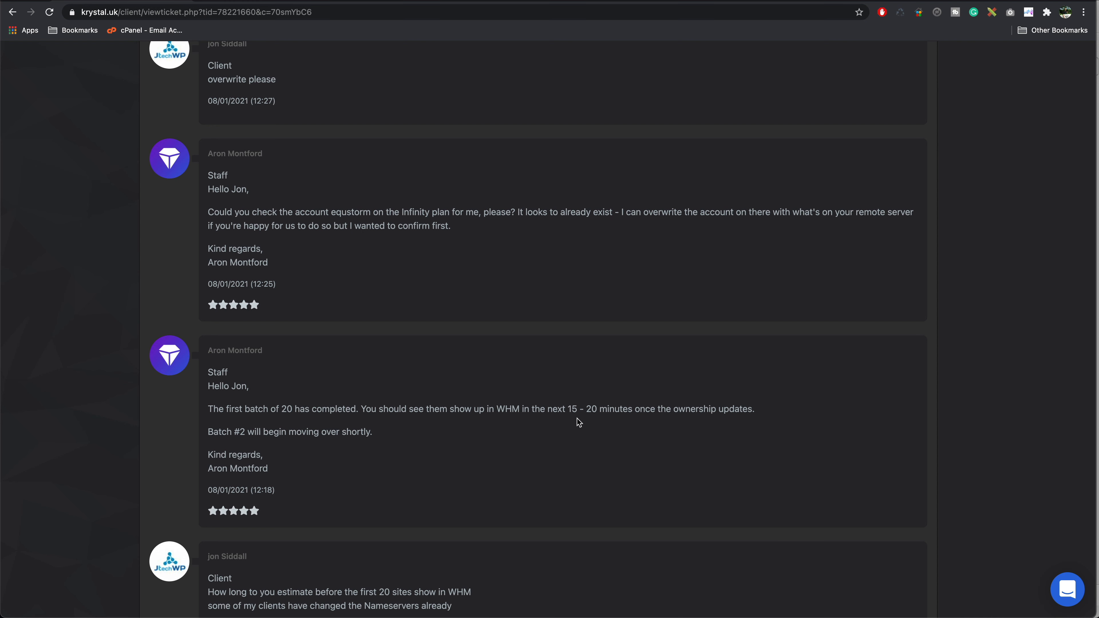
mouse_move(675, 418)
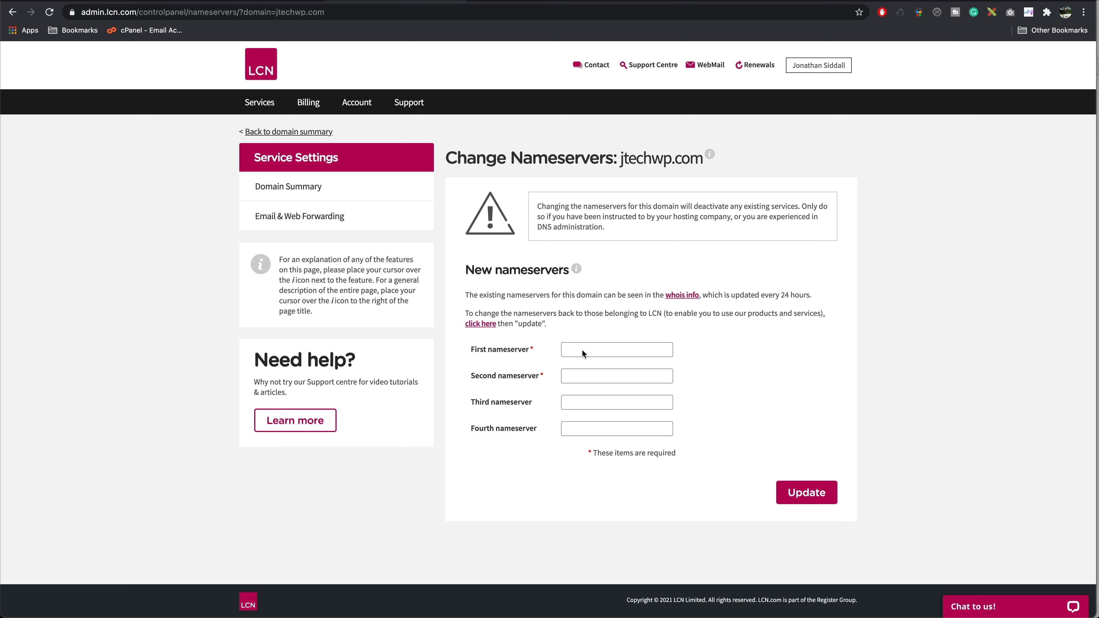
Step: Enter ns1.uksrv.co.uk and ns2.uksrv.co.uk as jtechwp.com's first two nameservers
text(ns1.uksrv.co.uk)
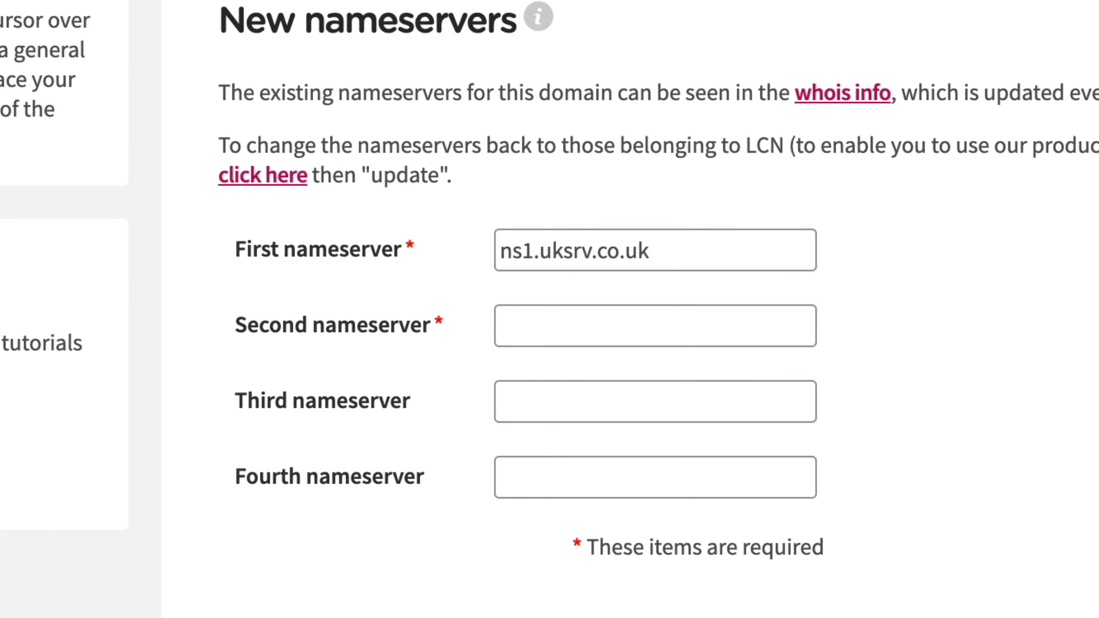
text(ns2.uksrv.co.uk)
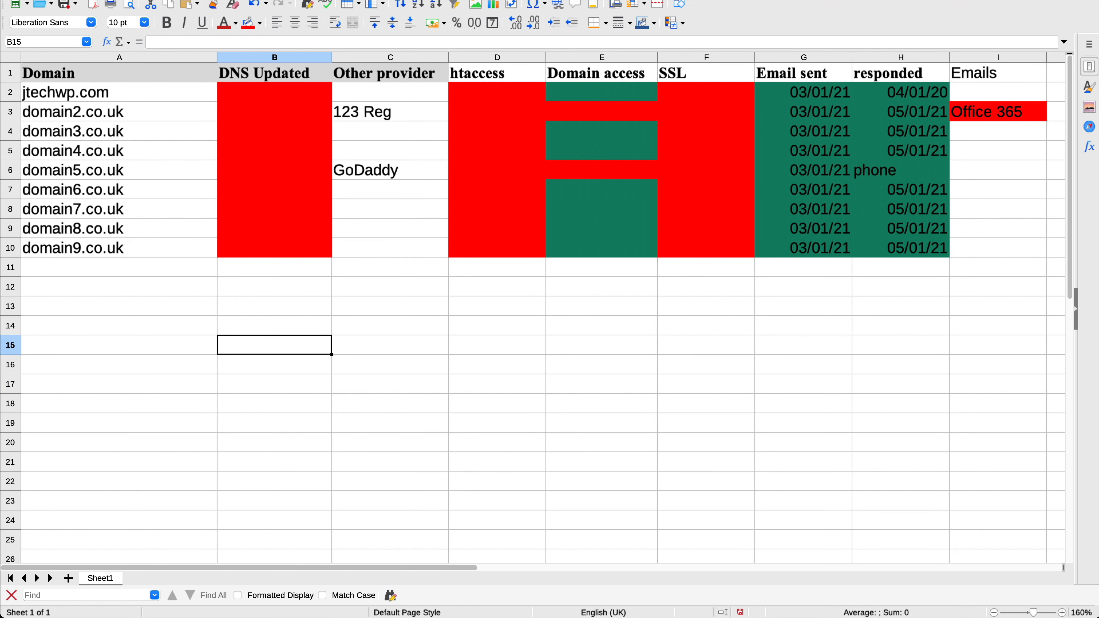
mouse_move(287, 112)
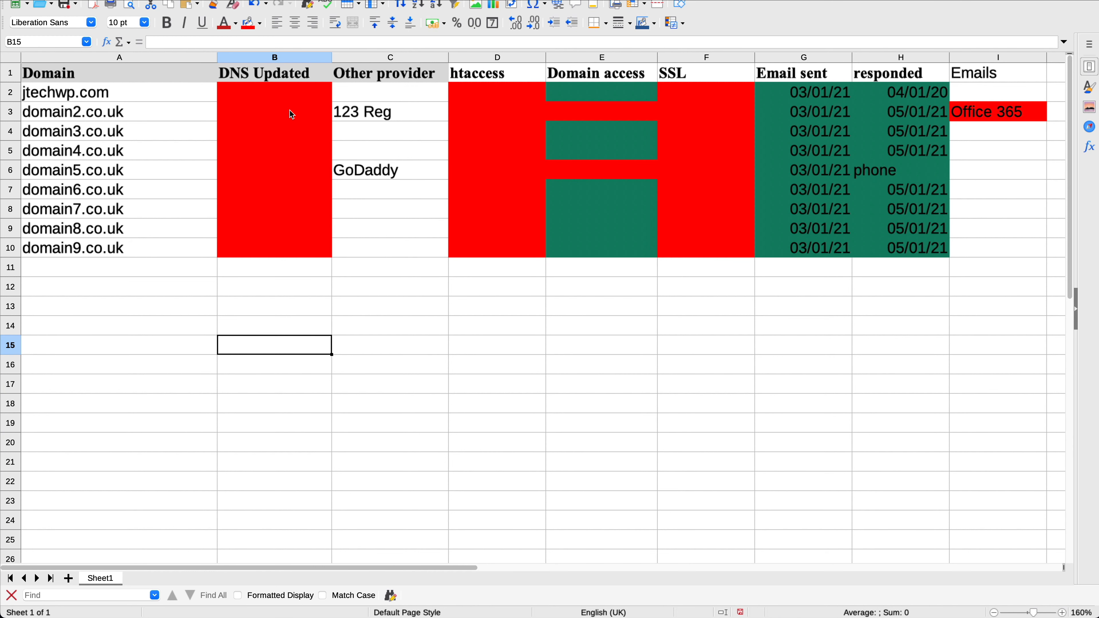
Step: Change the fill colour of jtechwp.com's DNS Updated cell
click(68, 92)
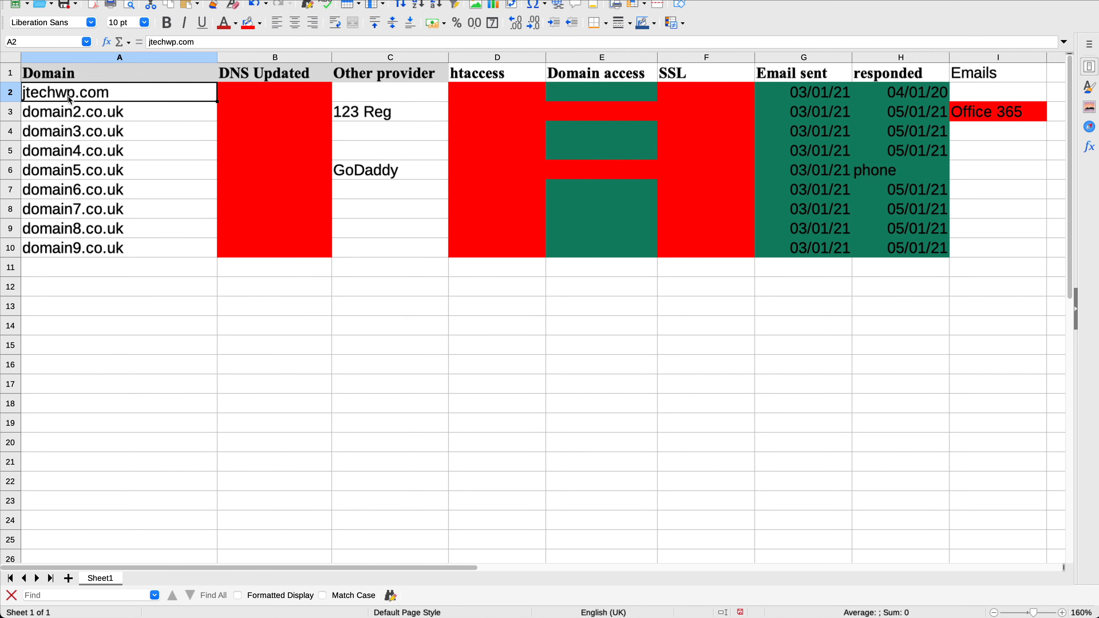
click(274, 94)
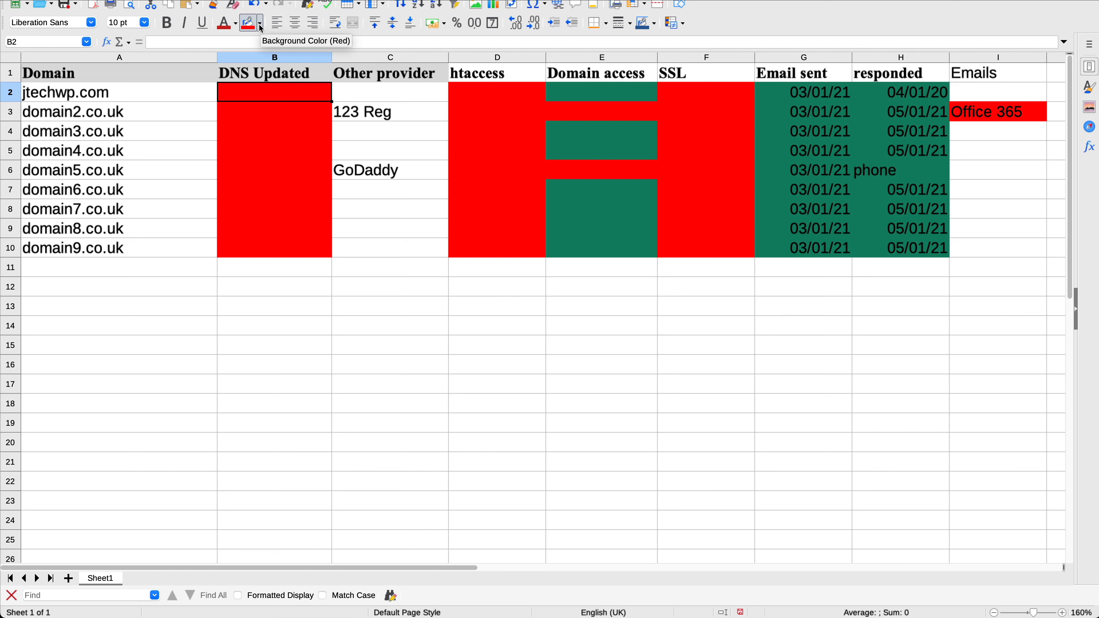
click(247, 23)
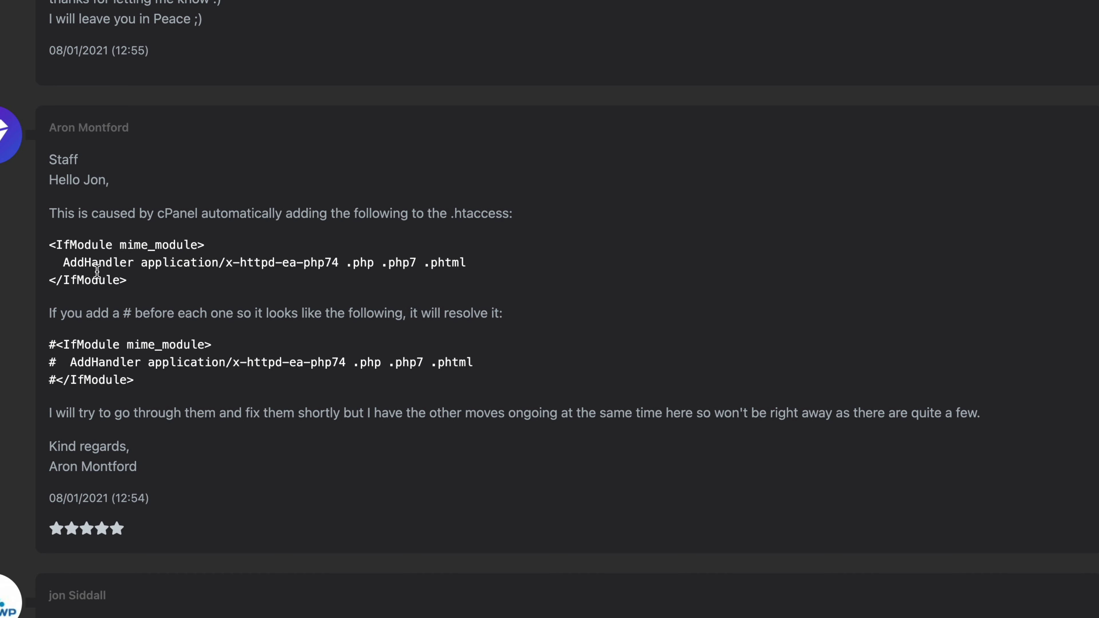
mouse_move(51, 245)
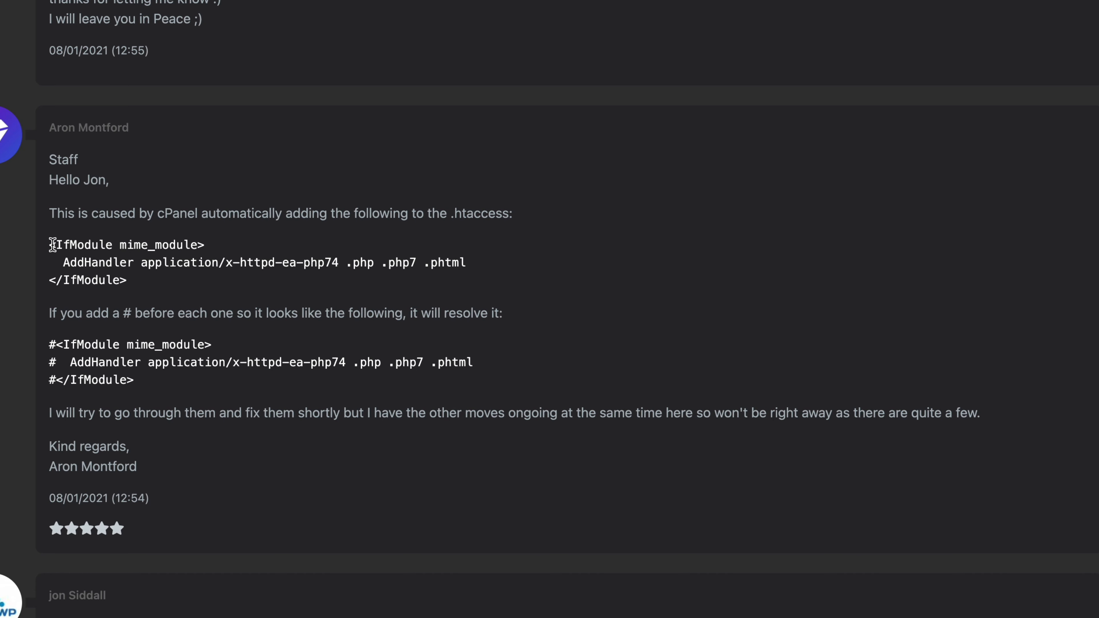
mouse_move(44, 252)
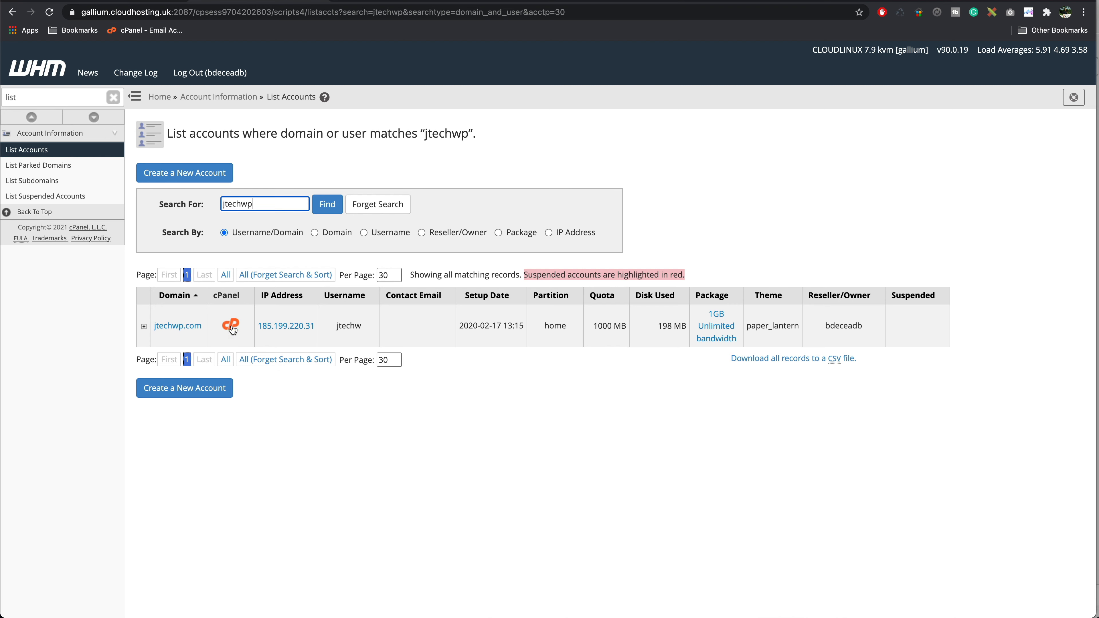
Step: Enter jtechwp.com's cPanel File Manager, show hidden files and bring up .htaccess actions
click(231, 326)
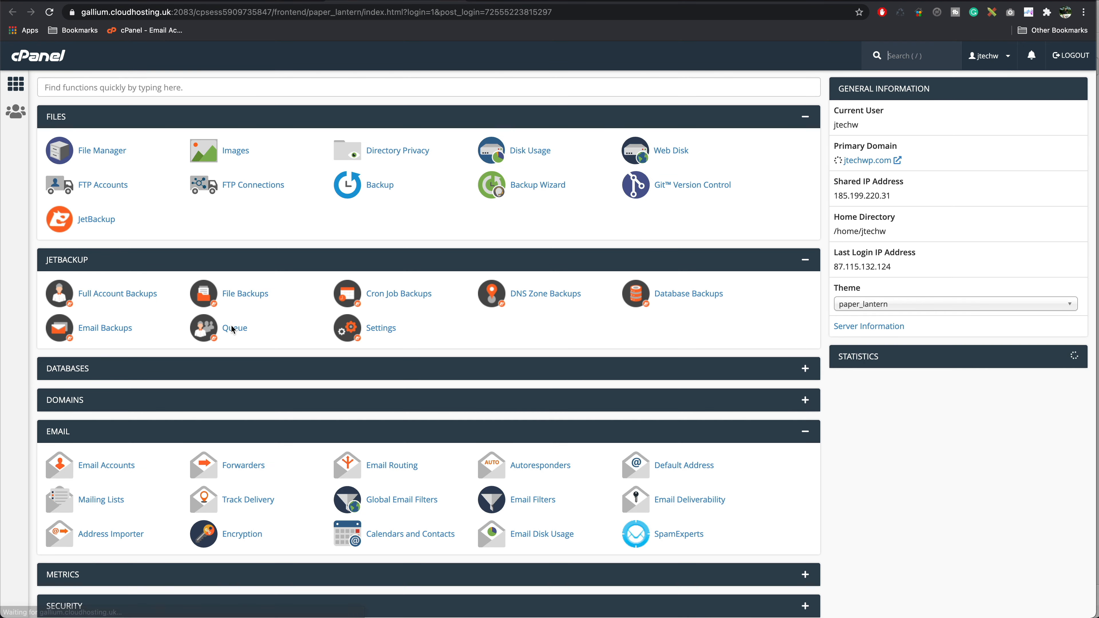
mouse_move(94, 153)
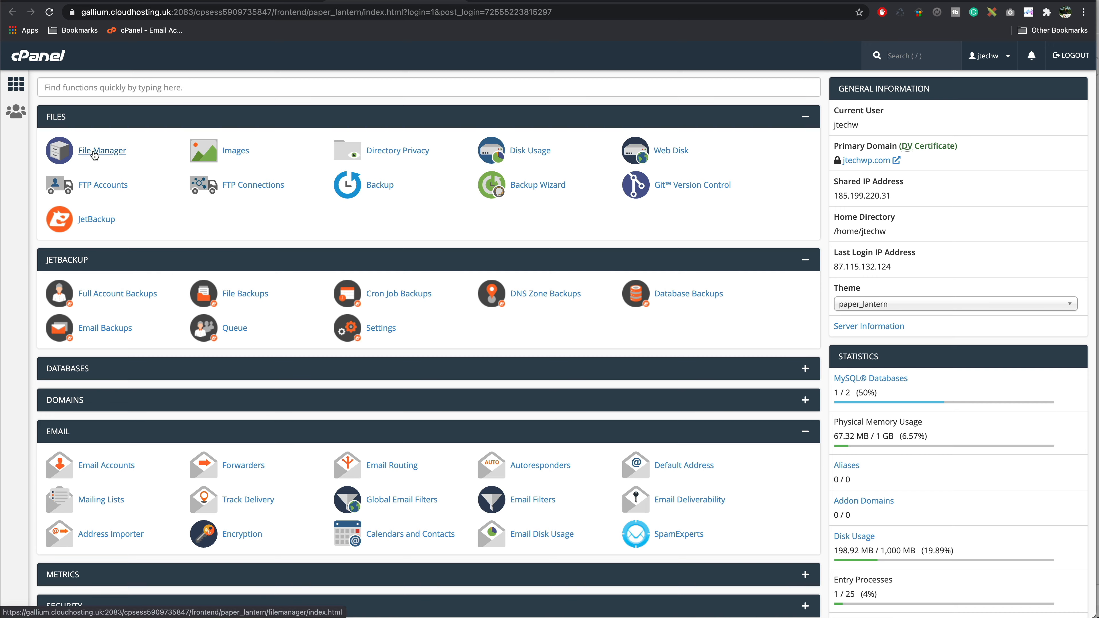
click(102, 150)
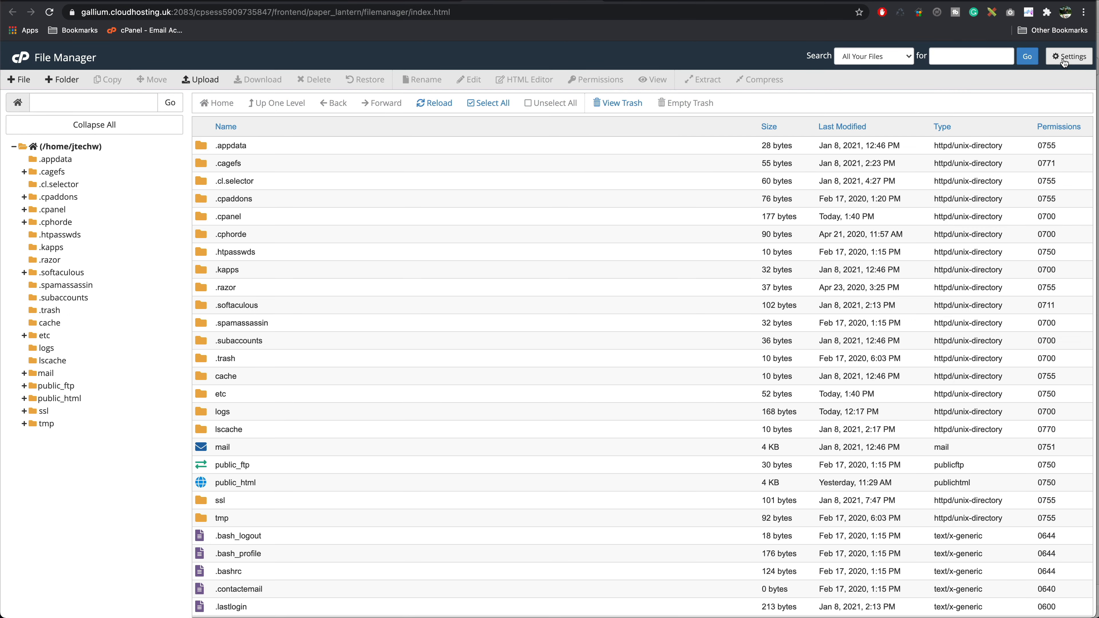
click(1068, 56)
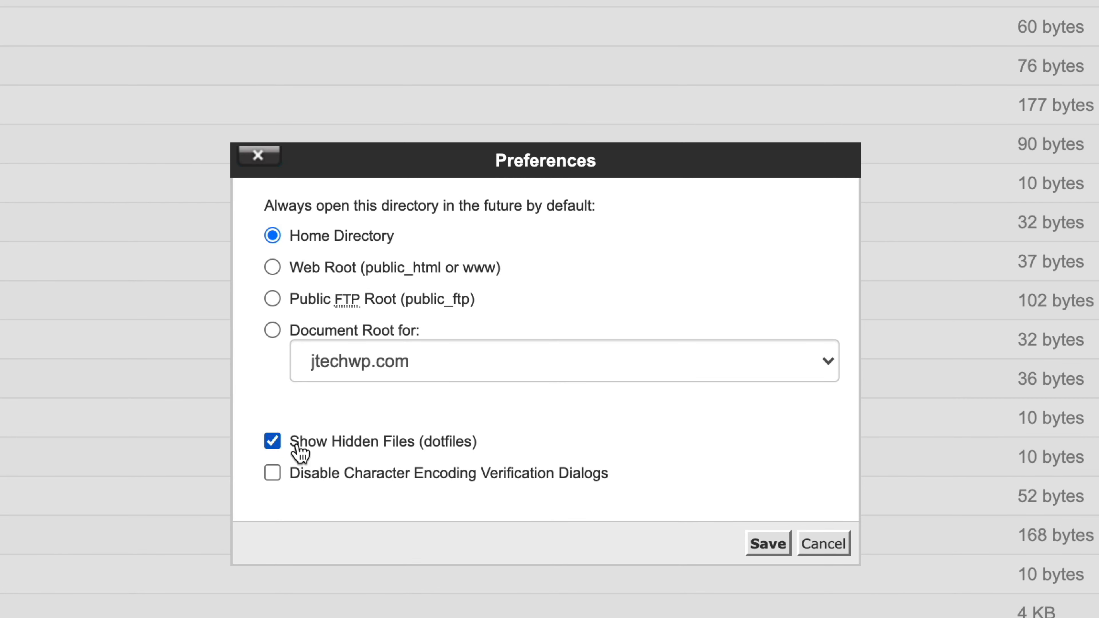
mouse_move(514, 457)
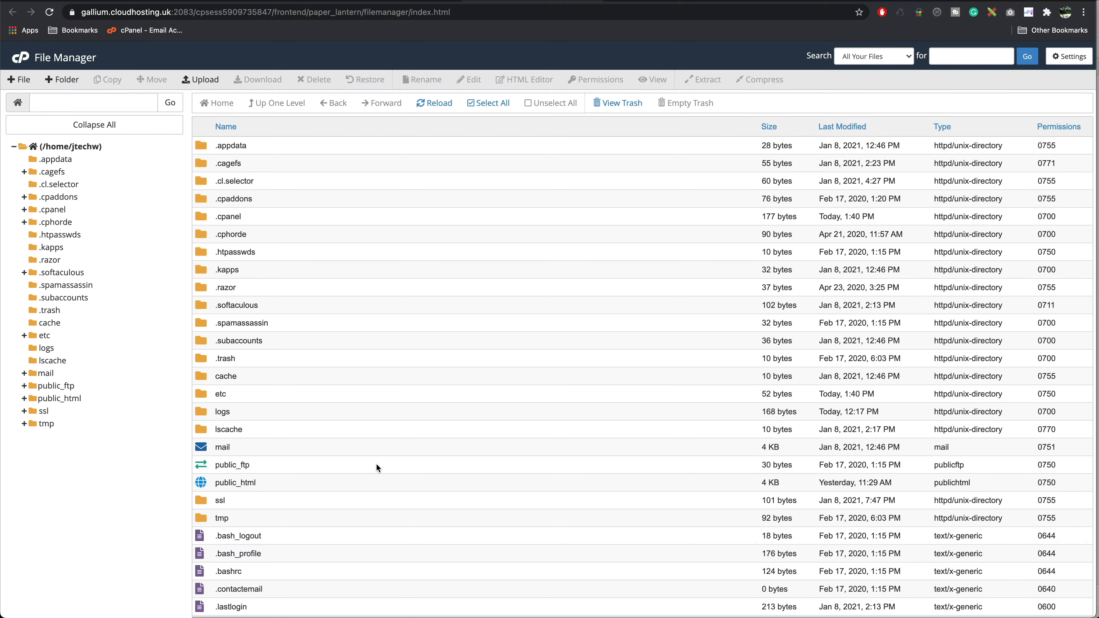
right_click(81, 180)
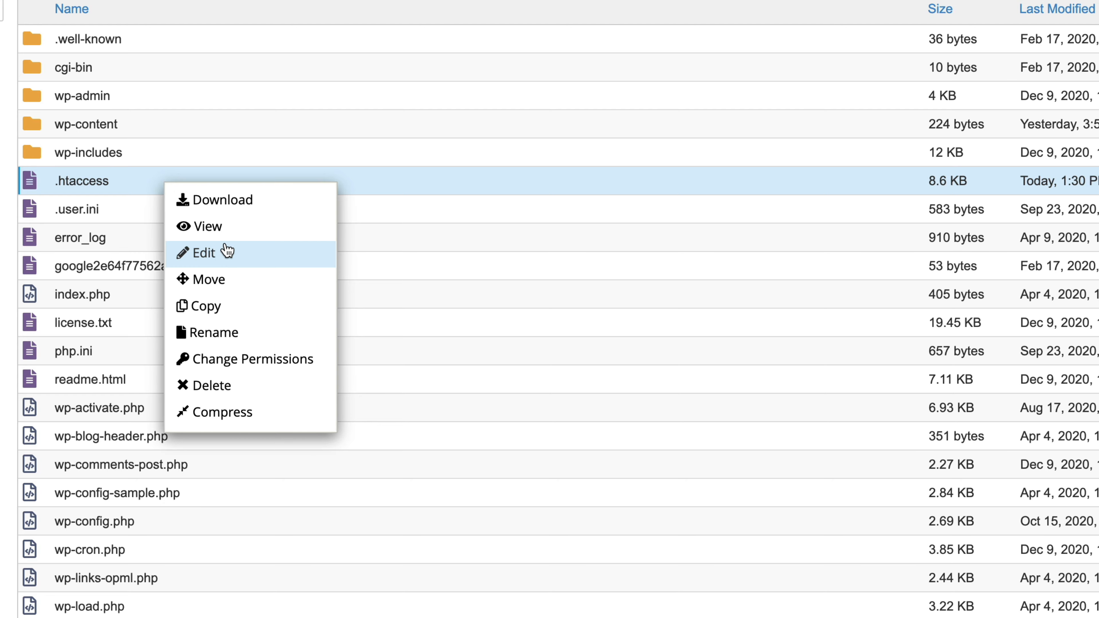
Step: Edit jtechwp.com's .htaccess, then select its htaccess to SSL cells in the tracker
click(203, 253)
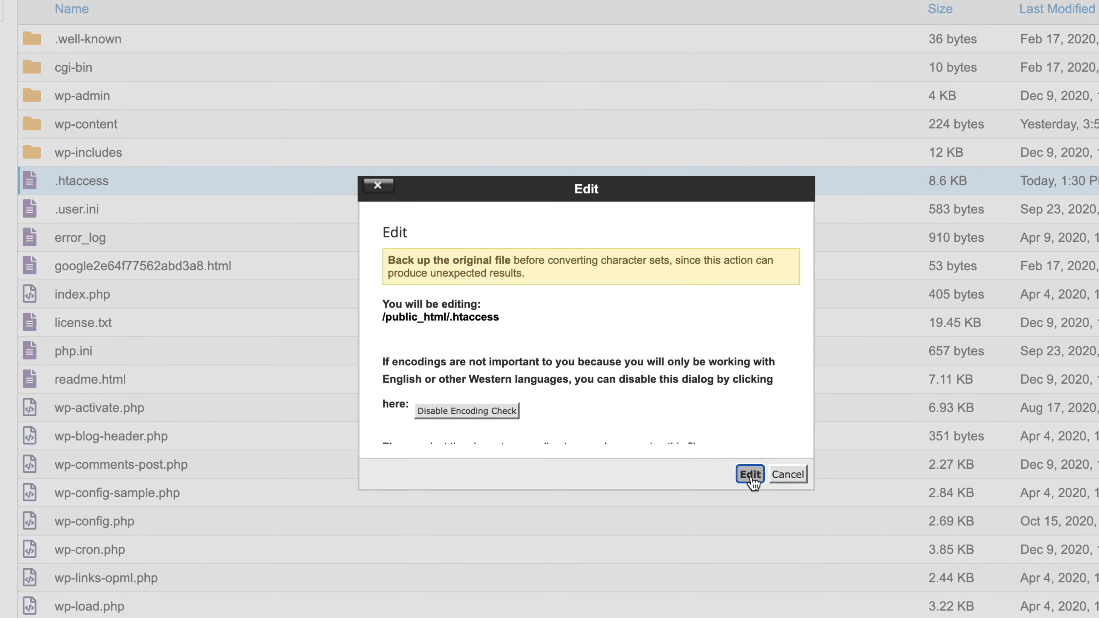
click(750, 474)
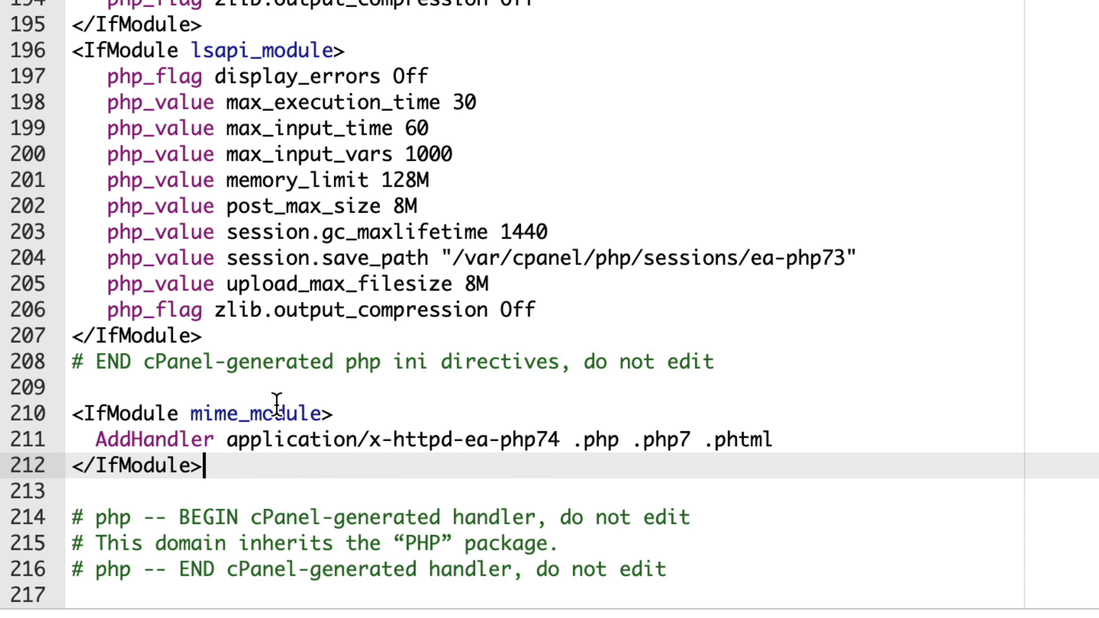
mouse_move(95, 371)
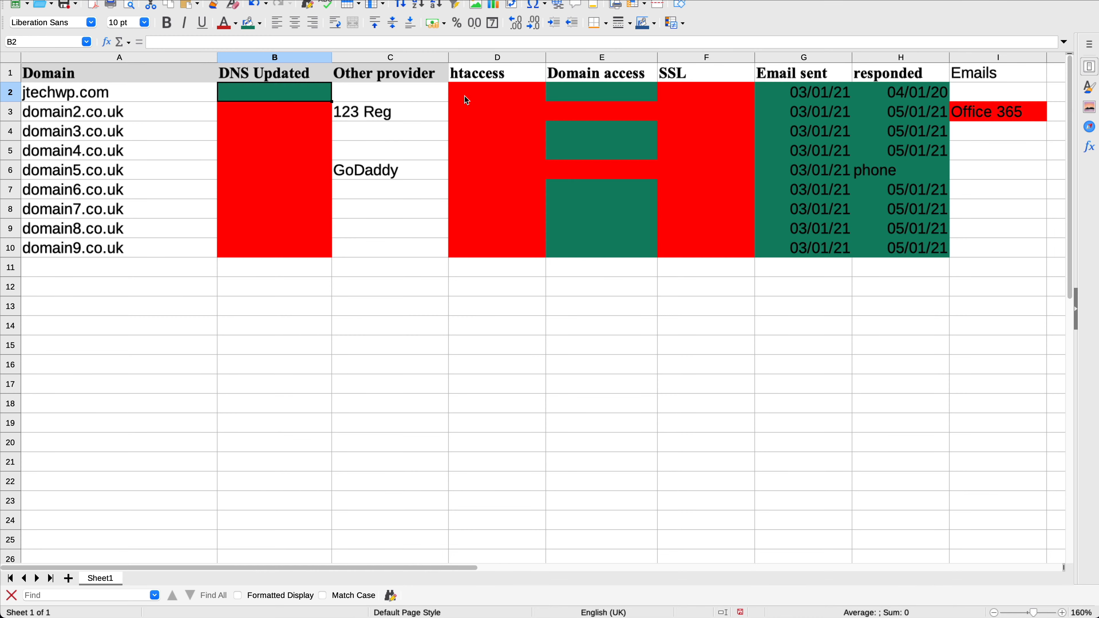
click(497, 92)
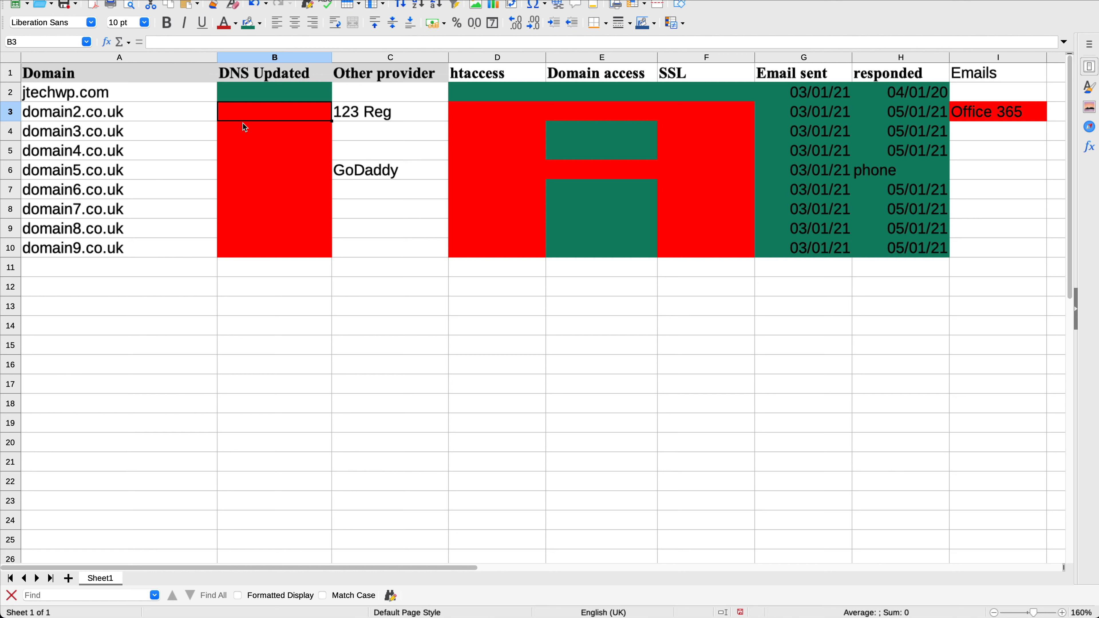
mouse_move(480, 126)
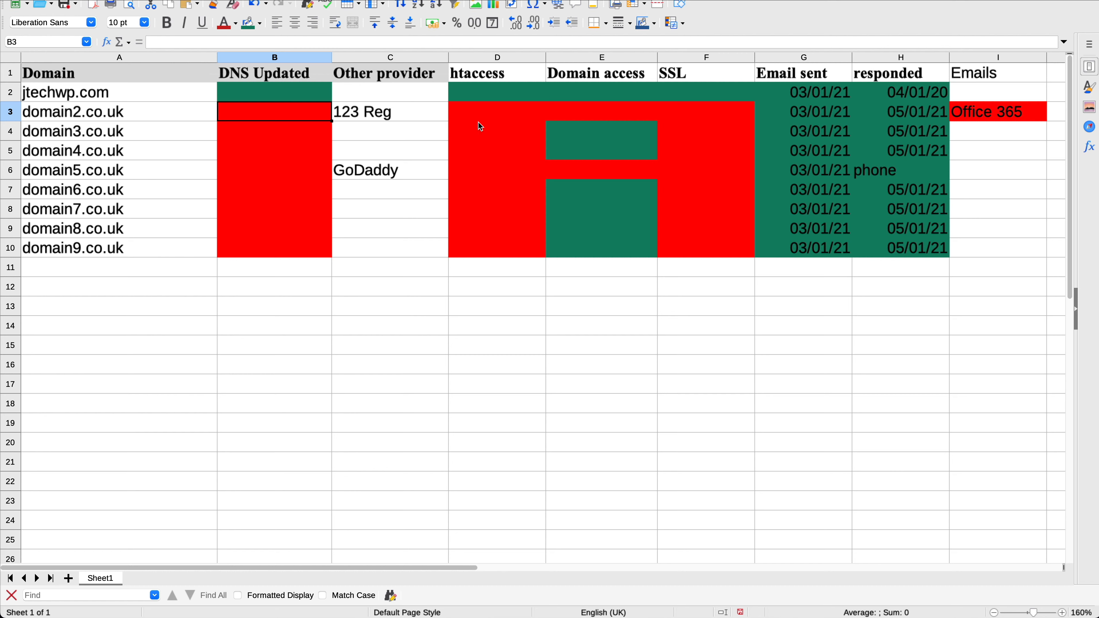
mouse_move(841, 99)
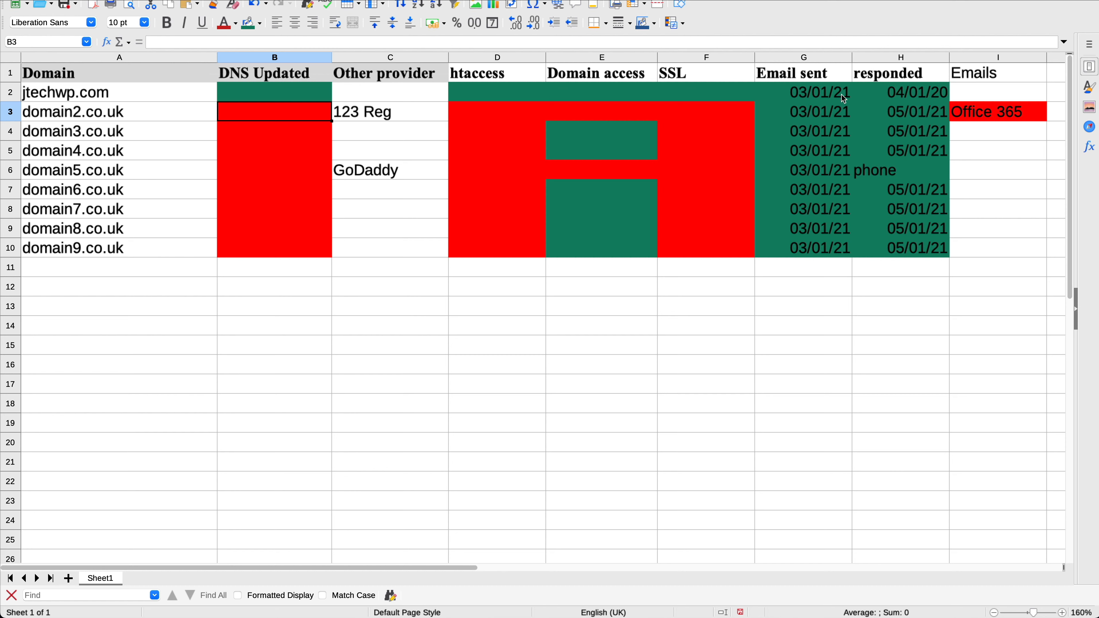
mouse_move(982, 118)
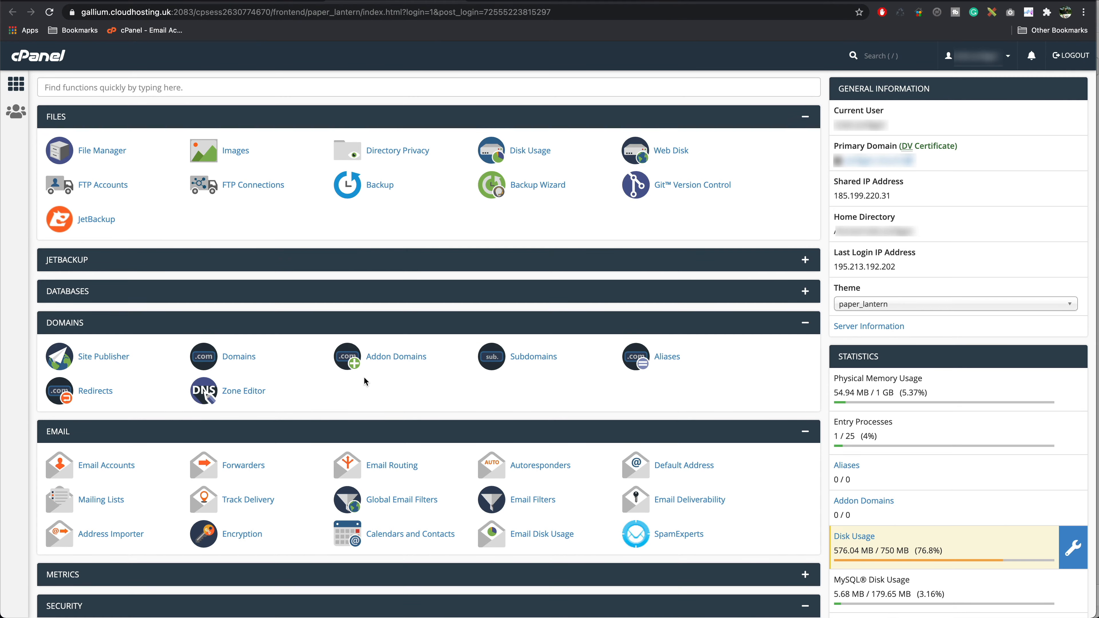
mouse_move(243, 404)
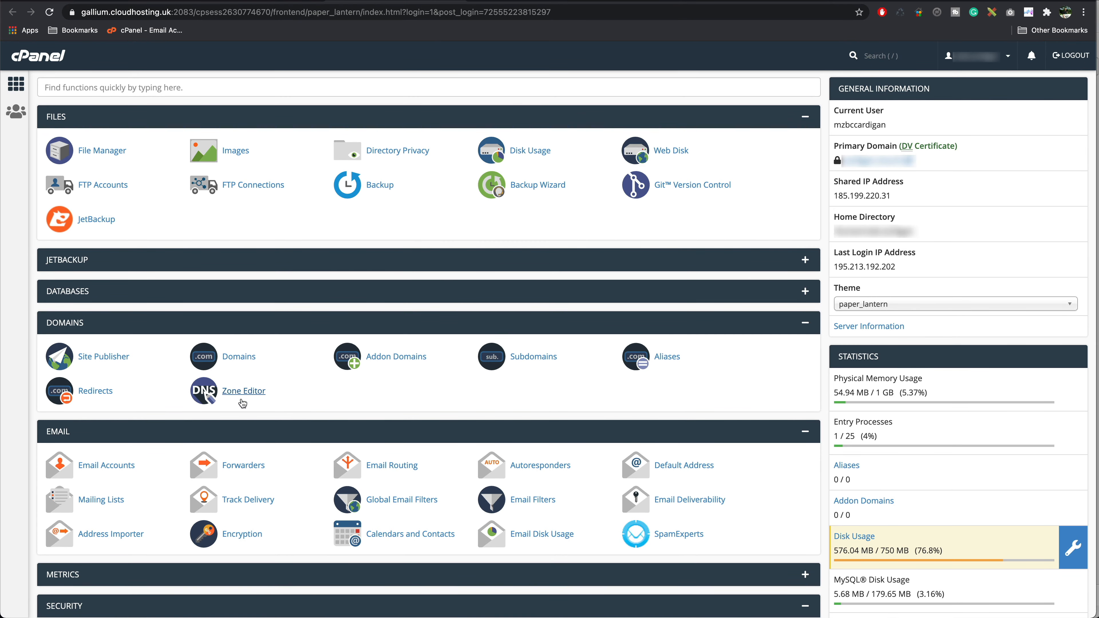
Step: Enter the Zone Editor and manage cardigan.church's DNS zone records
click(244, 391)
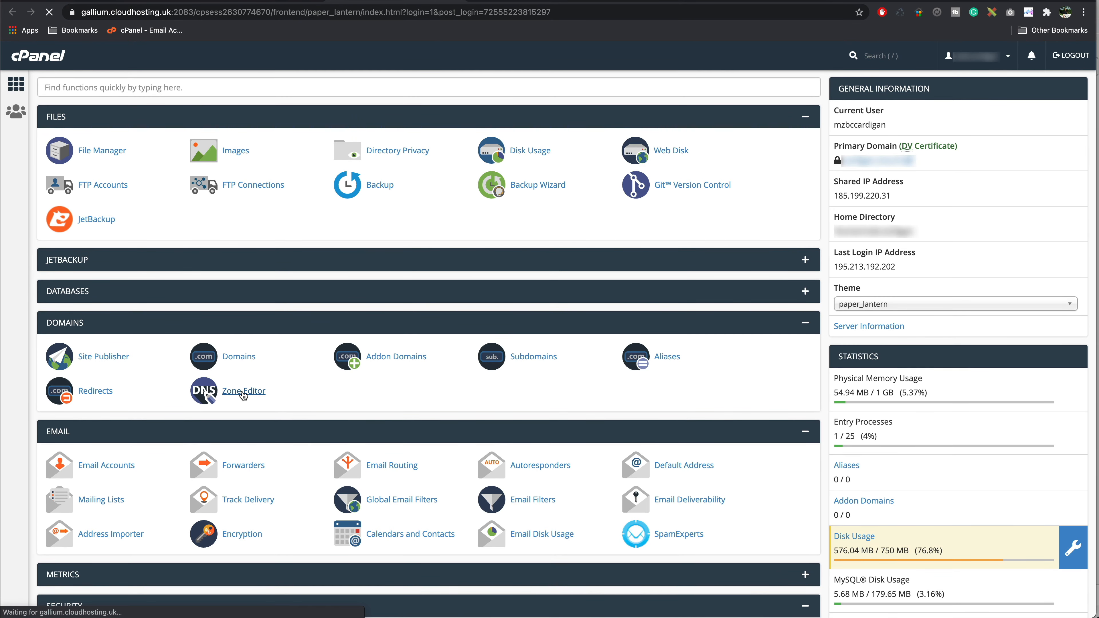
click(244, 391)
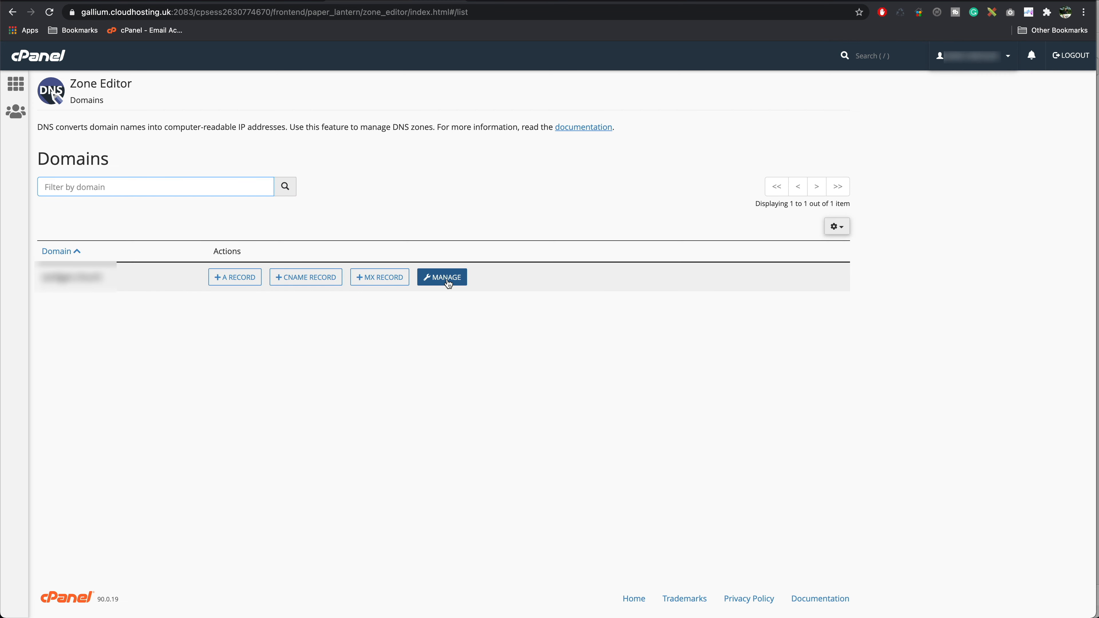
click(442, 277)
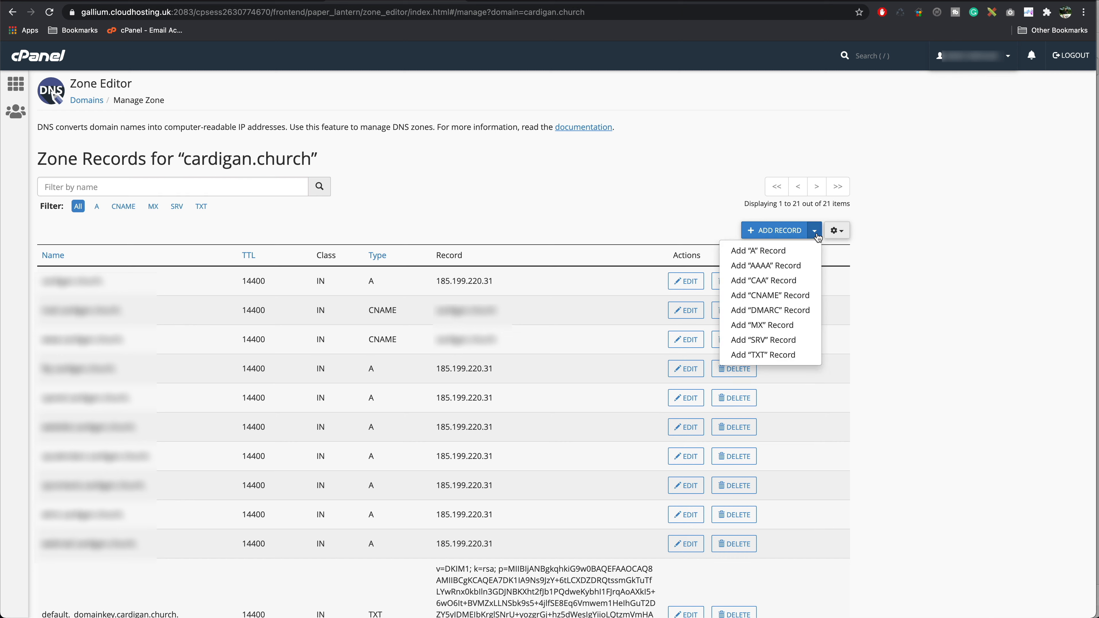
mouse_move(780, 293)
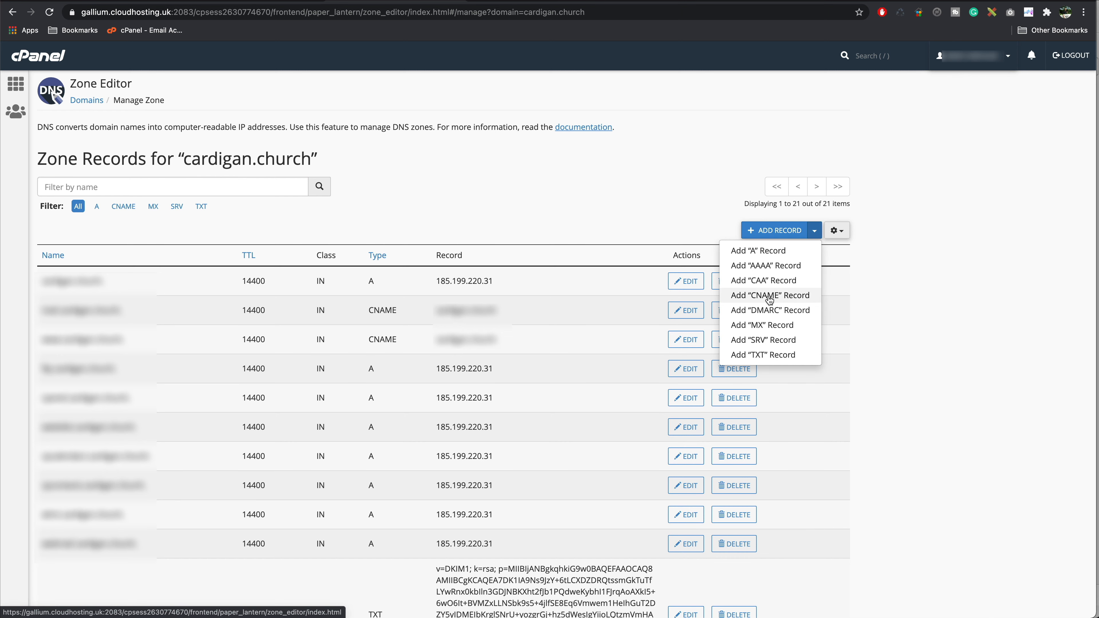
mouse_move(770, 351)
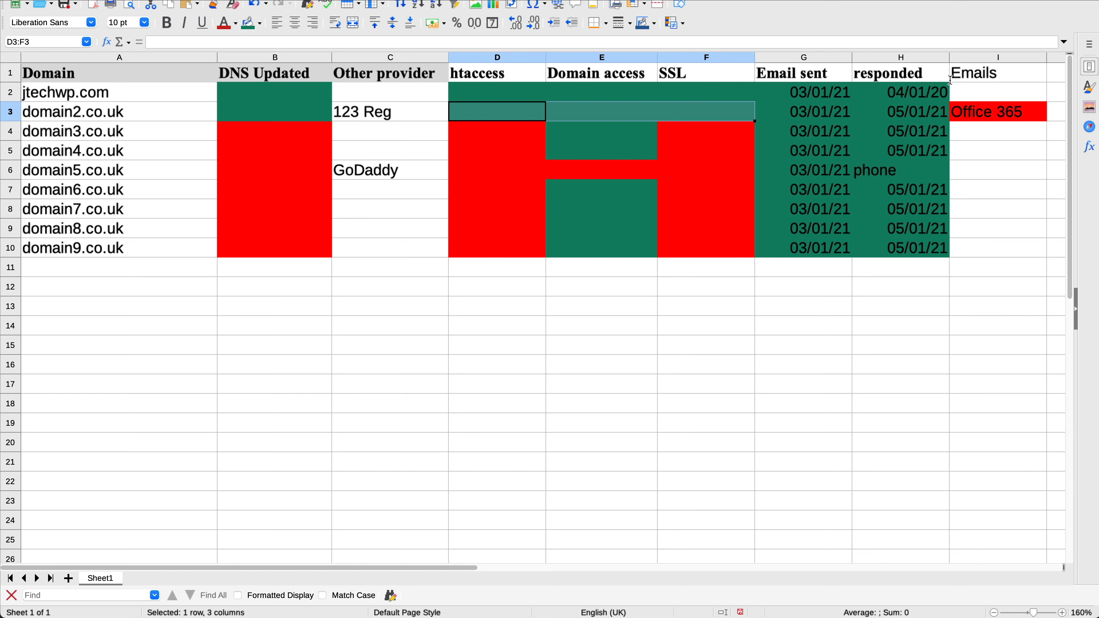
Step: Turn domain2.co.uk's htaccess-to-SSL cells green and select domain5.co.uk's Domain access cell
click(997, 112)
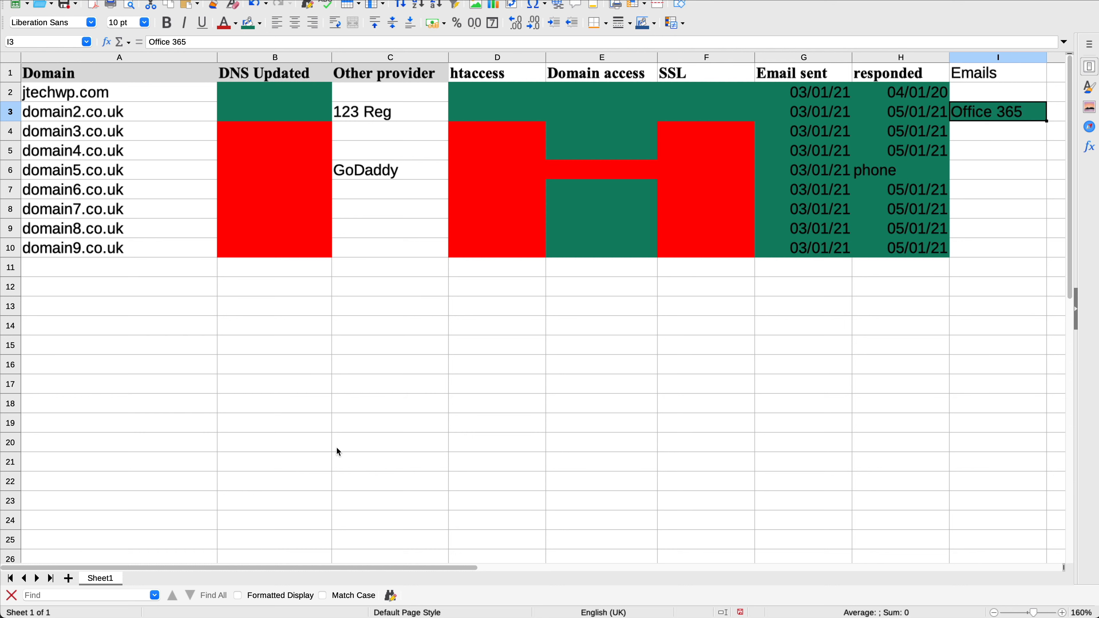
mouse_move(294, 537)
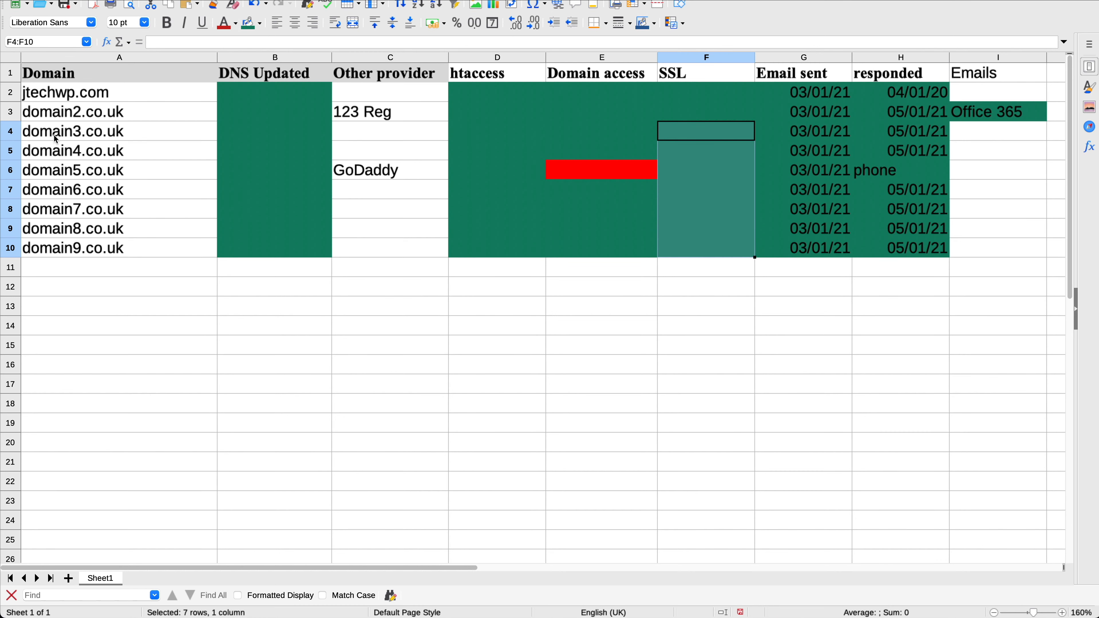
mouse_move(330, 314)
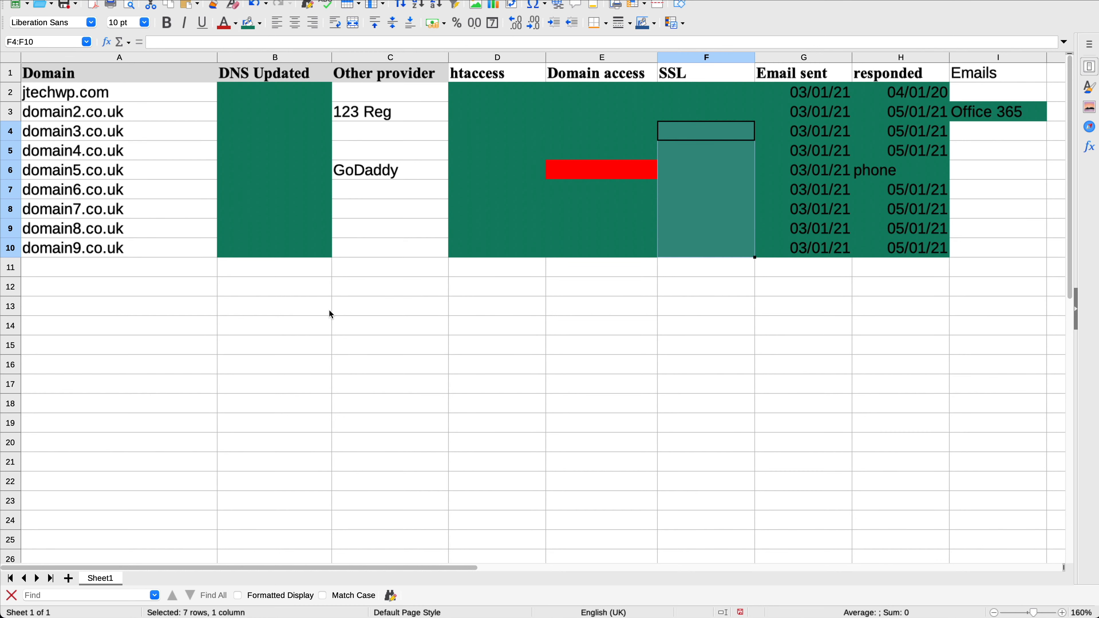
mouse_move(607, 183)
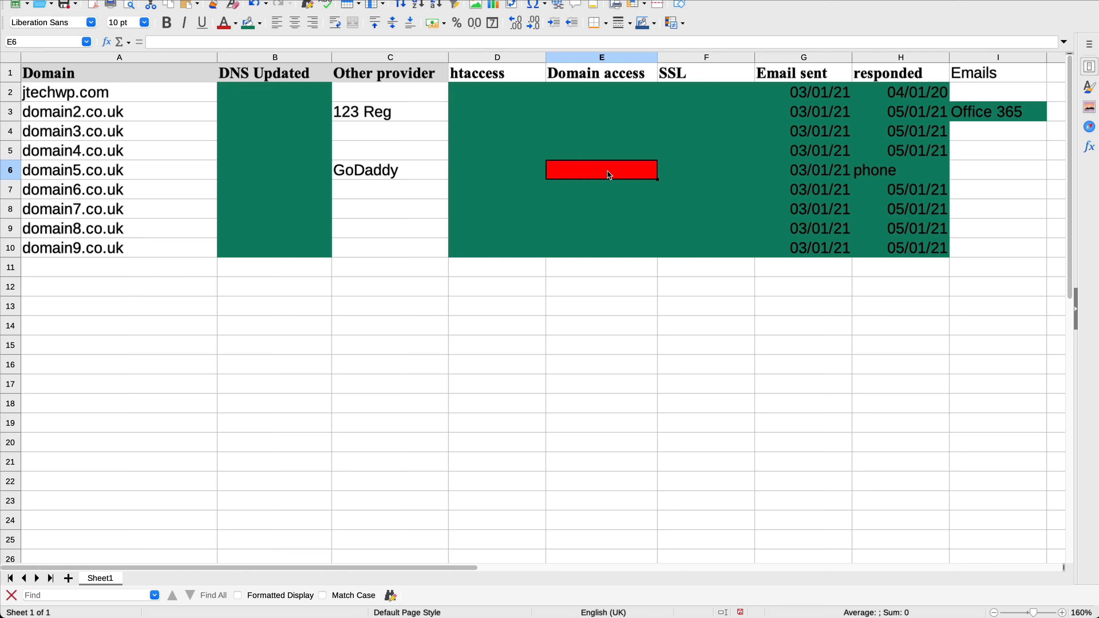
click(248, 23)
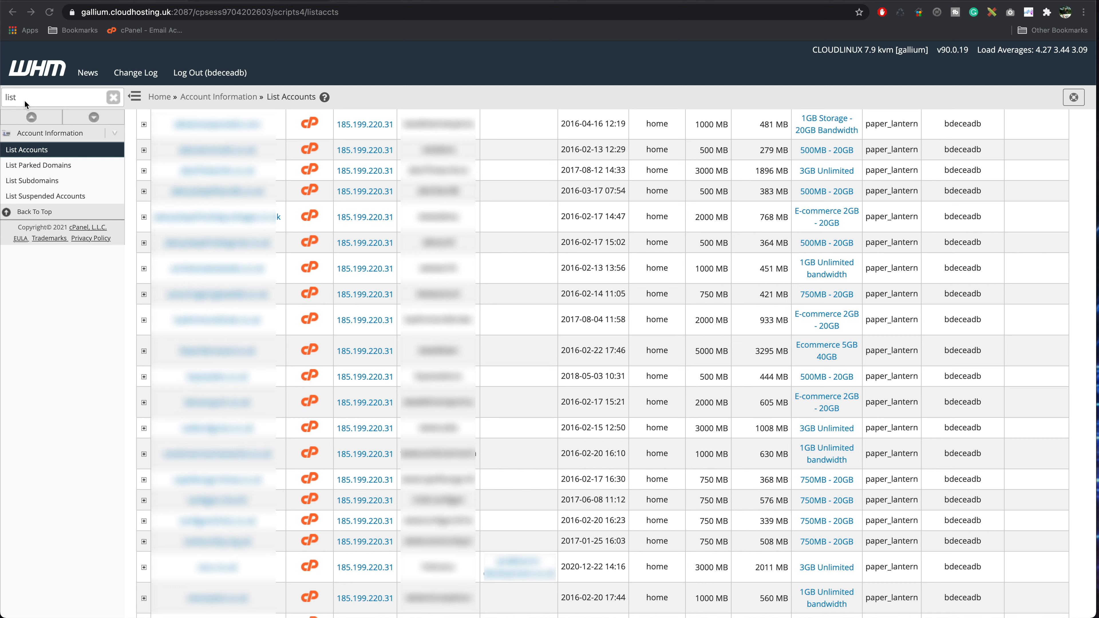
mouse_move(3, 100)
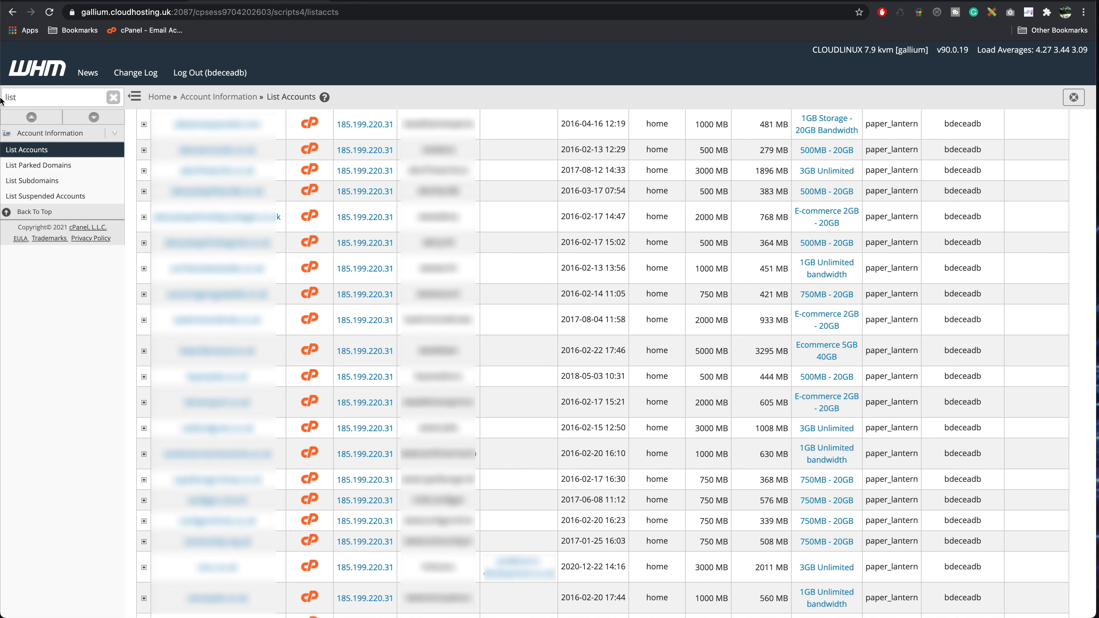
mouse_move(196, 131)
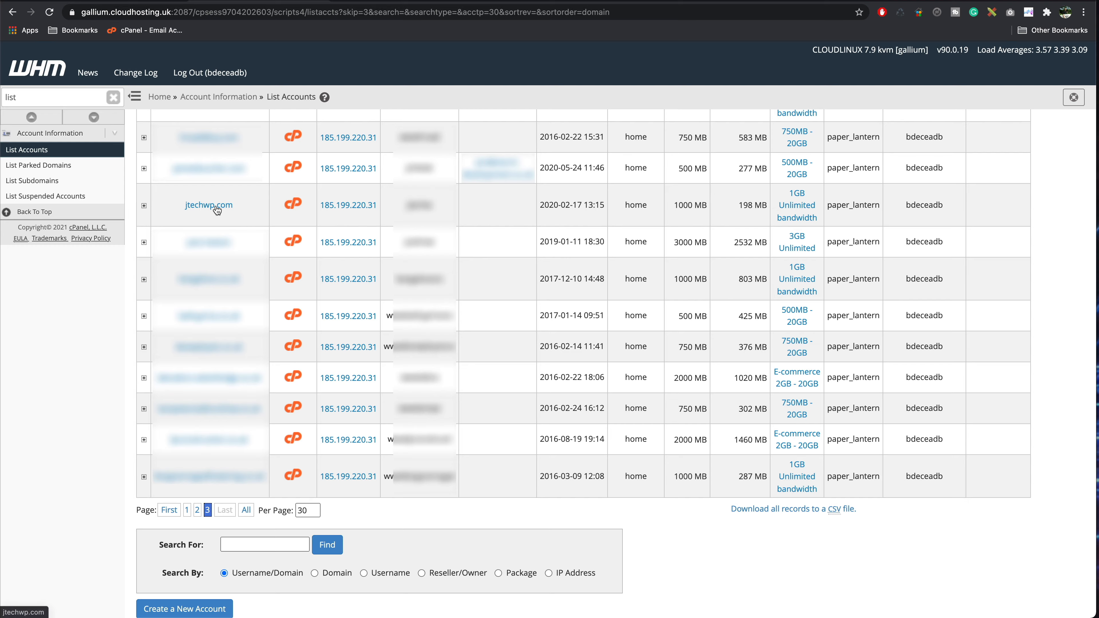
Step: Open the jtechwp.com website from page 3 of WHM's List Accounts
click(208, 205)
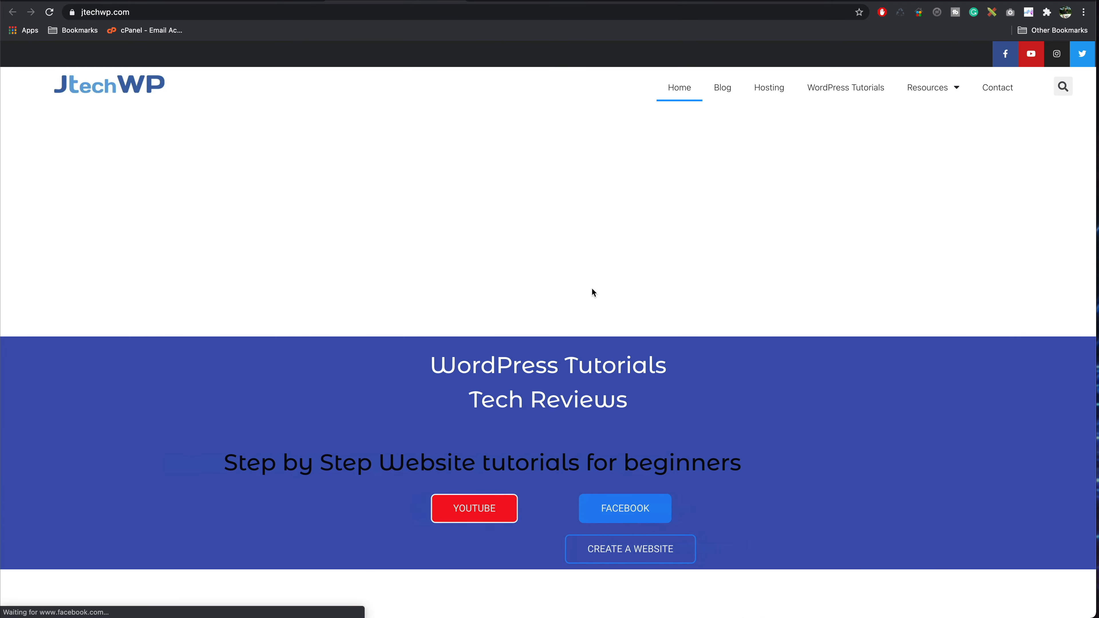
Step: Scroll down the jtechwp.com Courses page to confirm it displays properly
scroll(down, 3)
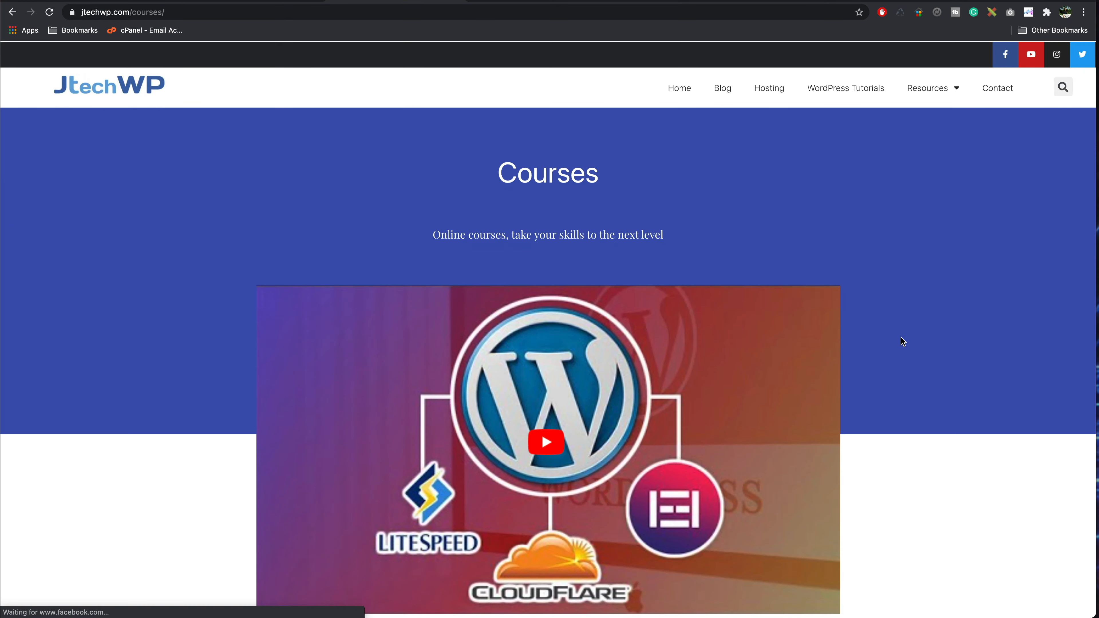
scroll(down, 3)
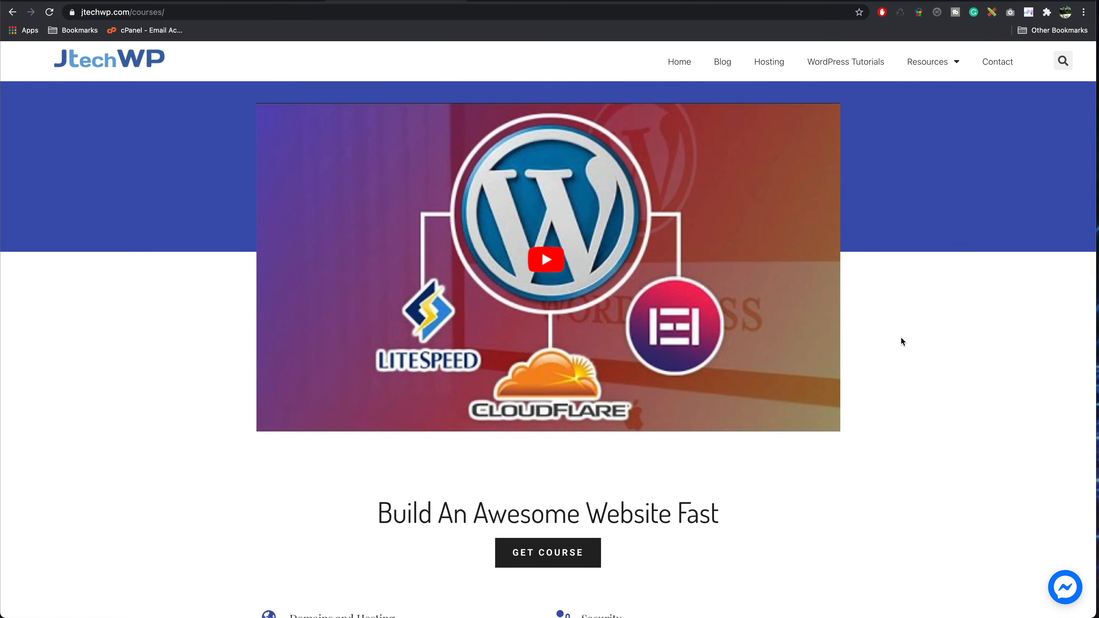
scroll(down, 3)
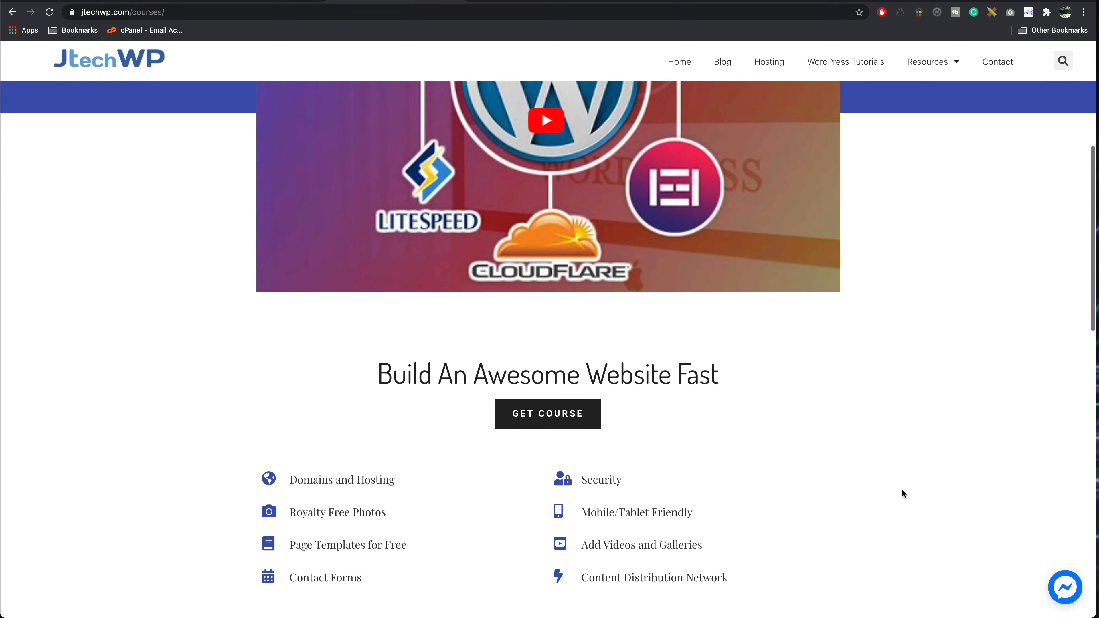
scroll(down, 3)
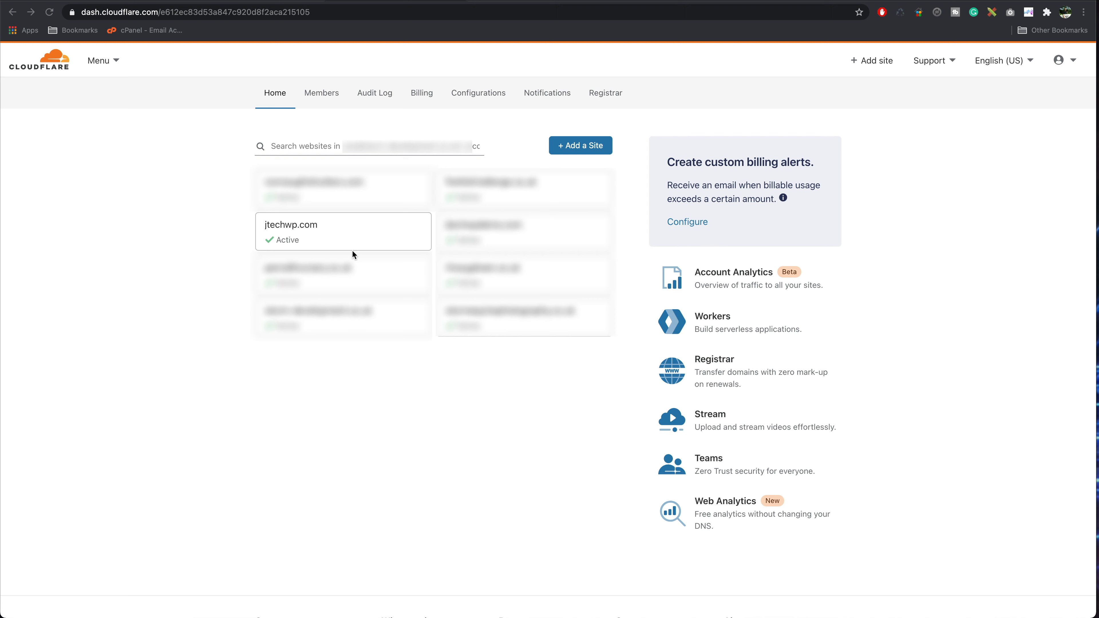
mouse_move(307, 237)
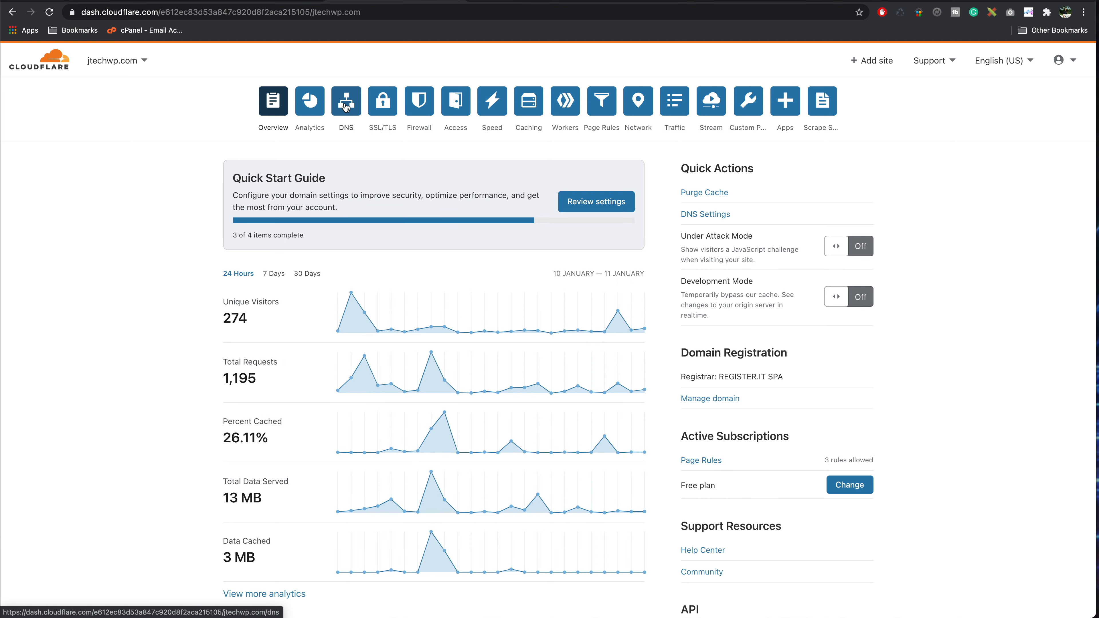
Step: Edit jtechwp.com's jtechwp.com, mail and www A records pointing to 185.199.220.31
click(346, 101)
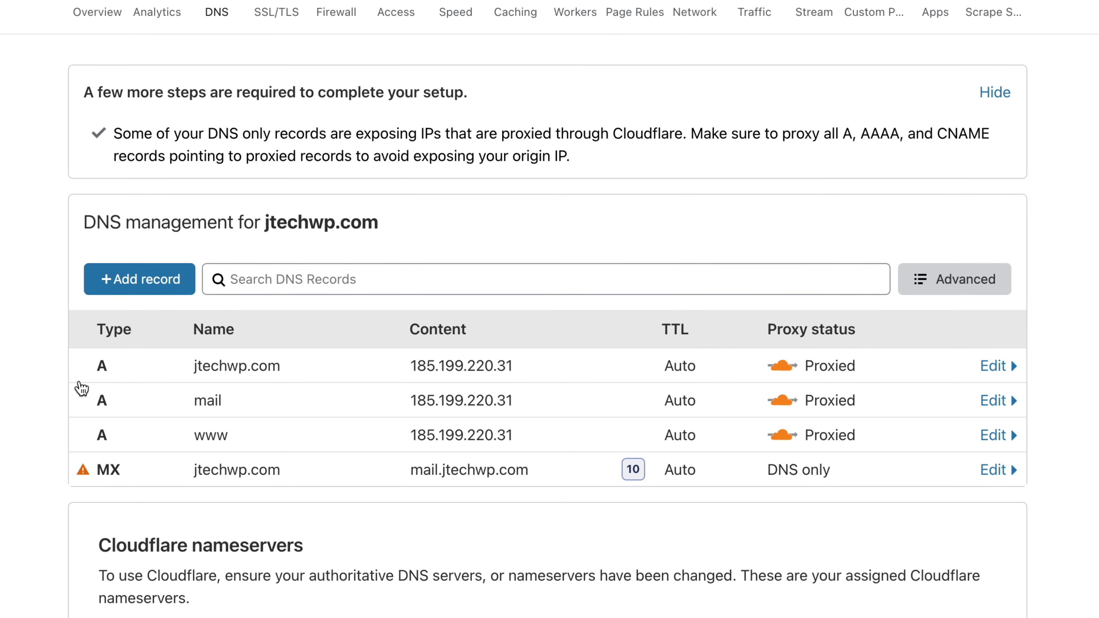
mouse_move(322, 456)
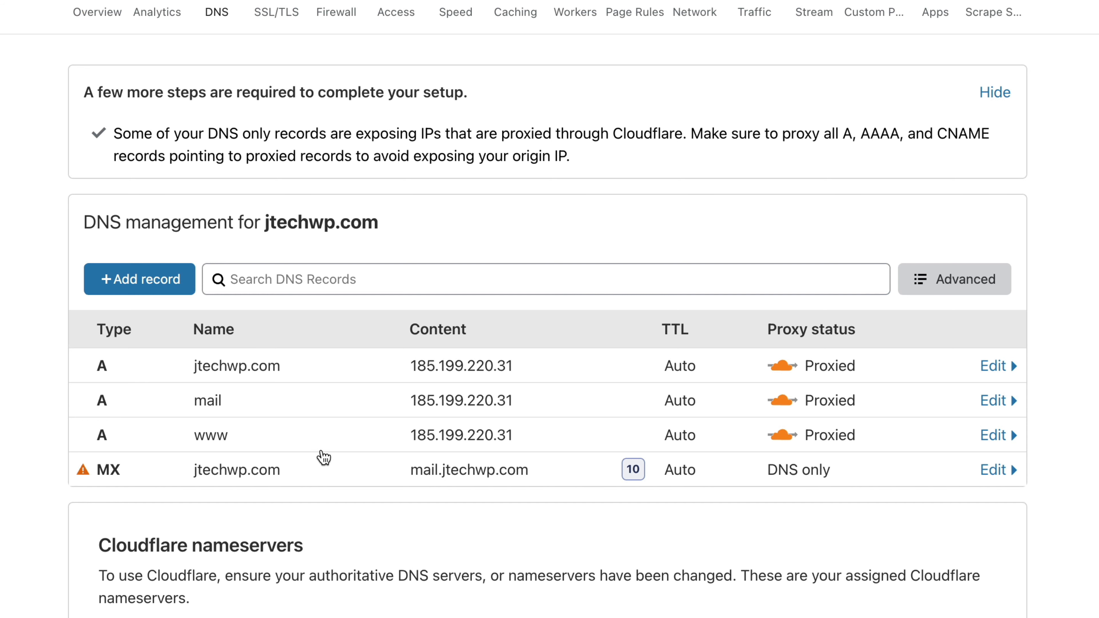
mouse_move(294, 403)
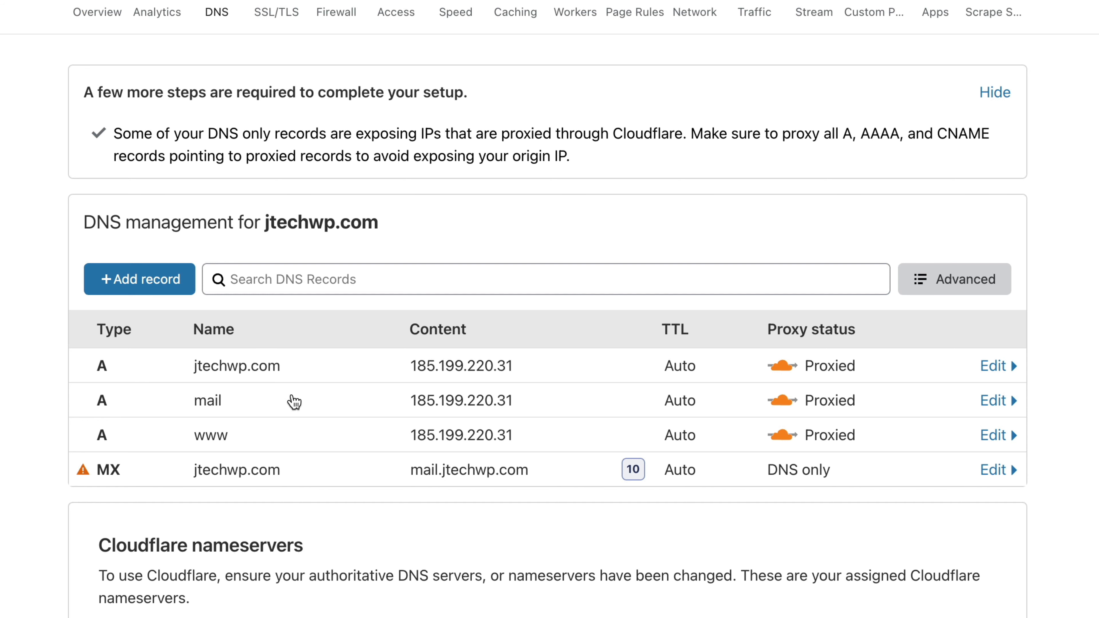
mouse_move(577, 356)
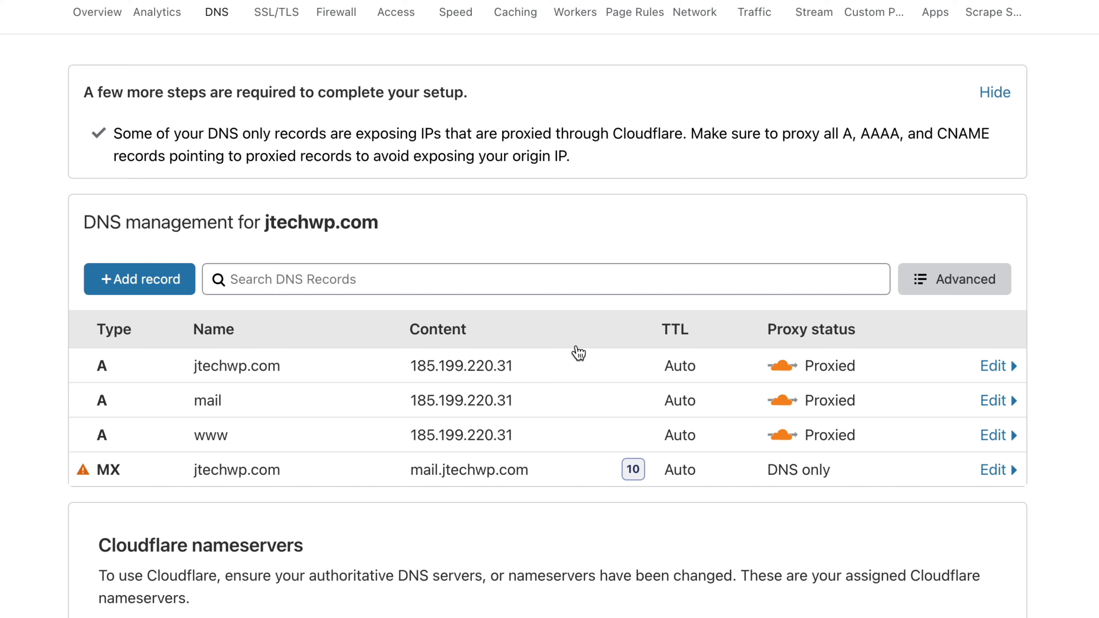
mouse_move(997, 339)
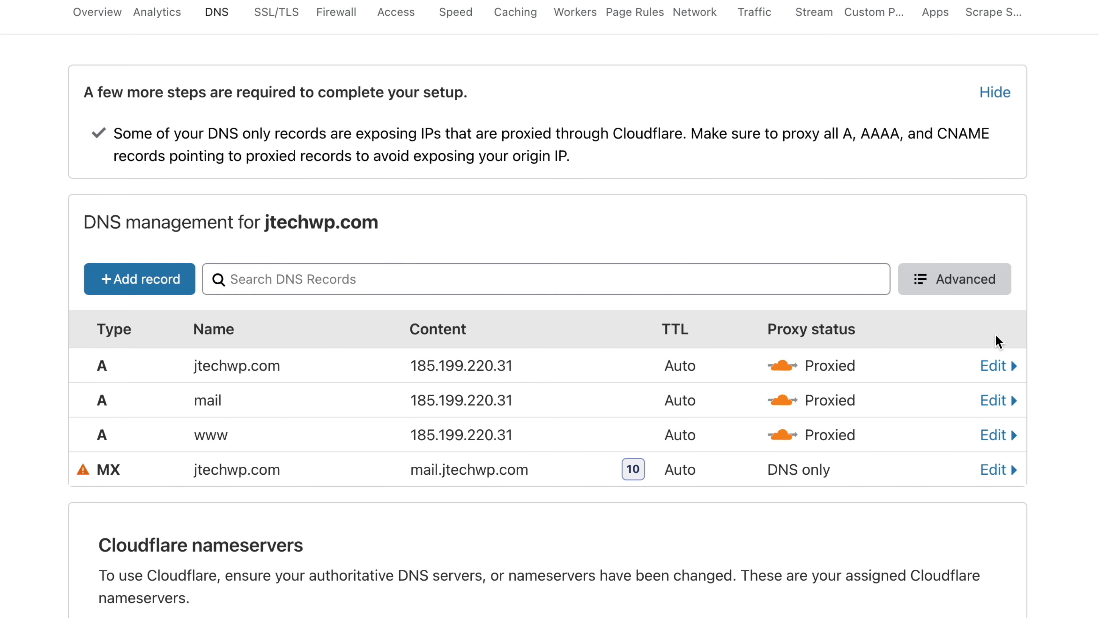
click(994, 365)
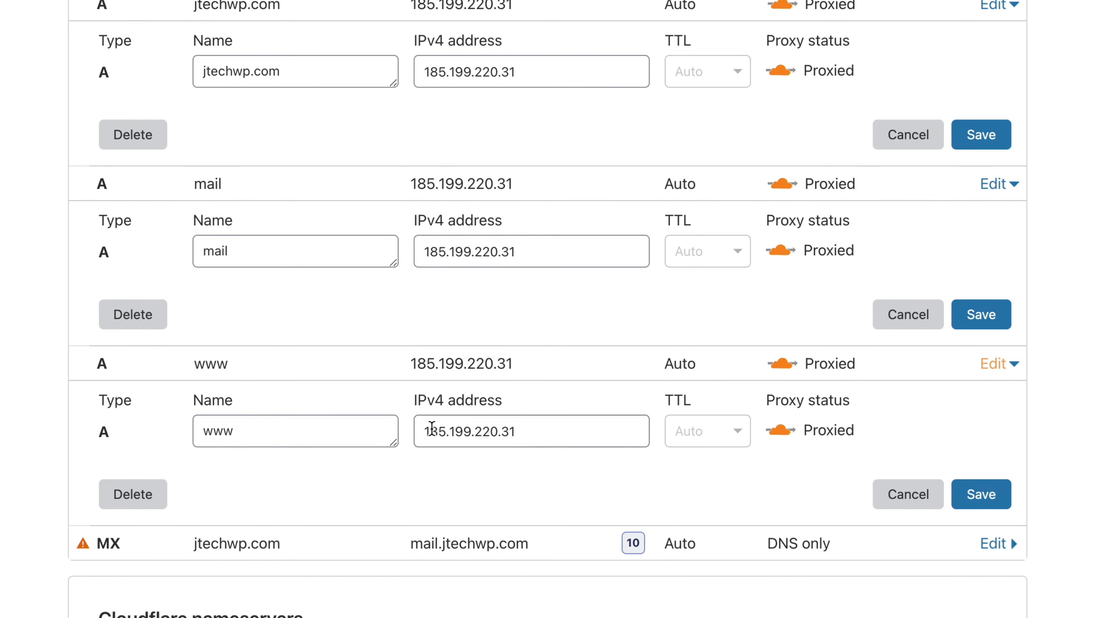
mouse_move(1089, 494)
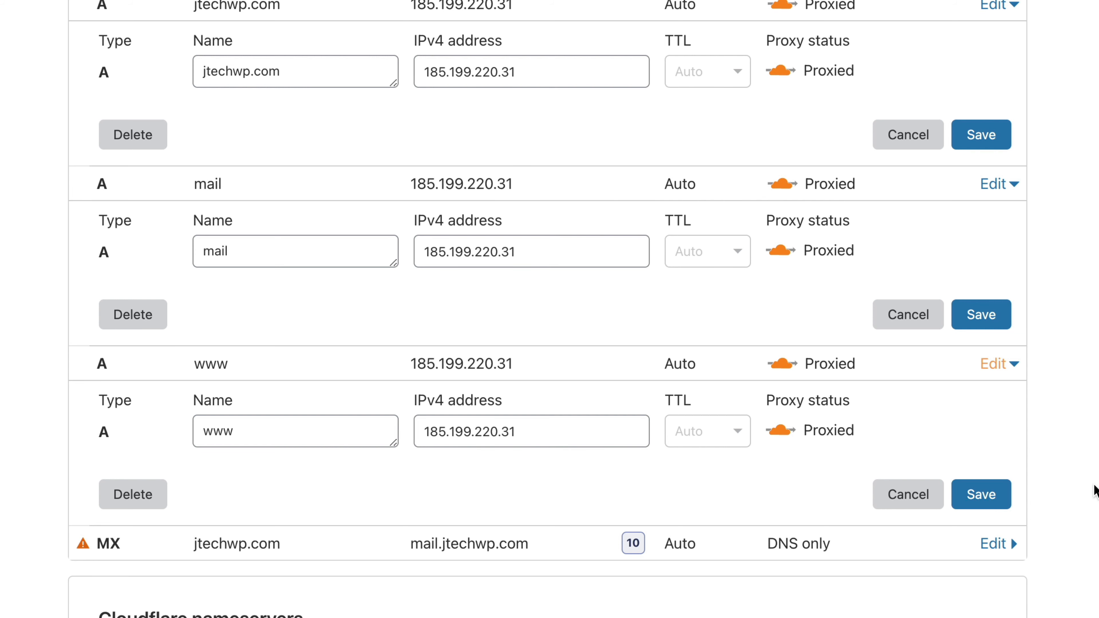